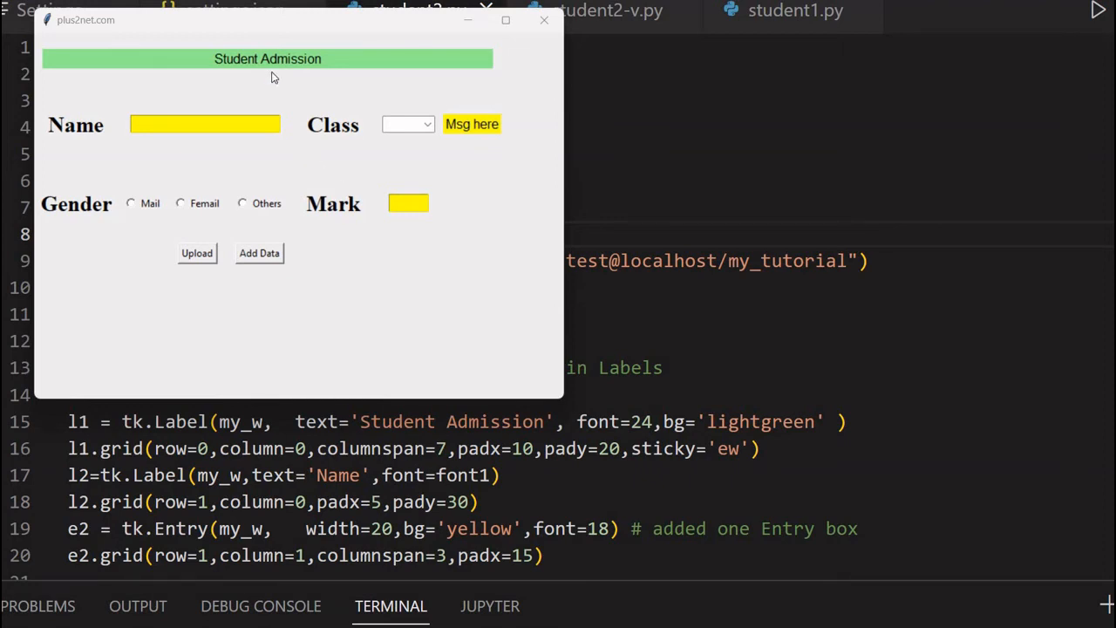
Step: Enter name plus2net and pick class Five in the admission form
drag(269, 19, 290, 49)
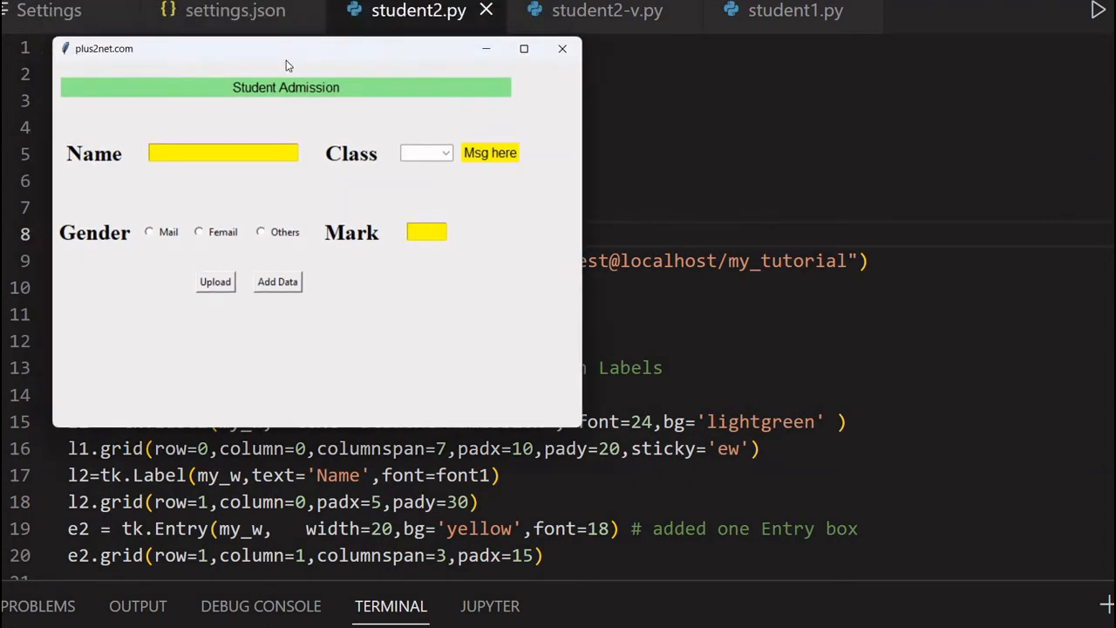
drag(288, 49, 300, 58)
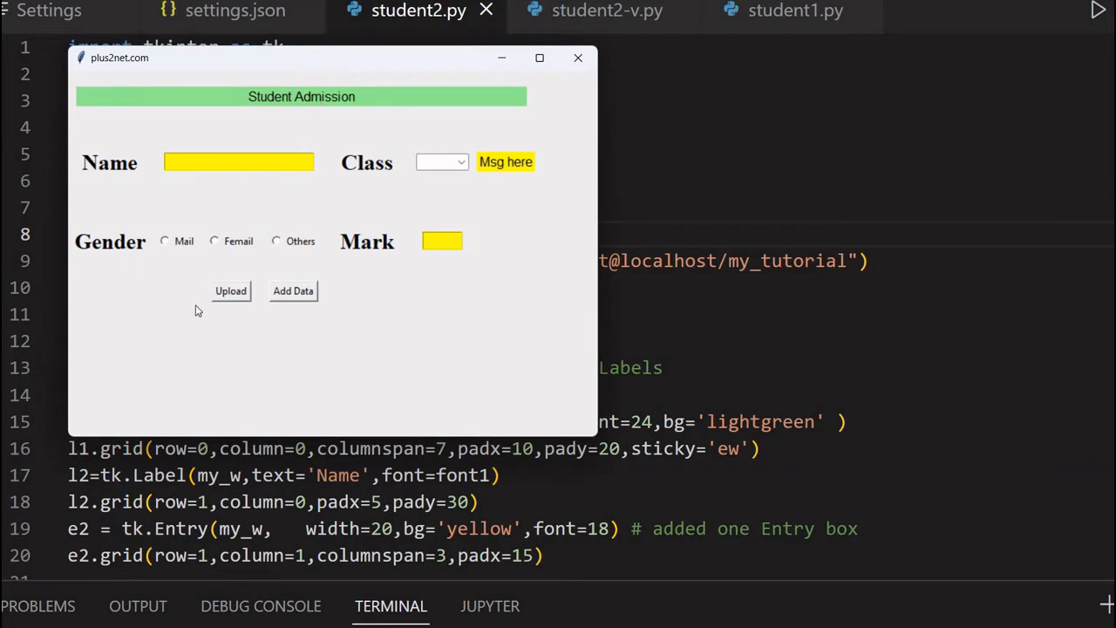
mouse_move(209, 345)
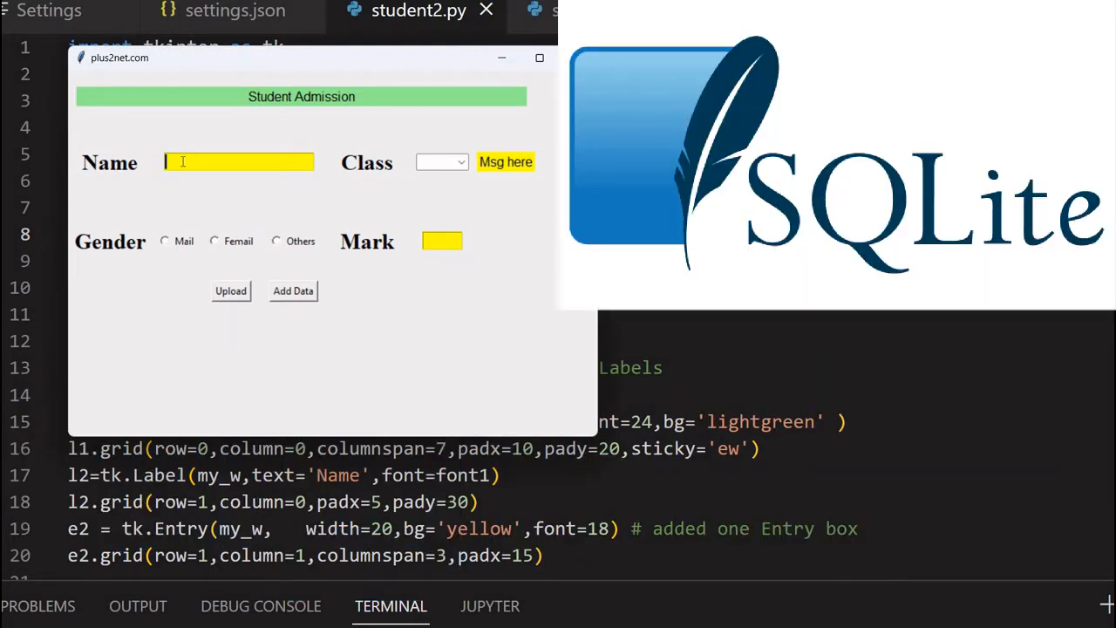
text(p)
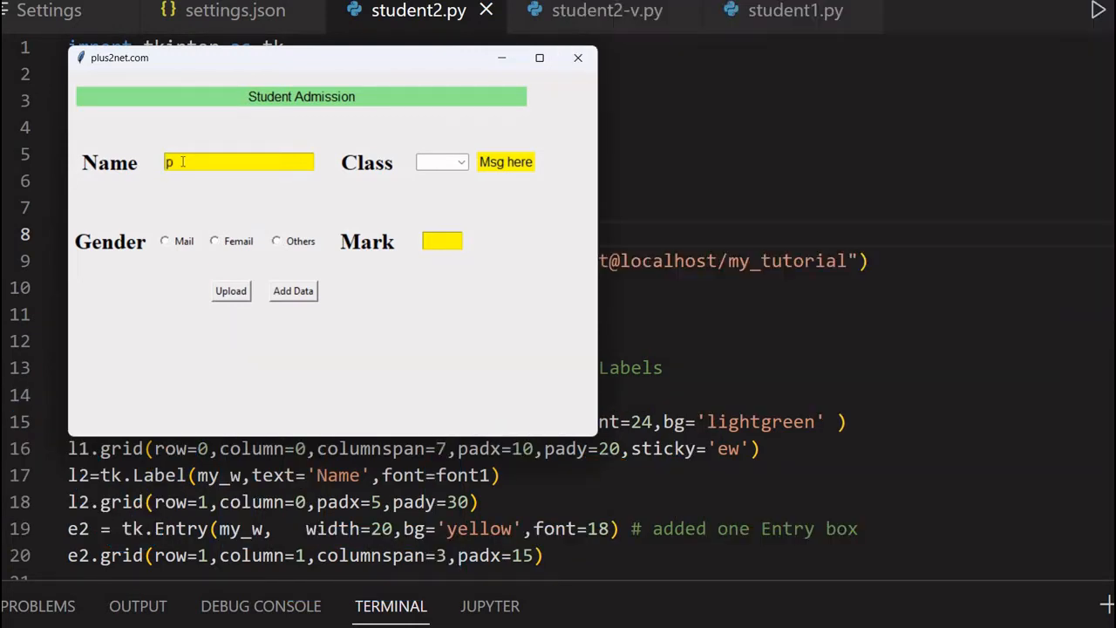
text(lus2net)
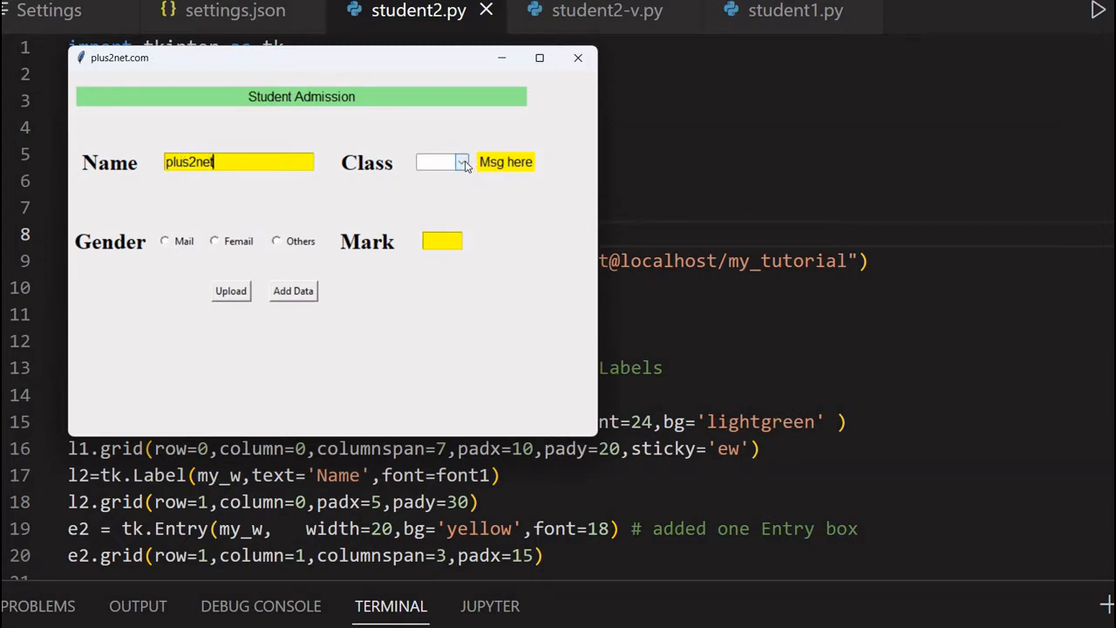
click(461, 163)
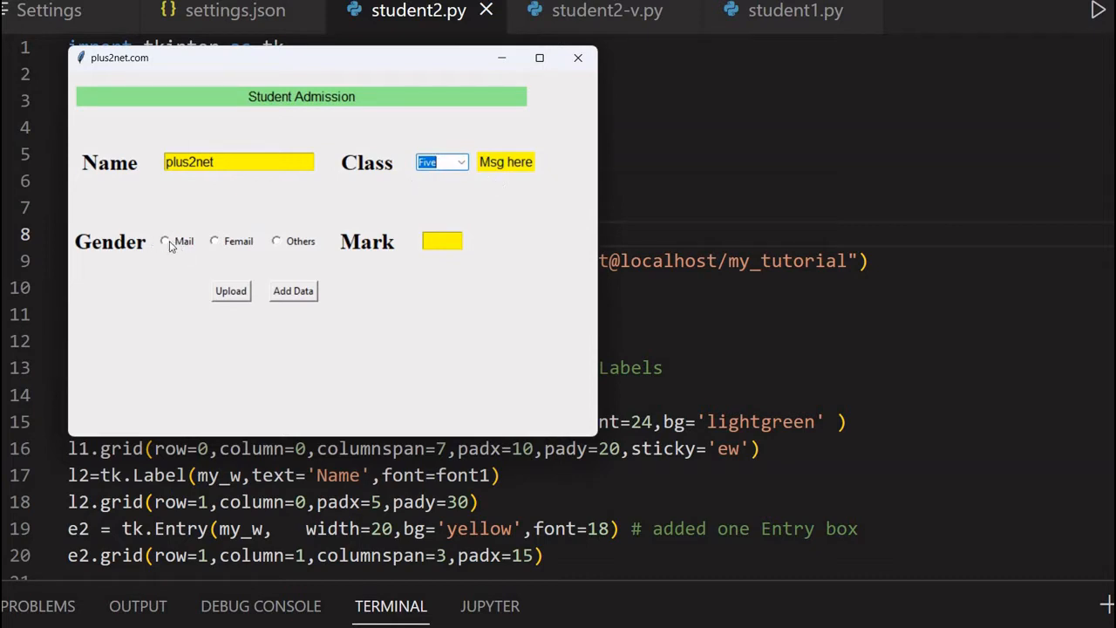
Step: Select gender Others and enter mark 34
click(164, 241)
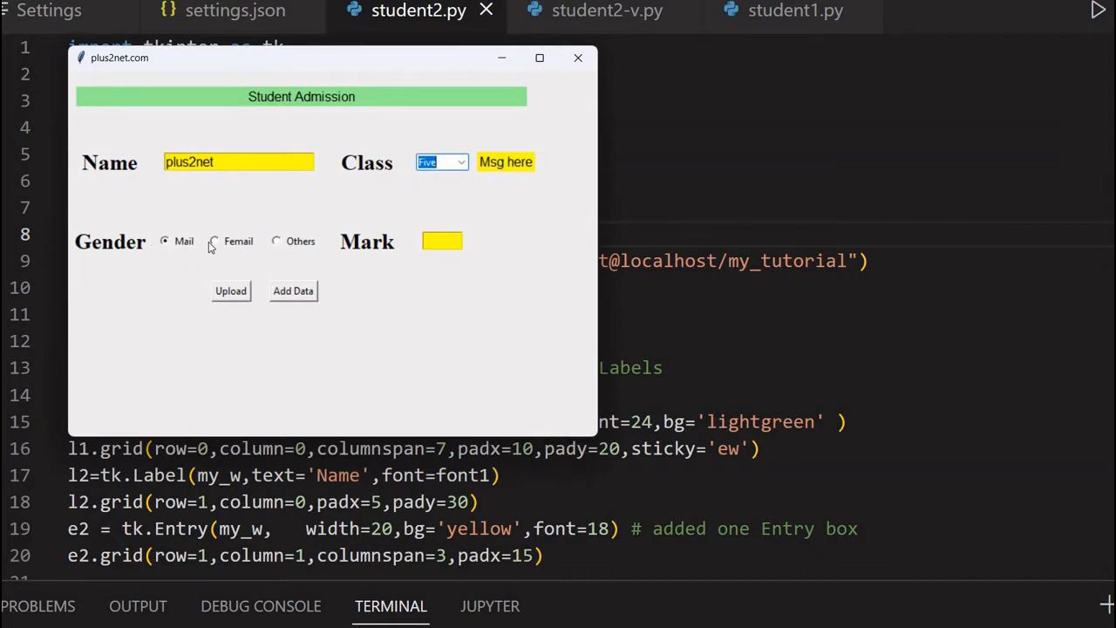
click(214, 241)
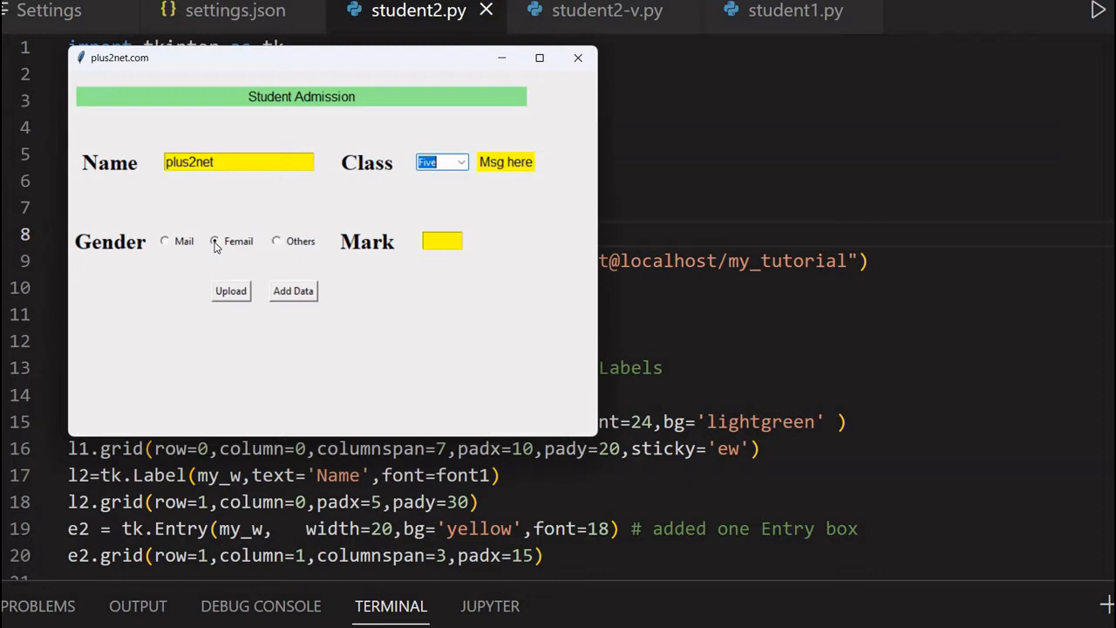
click(217, 240)
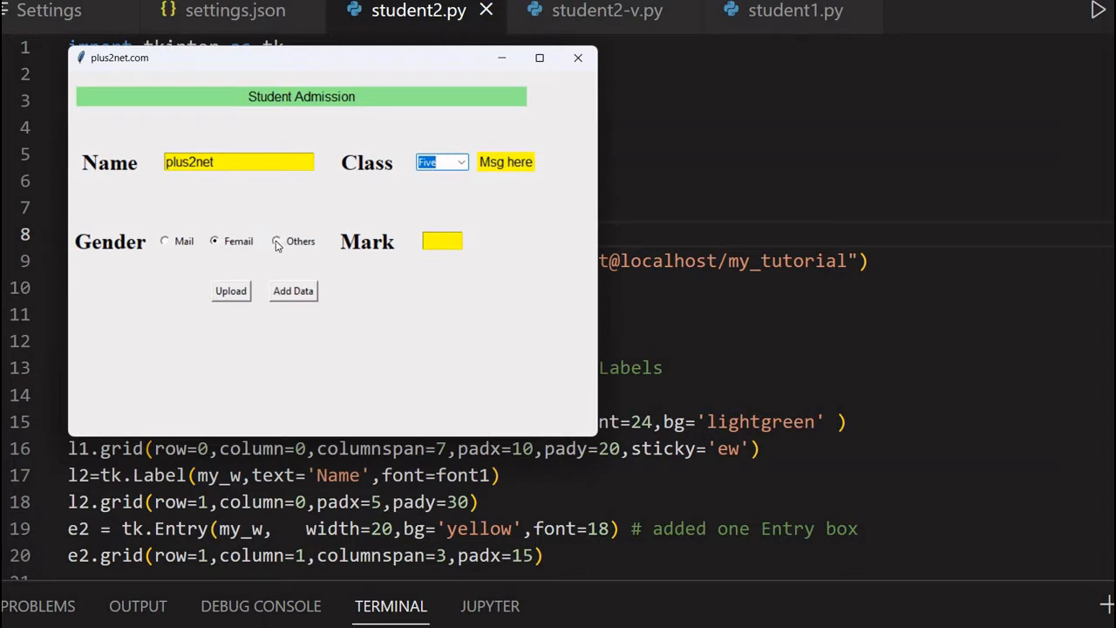
click(276, 241)
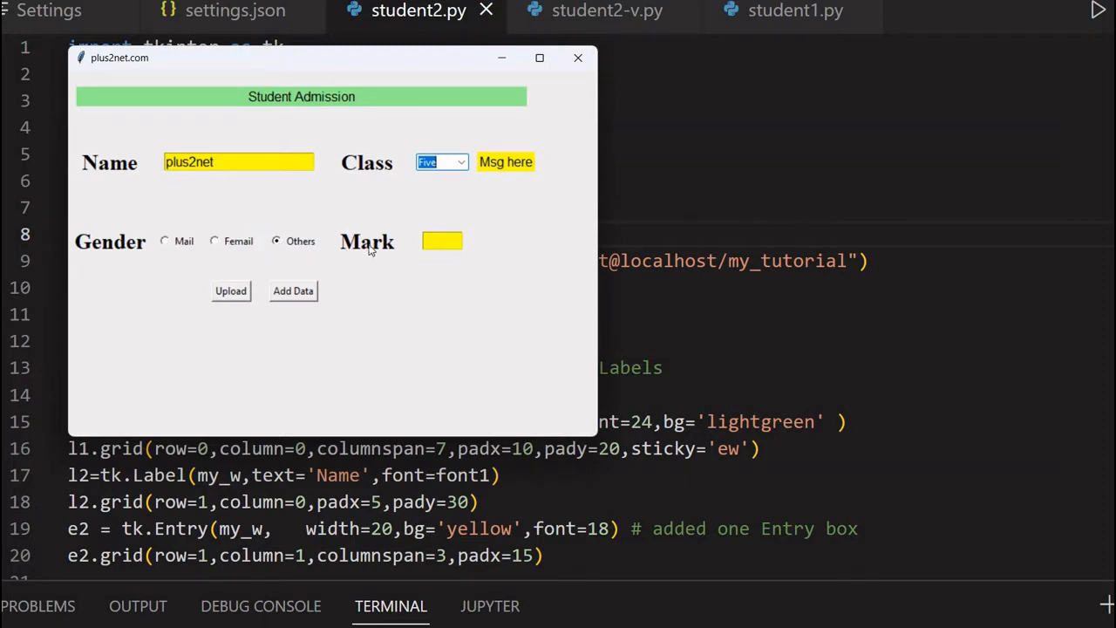
click(443, 241)
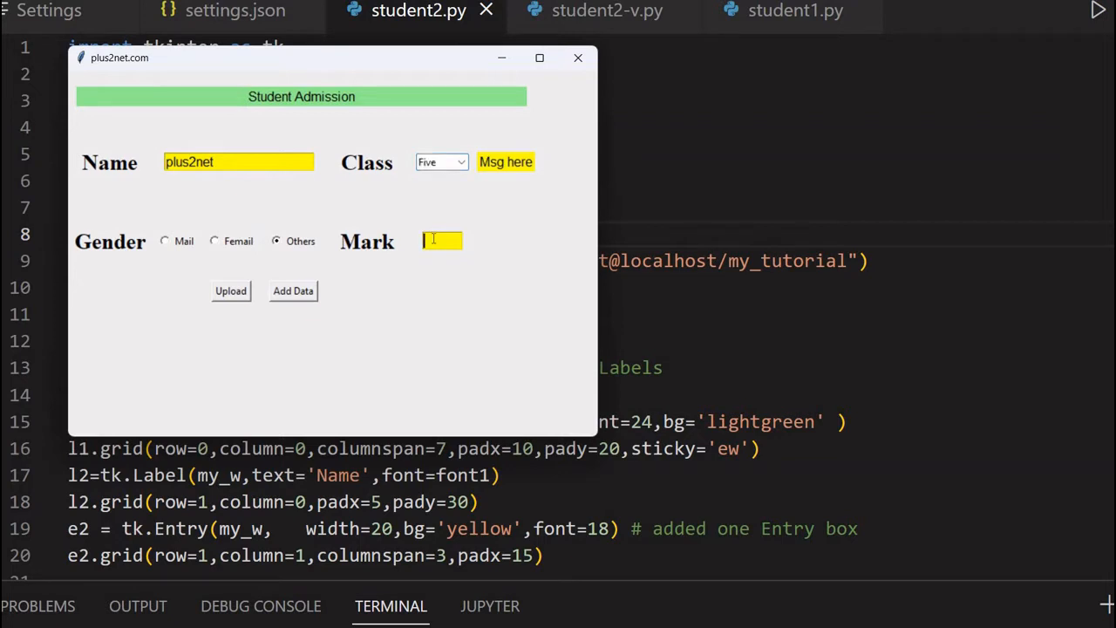
text(34)
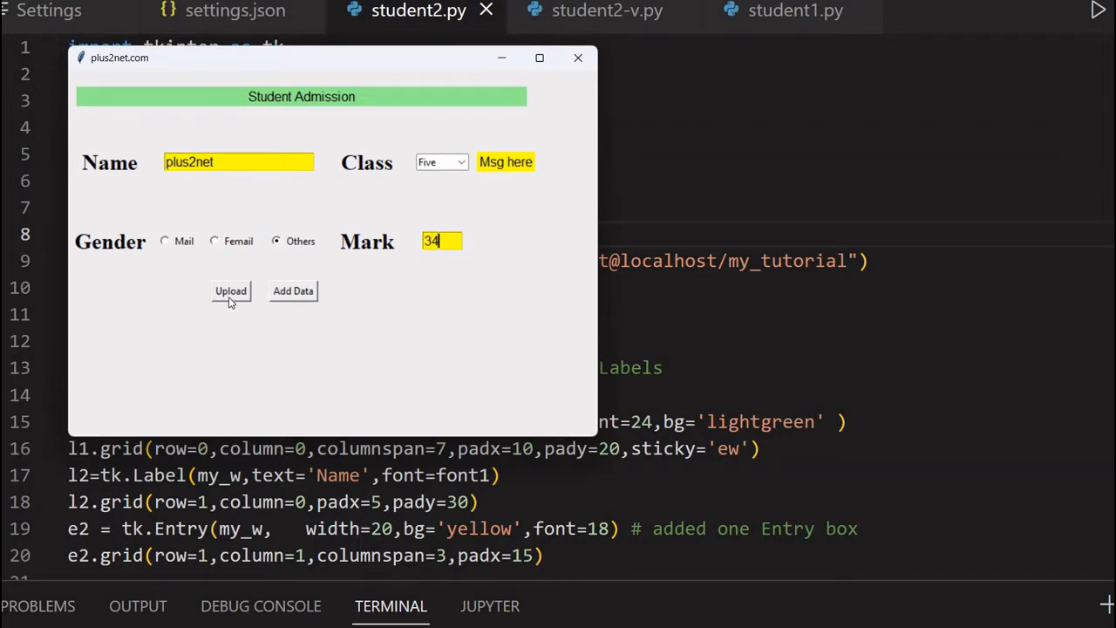
Step: Upload photo 2 from the photos folder as a PNG so it previews in the form
click(230, 289)
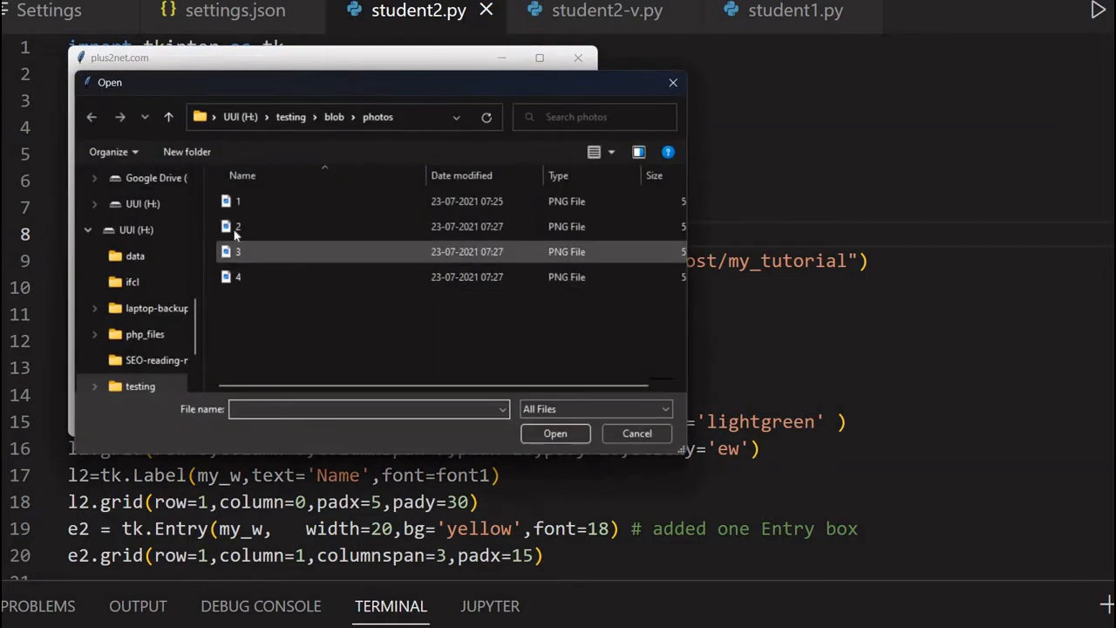
click(237, 227)
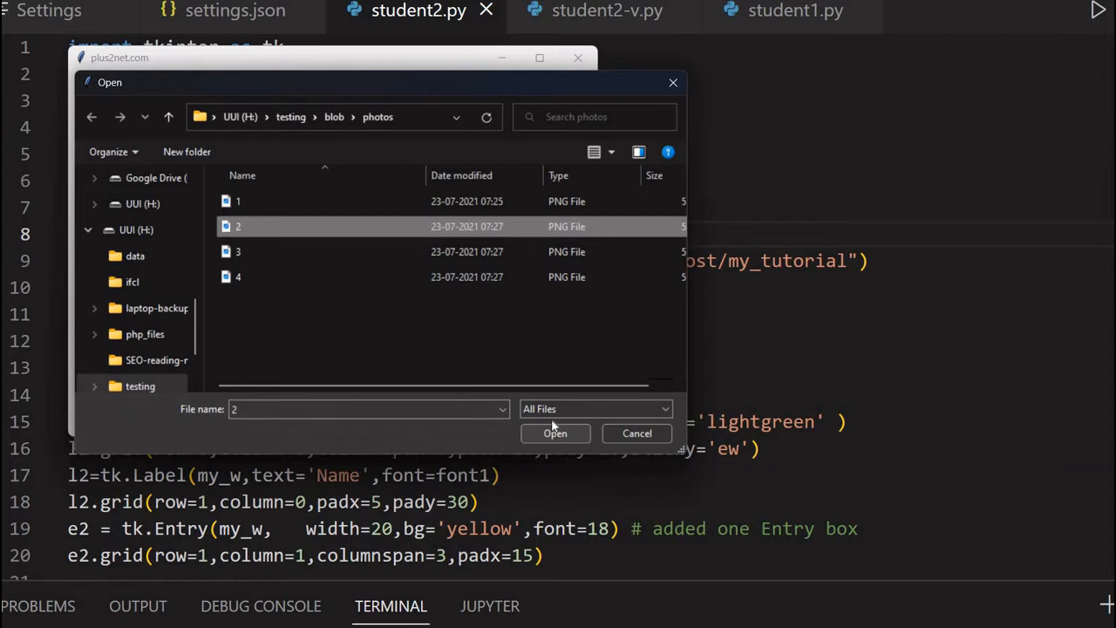
click(596, 408)
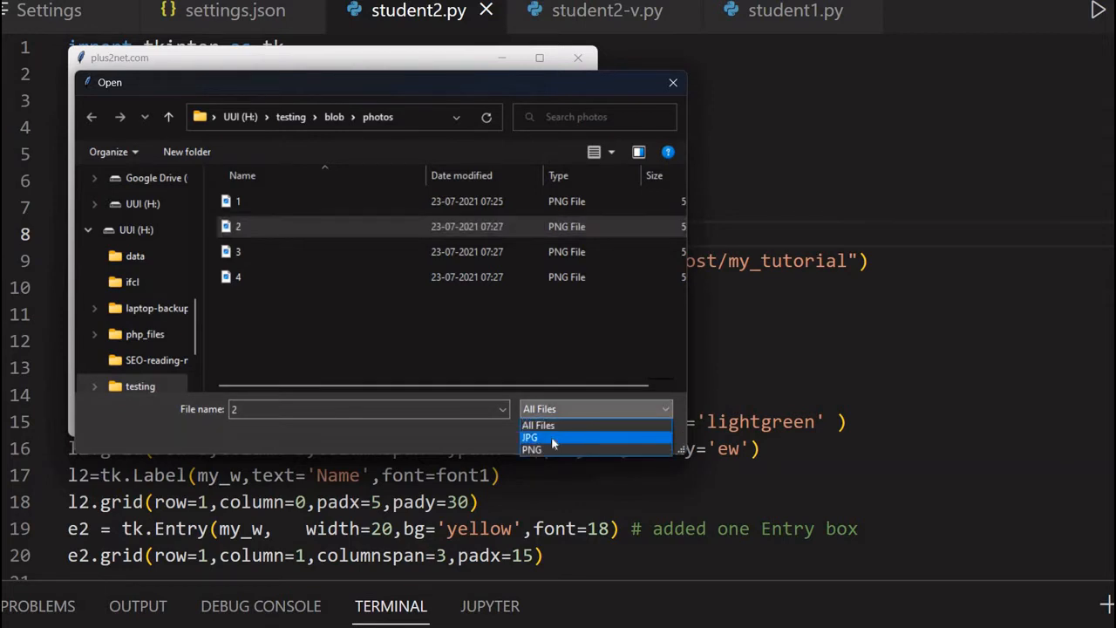
click(532, 450)
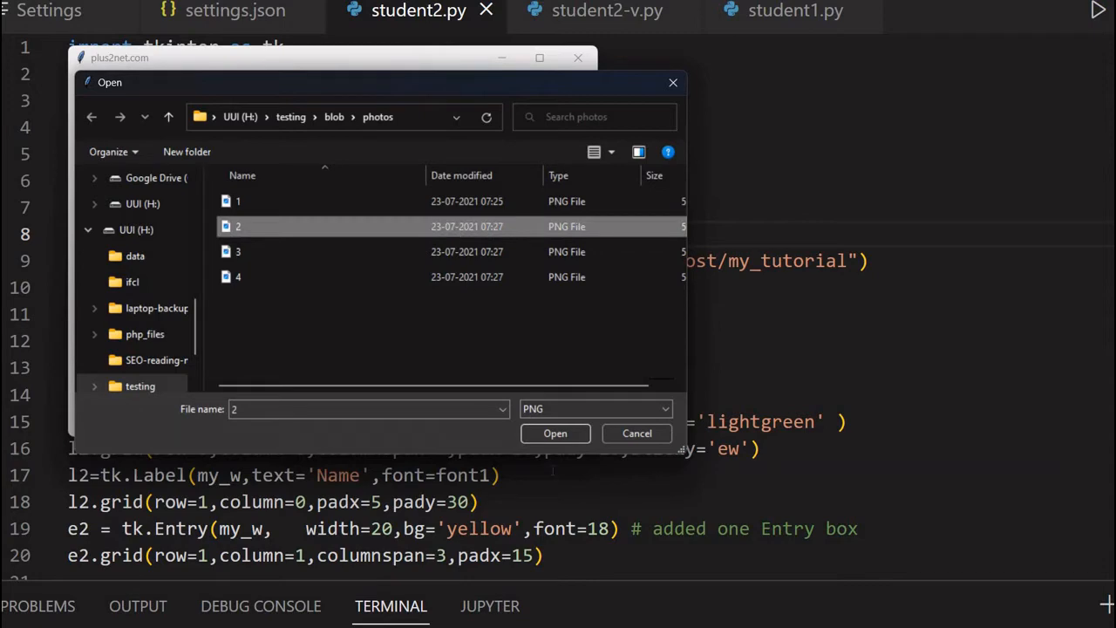
click(554, 433)
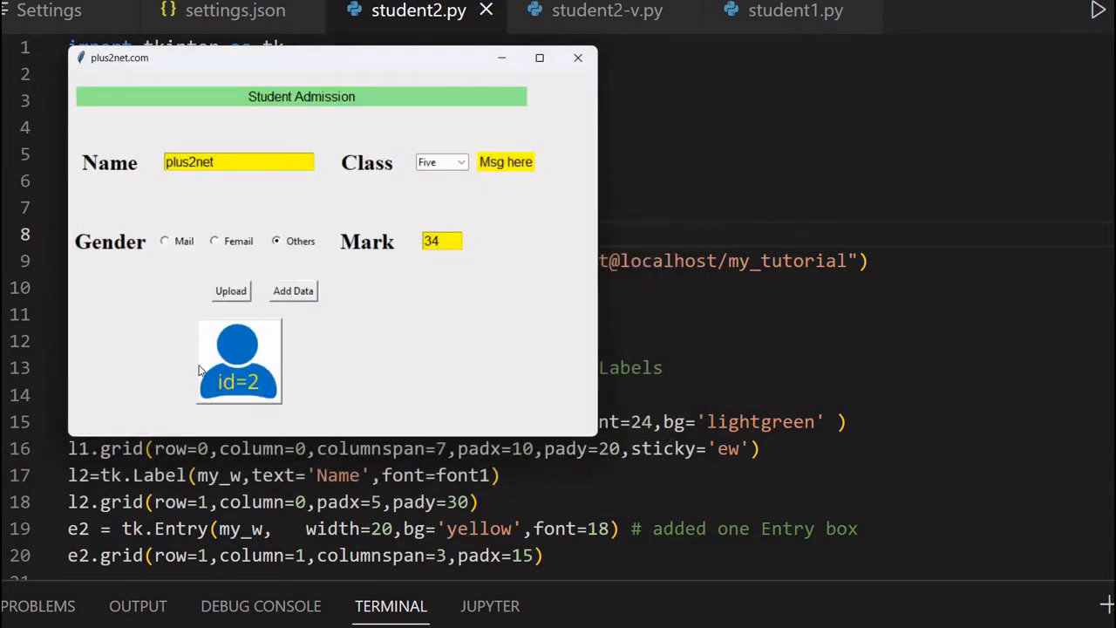
mouse_move(307, 386)
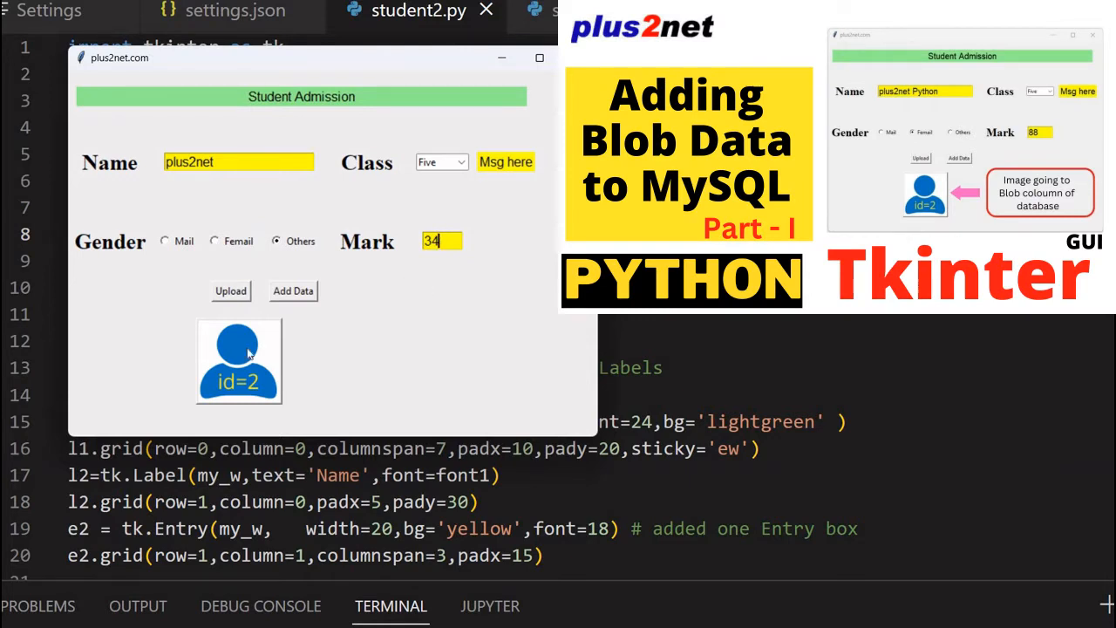
mouse_move(352, 143)
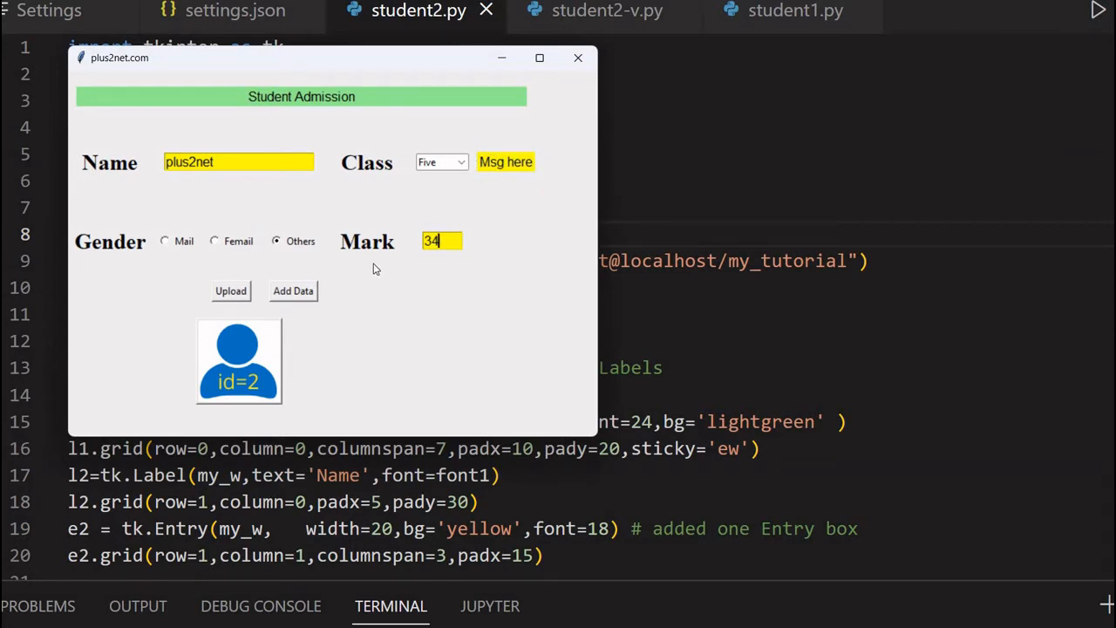
Step: Add the record with its photo so the message label reports id :3
click(293, 289)
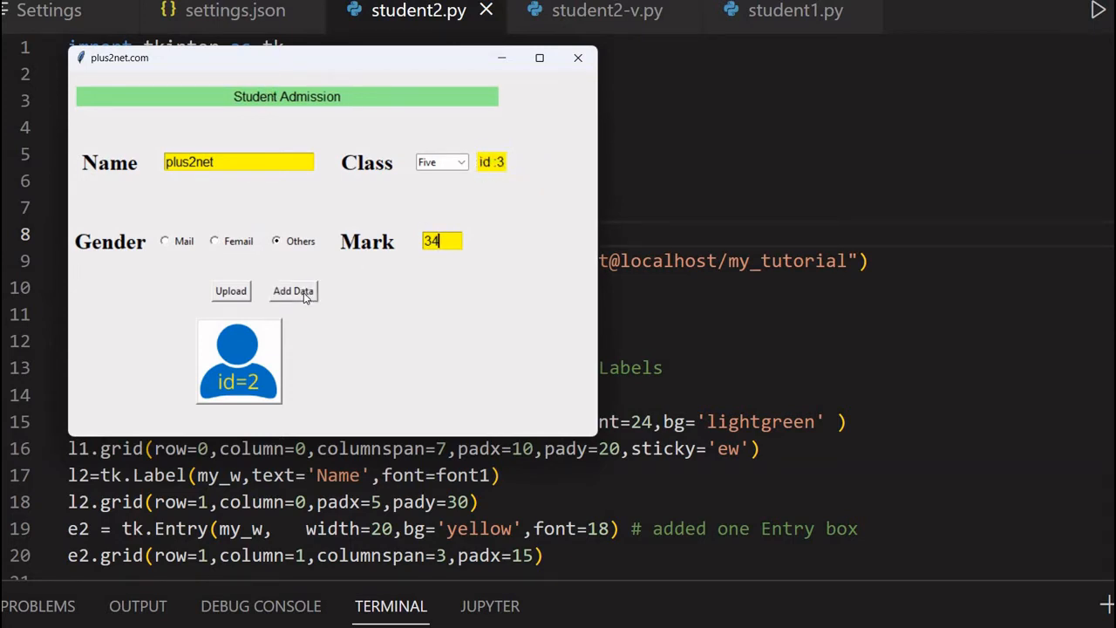
mouse_move(502, 171)
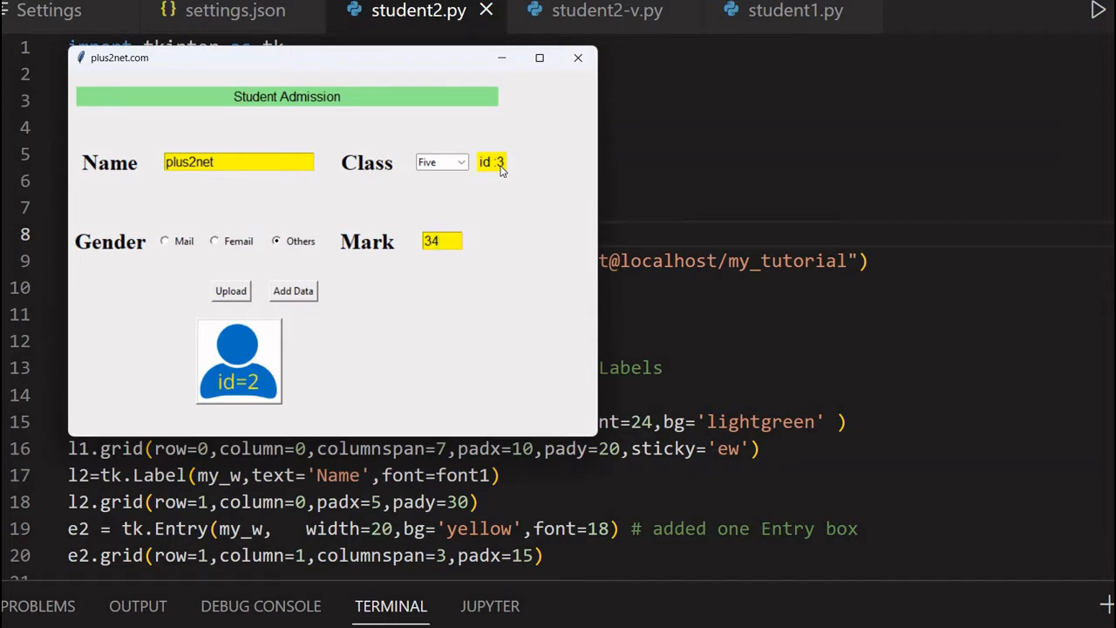
click(225, 14)
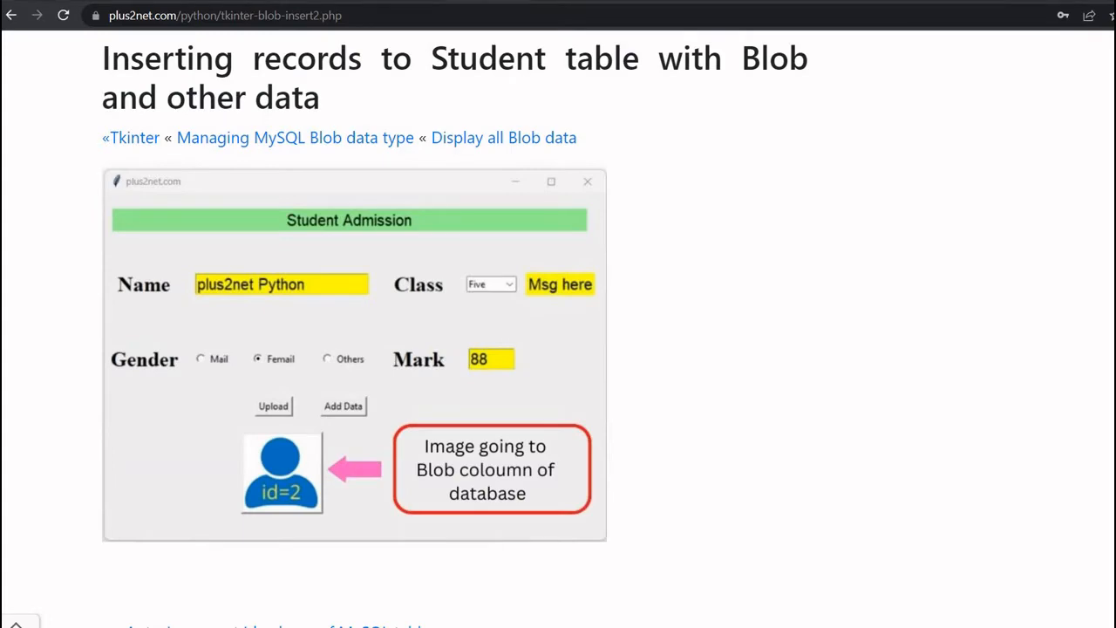
Step: Scroll through the plus2net student_blob tutorial and copy the full example code to clipboard
scroll(down, 3)
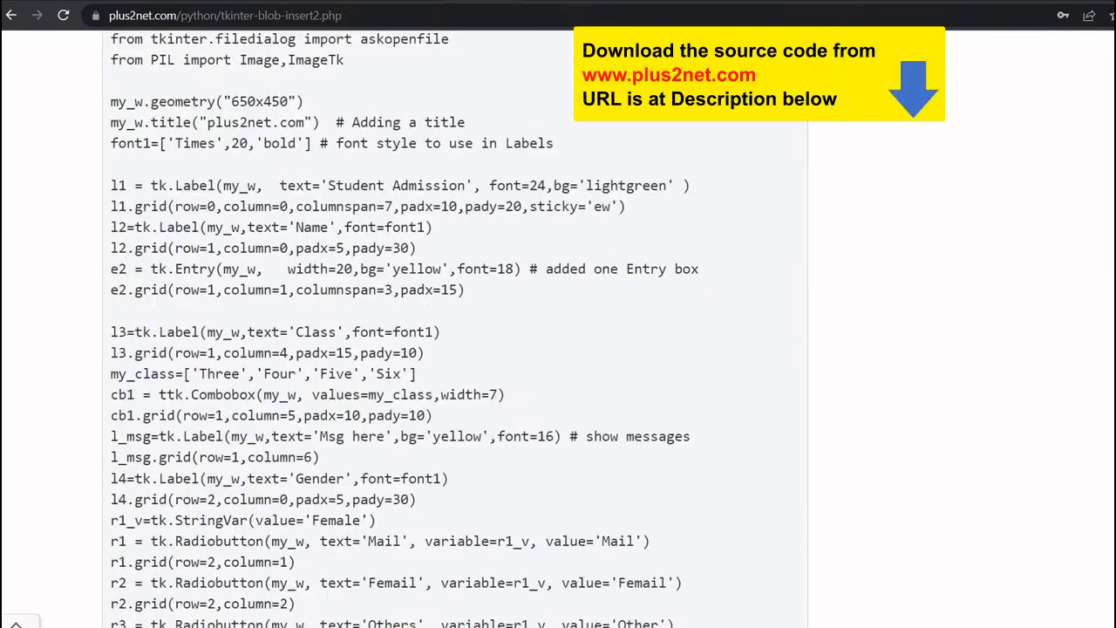
scroll(down, 3)
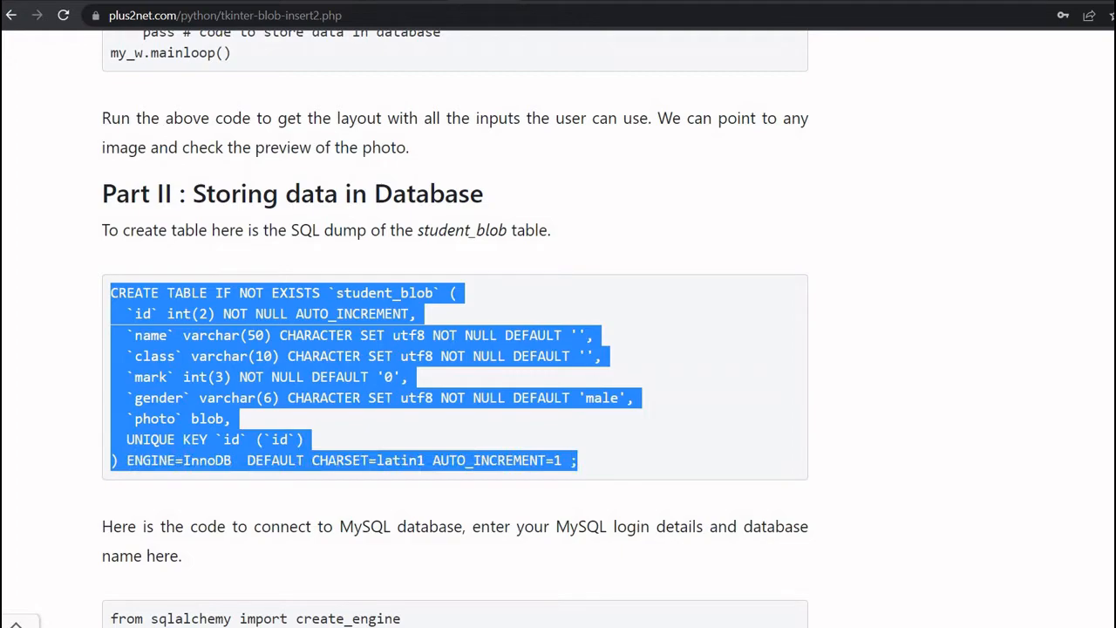
scroll(down, 3)
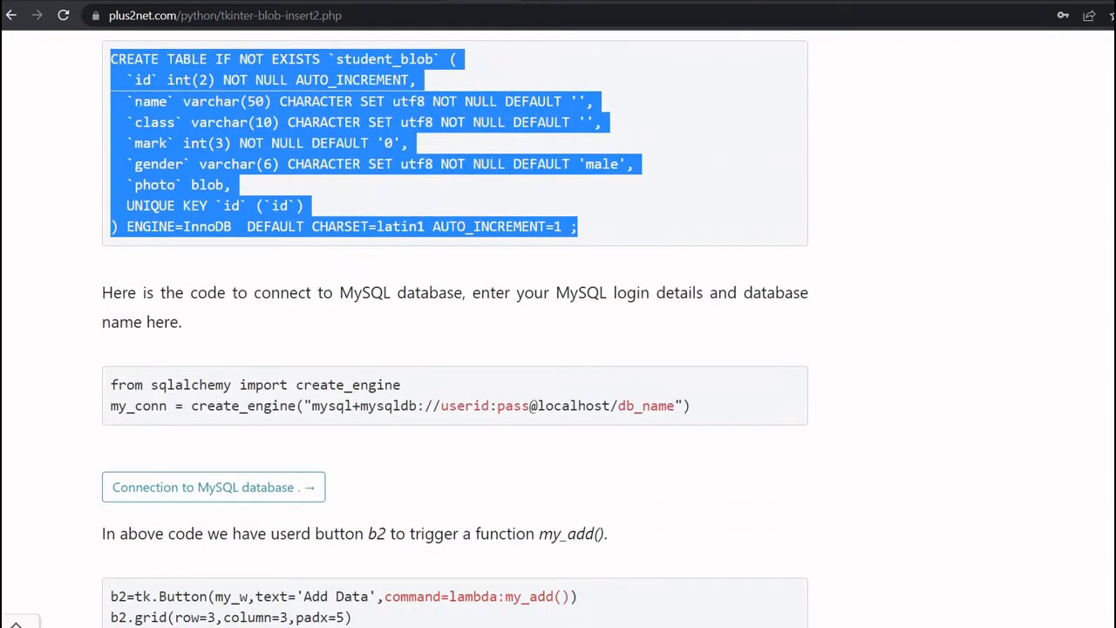
scroll(down, 3)
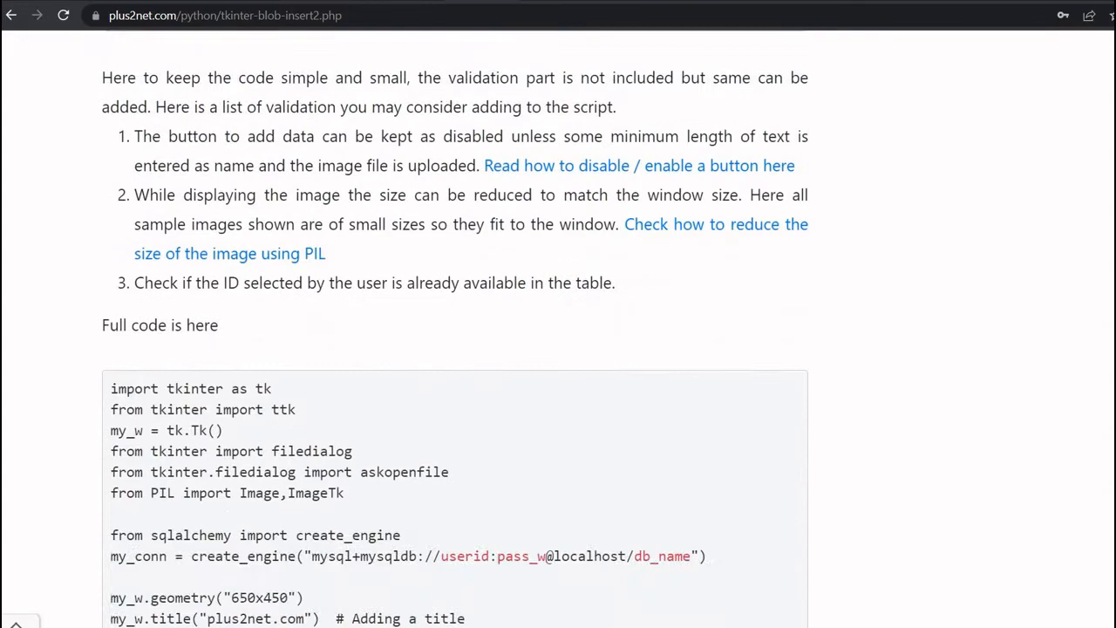
scroll(down, 3)
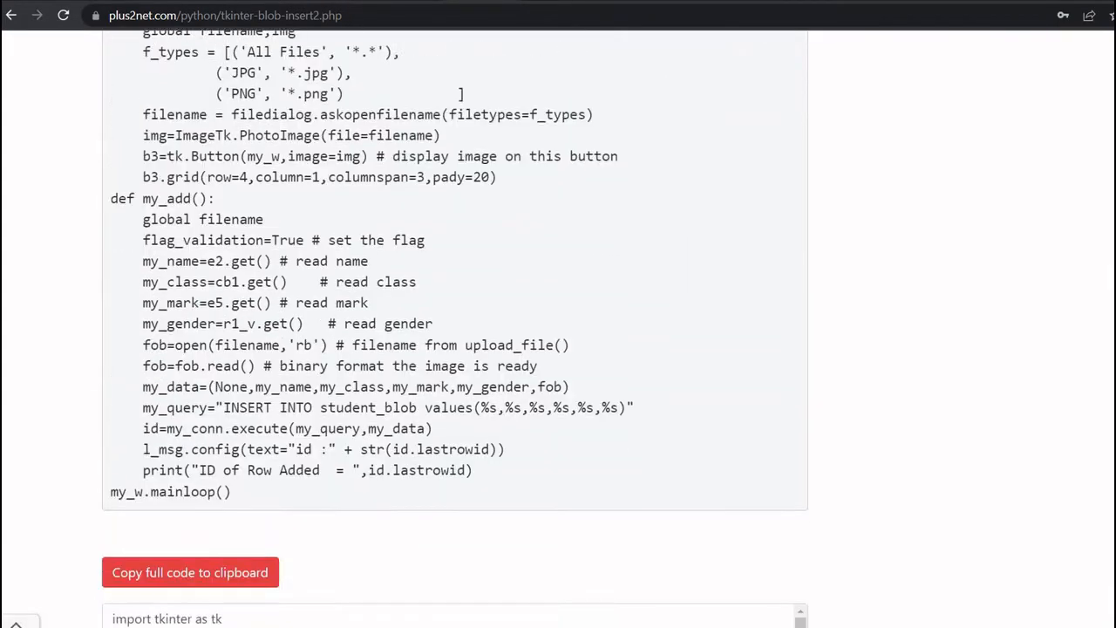
scroll(down, 3)
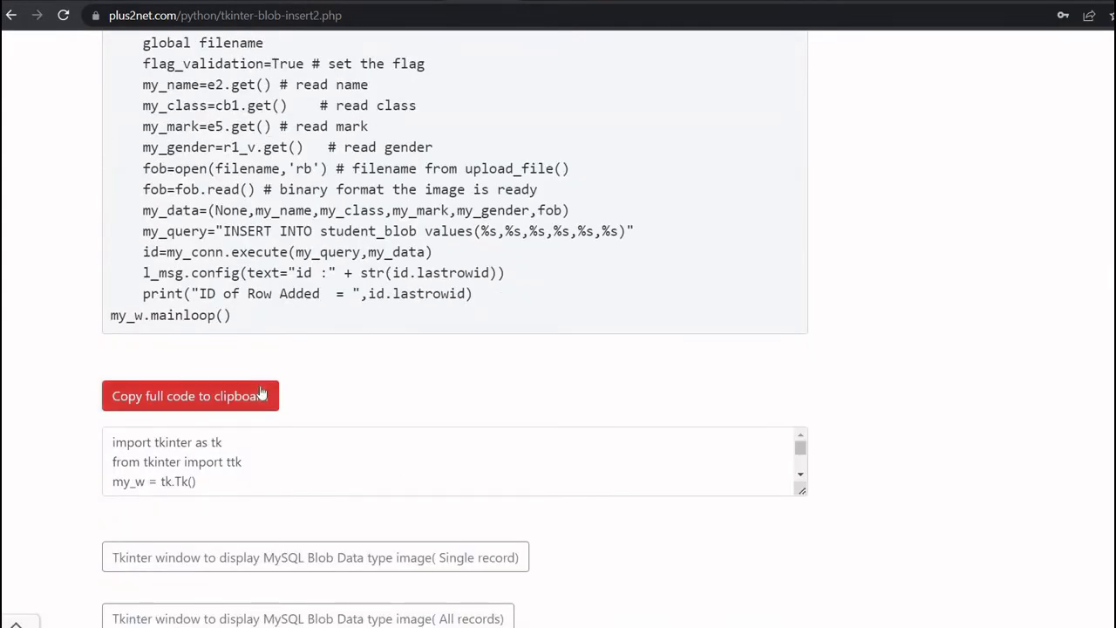
click(190, 395)
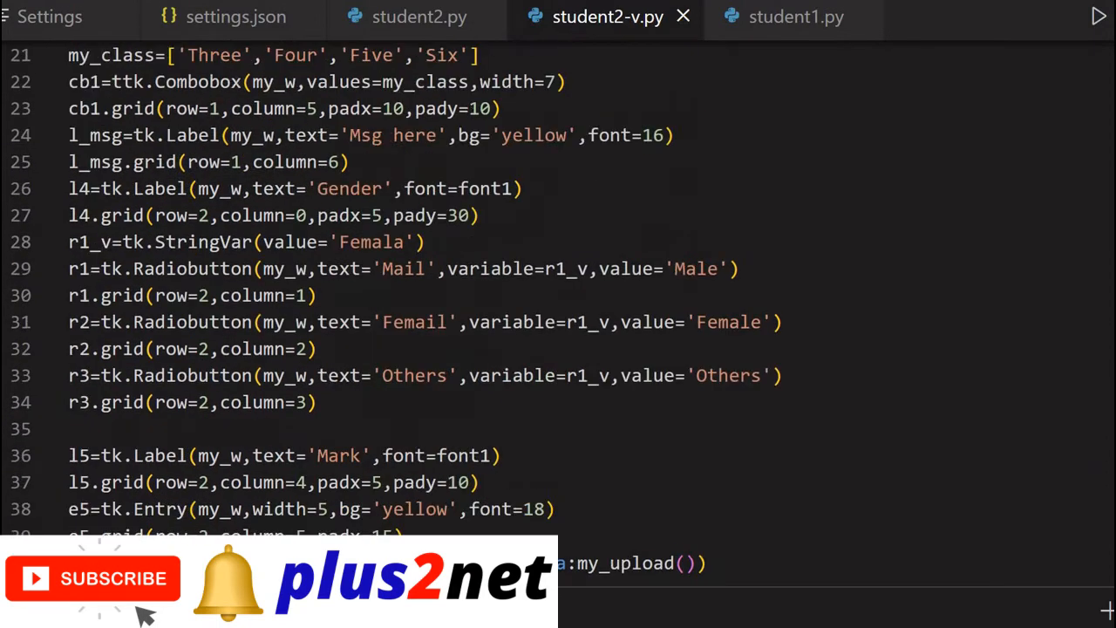
Step: Insert a blank line above the sqlalchemy import and review the create_engine root:test@localhost/my_tutorial line
scroll(up, 3)
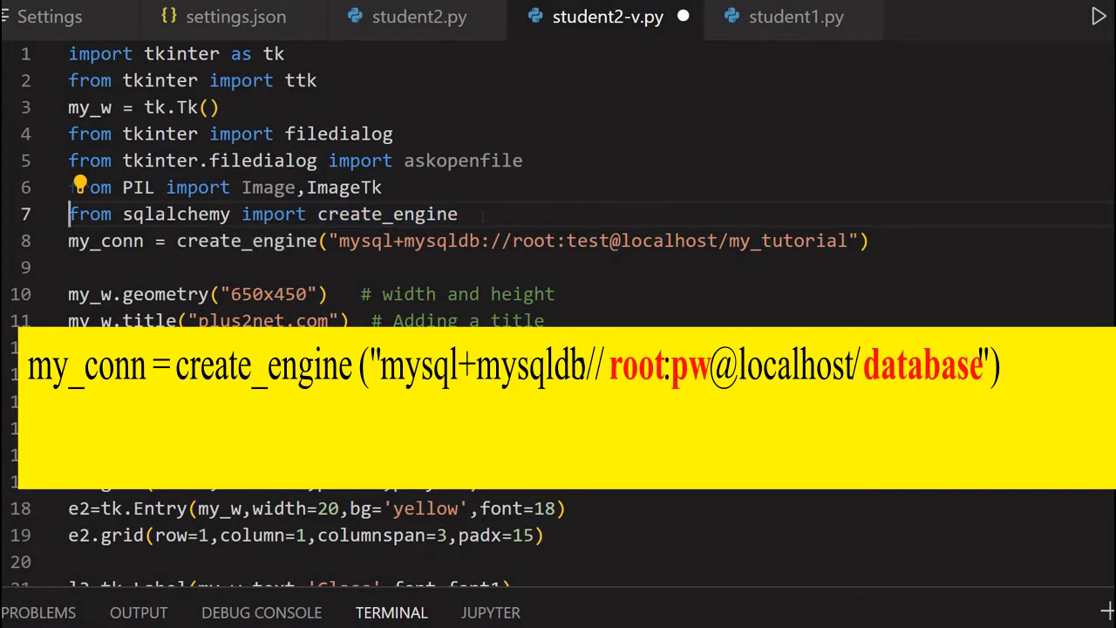
key(Enter)
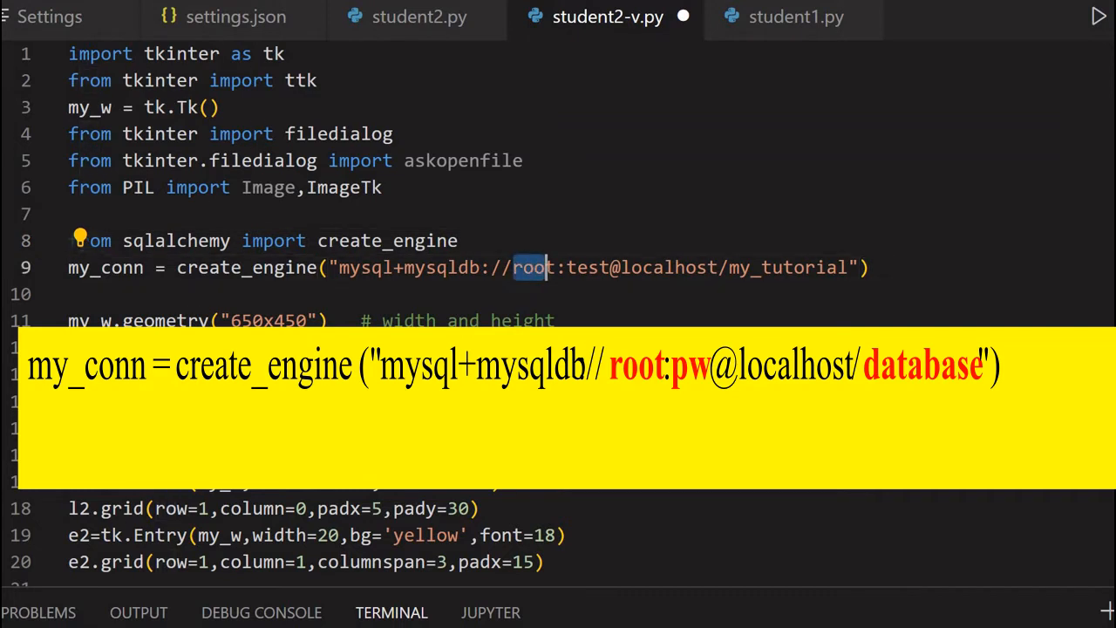
double_click(589, 267)
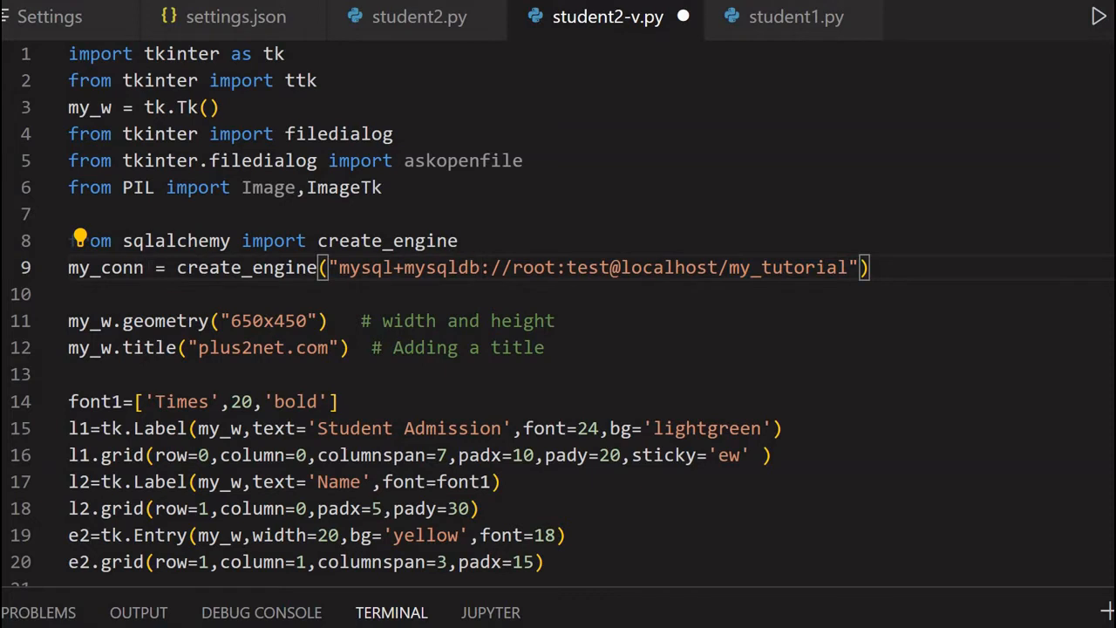
double_click(105, 267)
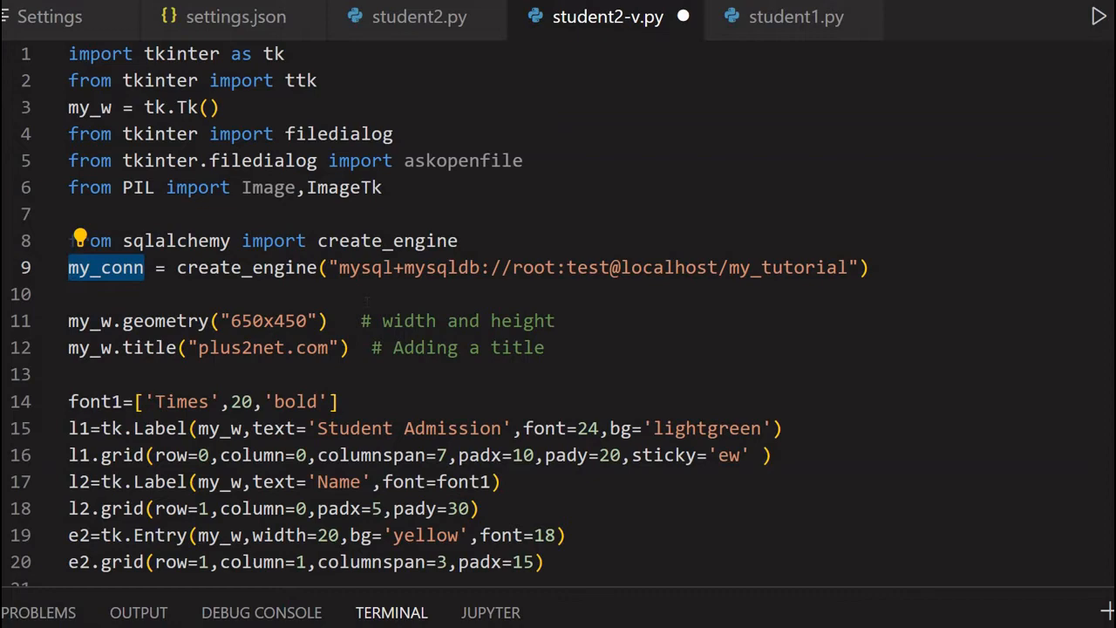
scroll(down, 3)
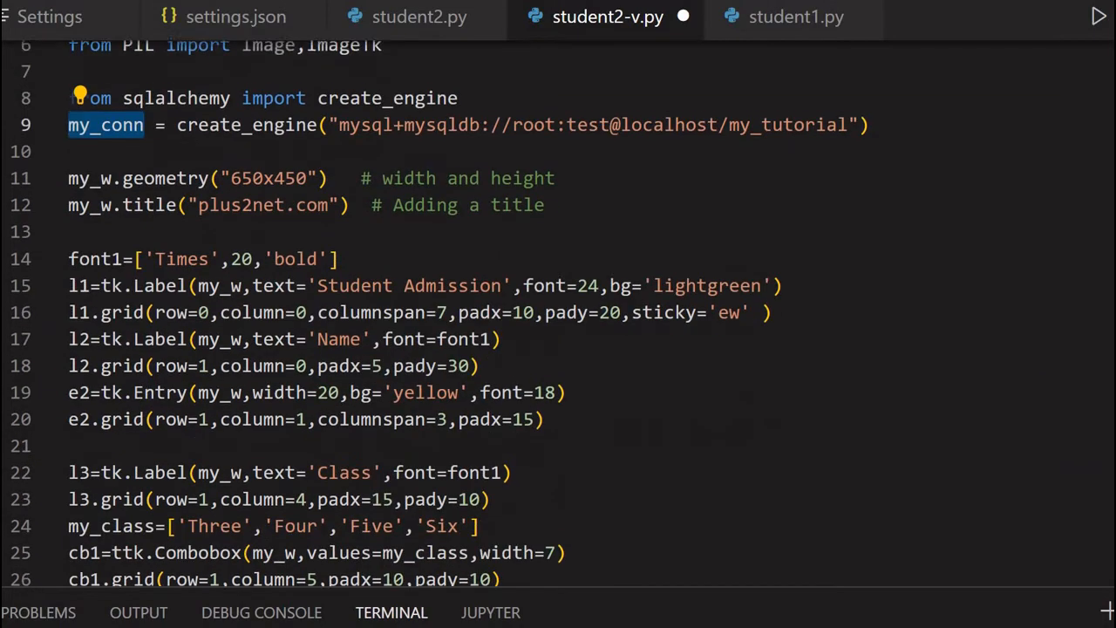
scroll(down, 3)
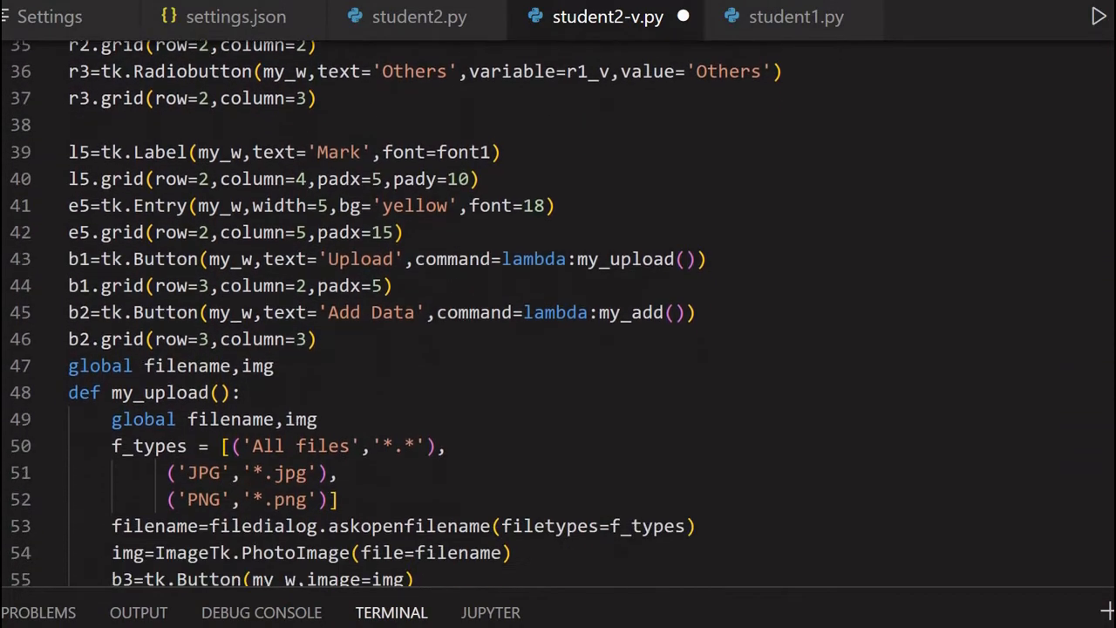
scroll(down, 3)
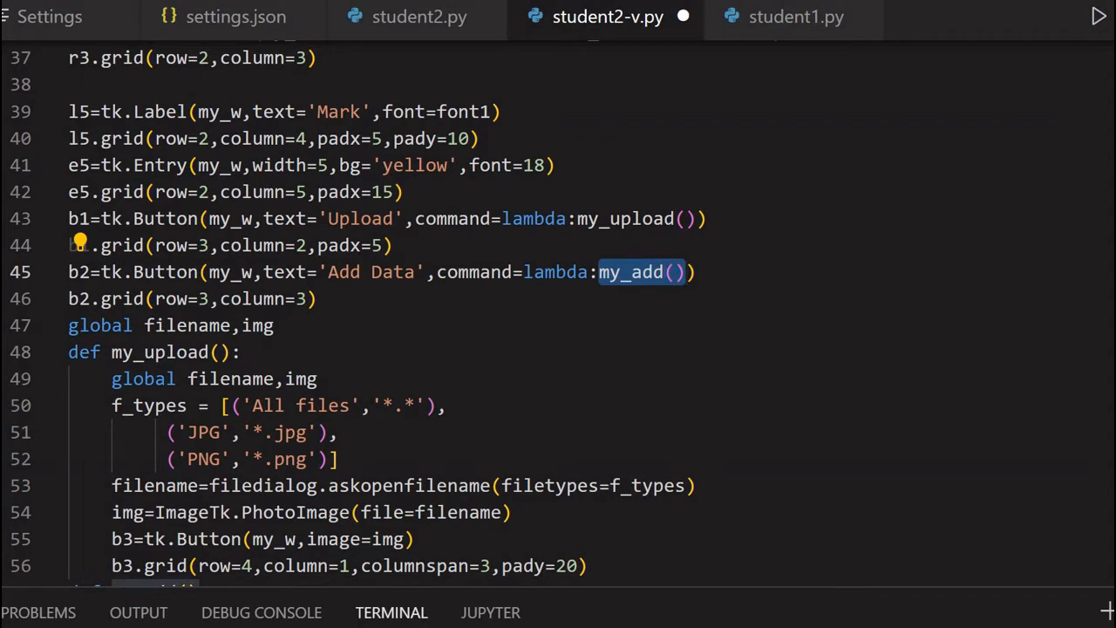
scroll(down, 3)
text(pass)
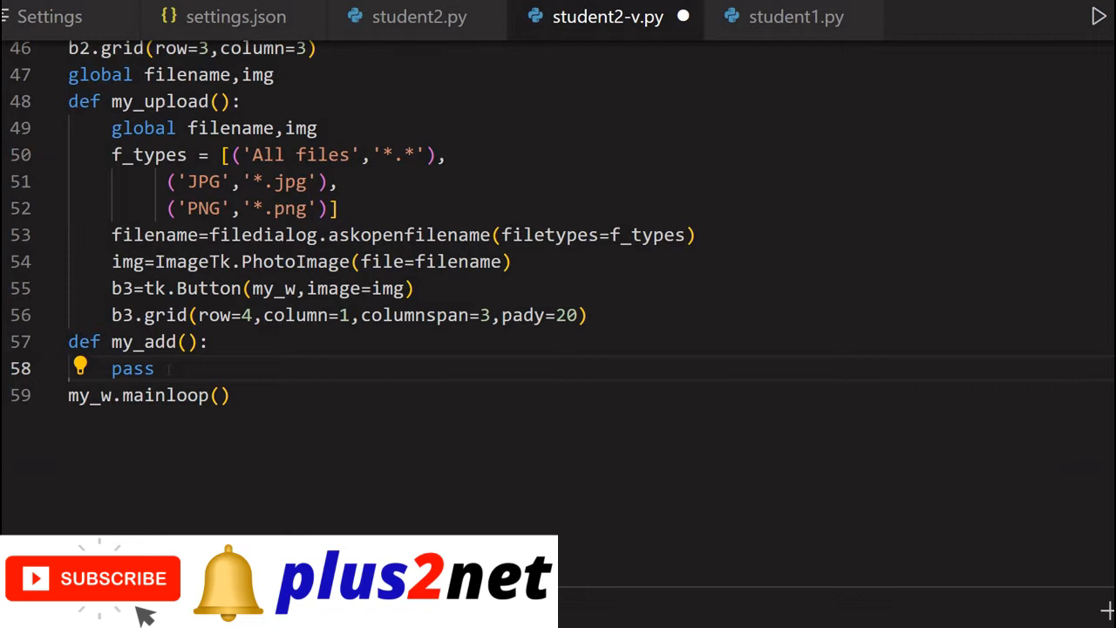
Step: Replace the pass stub in my_add with global filename
key(Backspace)
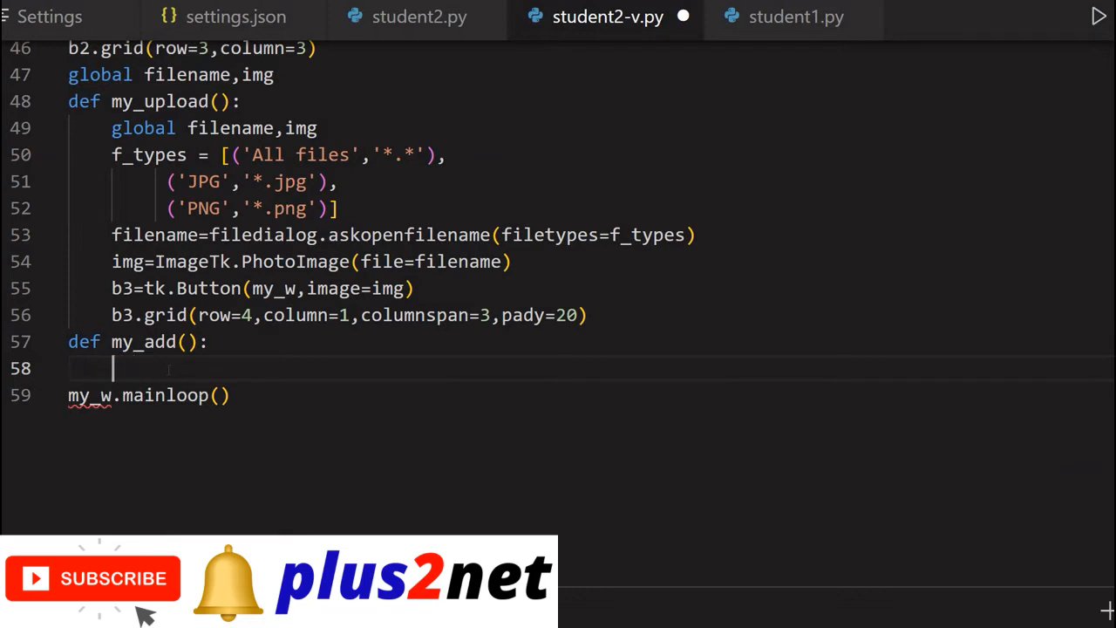
text(global)
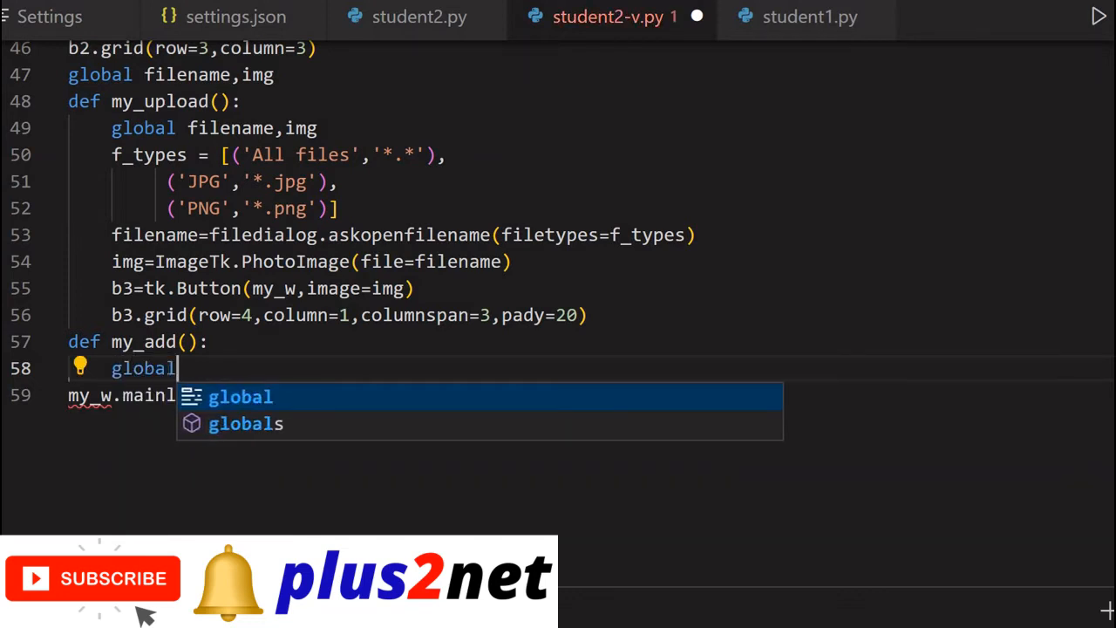
text(filename)
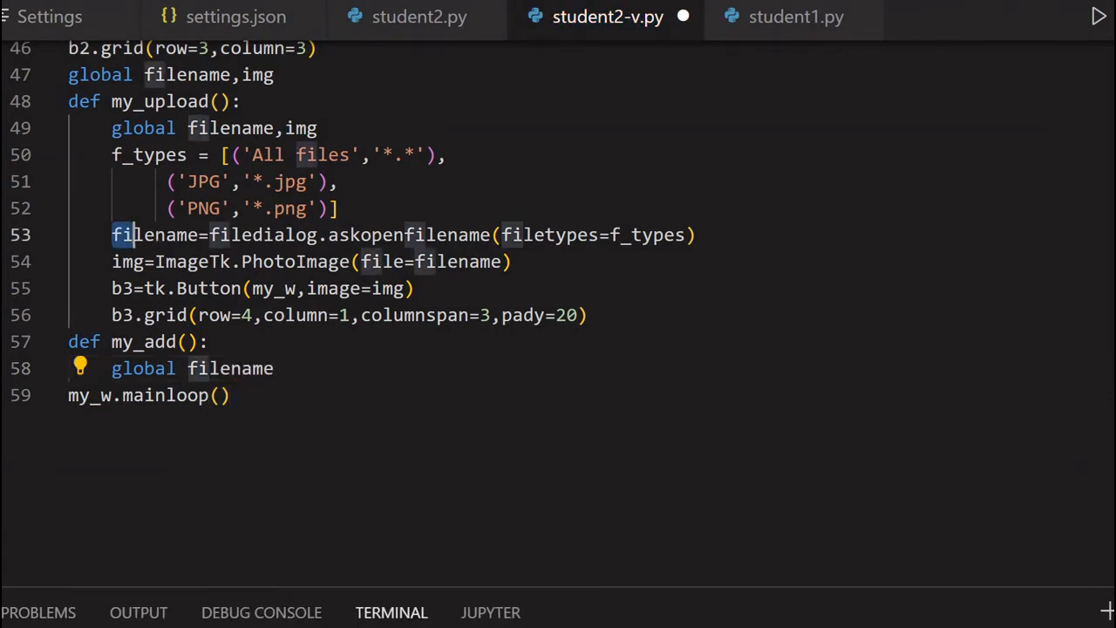
double_click(154, 234)
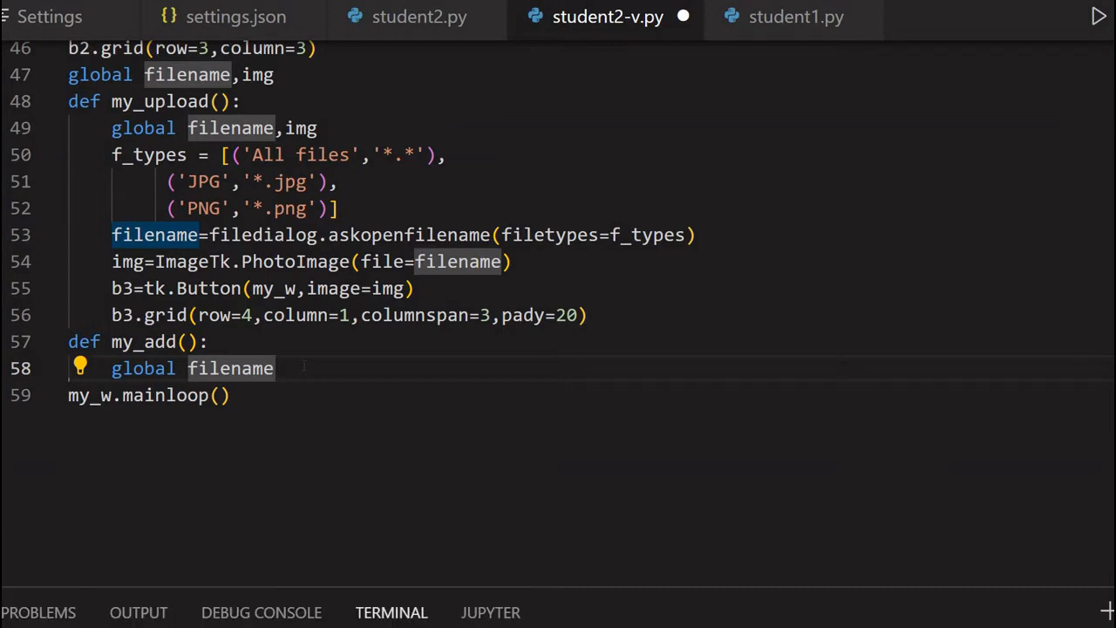
Step: Add flag_validation=True as the next line of my_add
text(f)
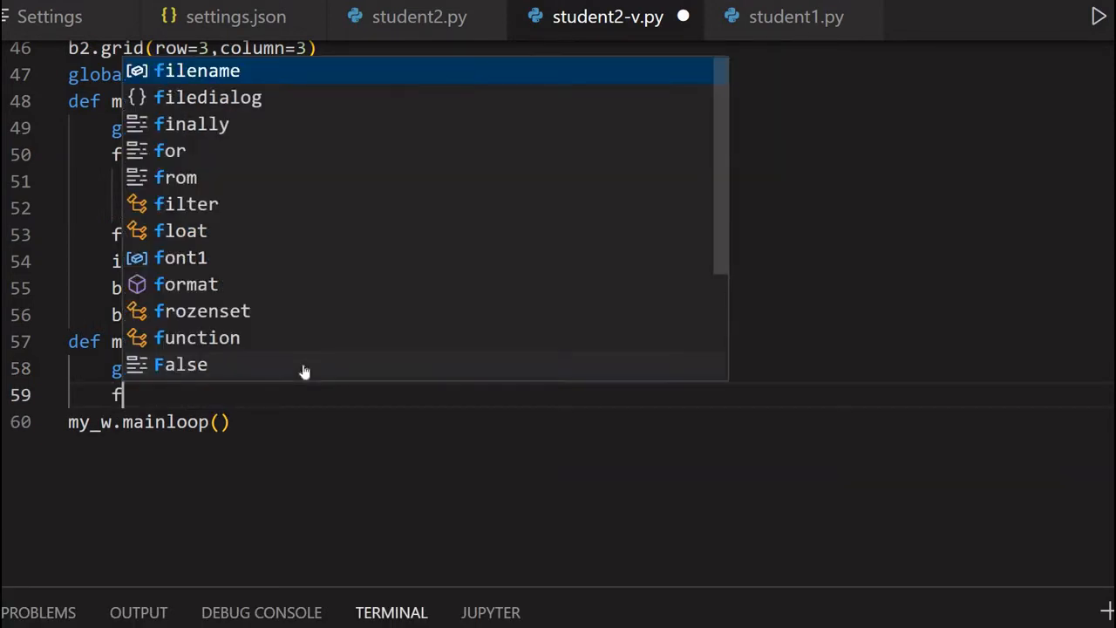
text(lag)
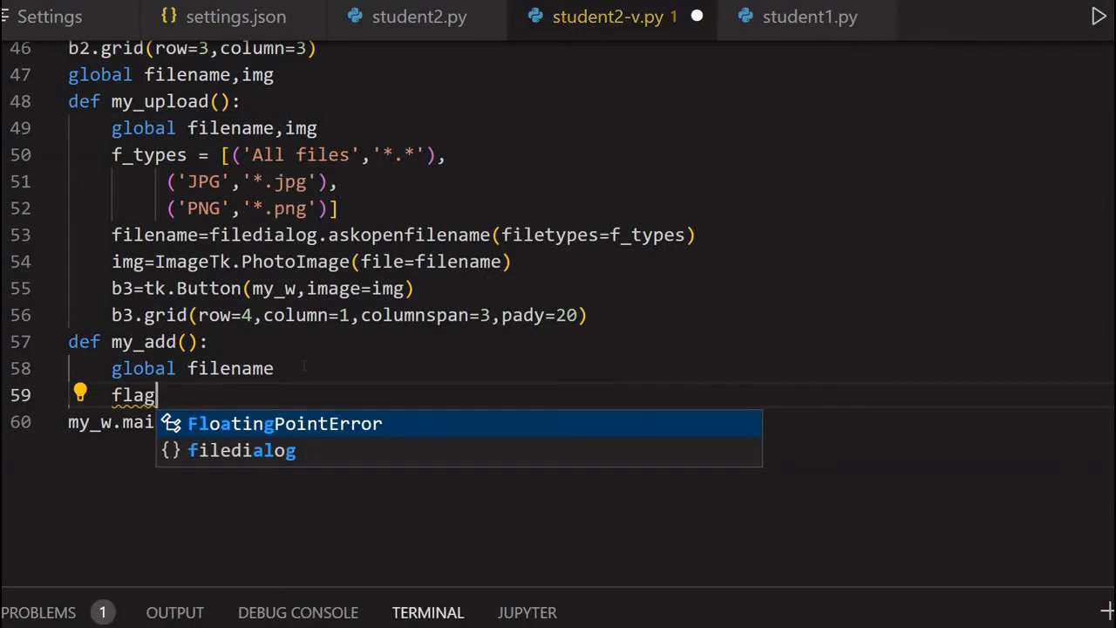
text(_val)
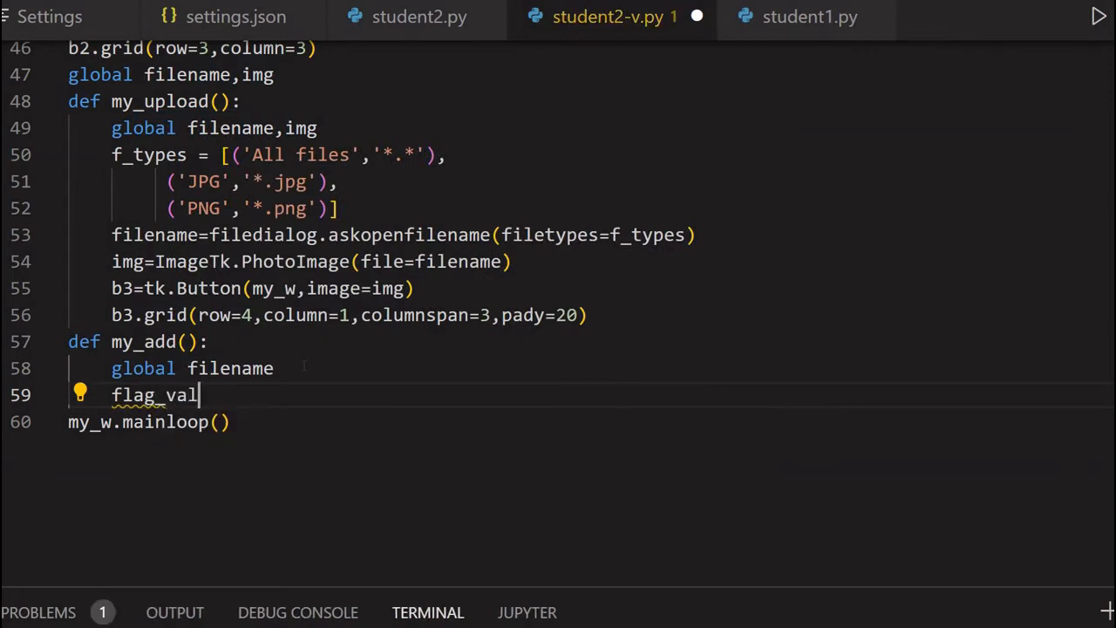
text(dati)
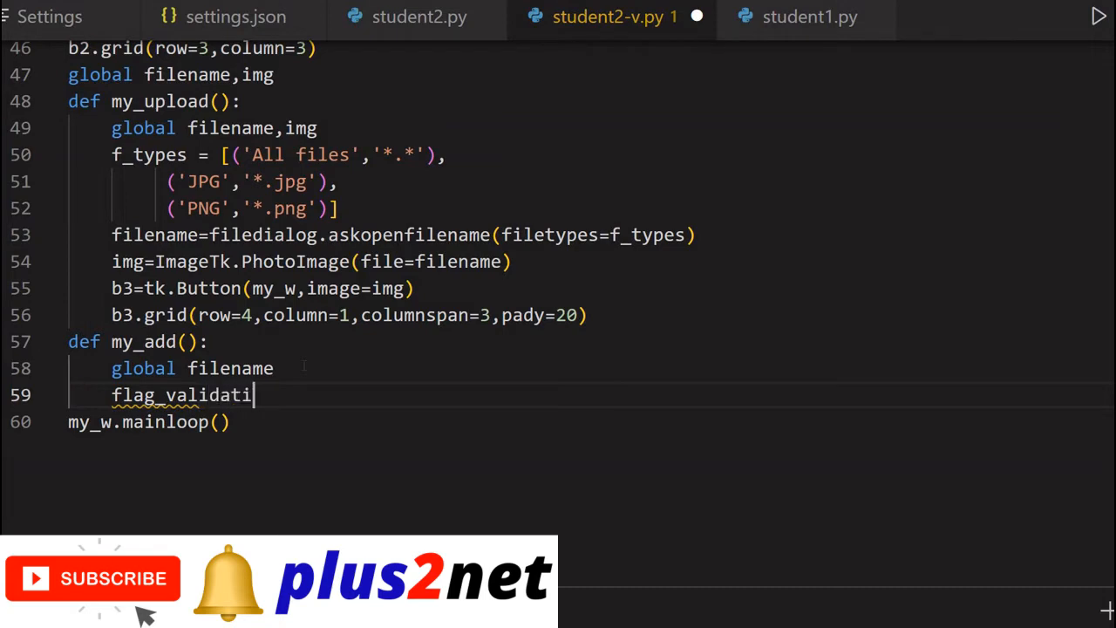
text(on=)
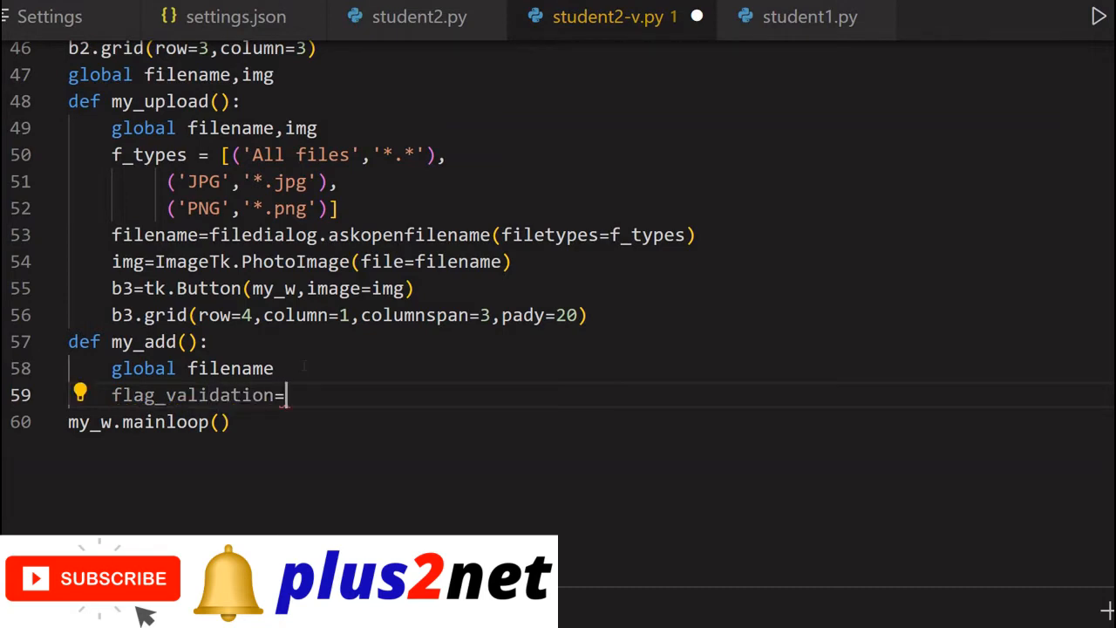
text(True)
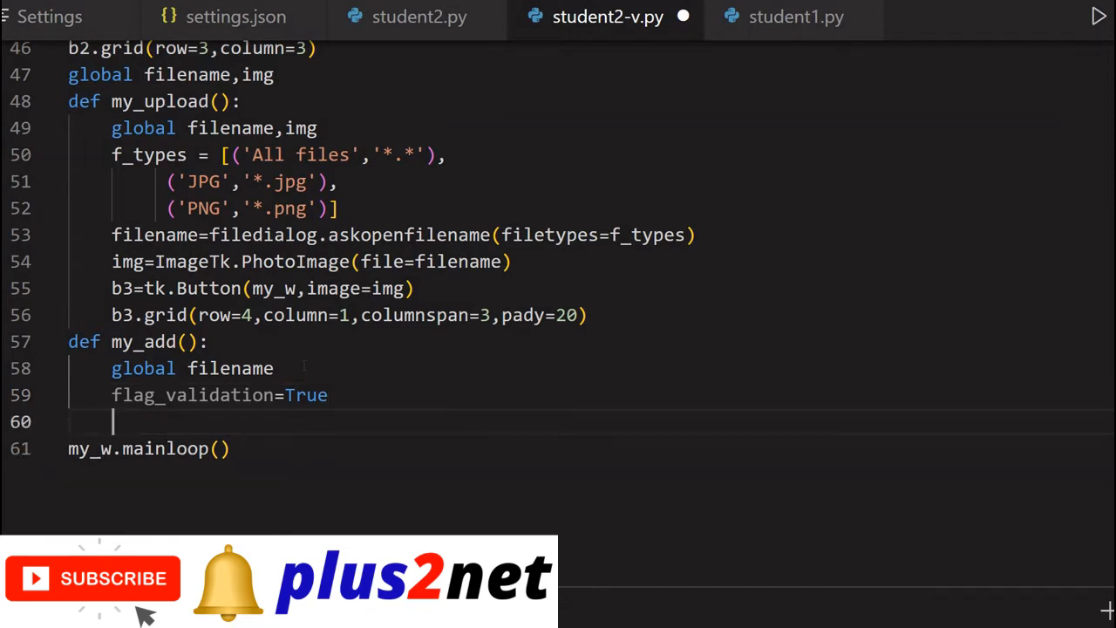
Step: Add my_name=e2.get() to my_add, checking the e2 Entry definition
text(my_name)
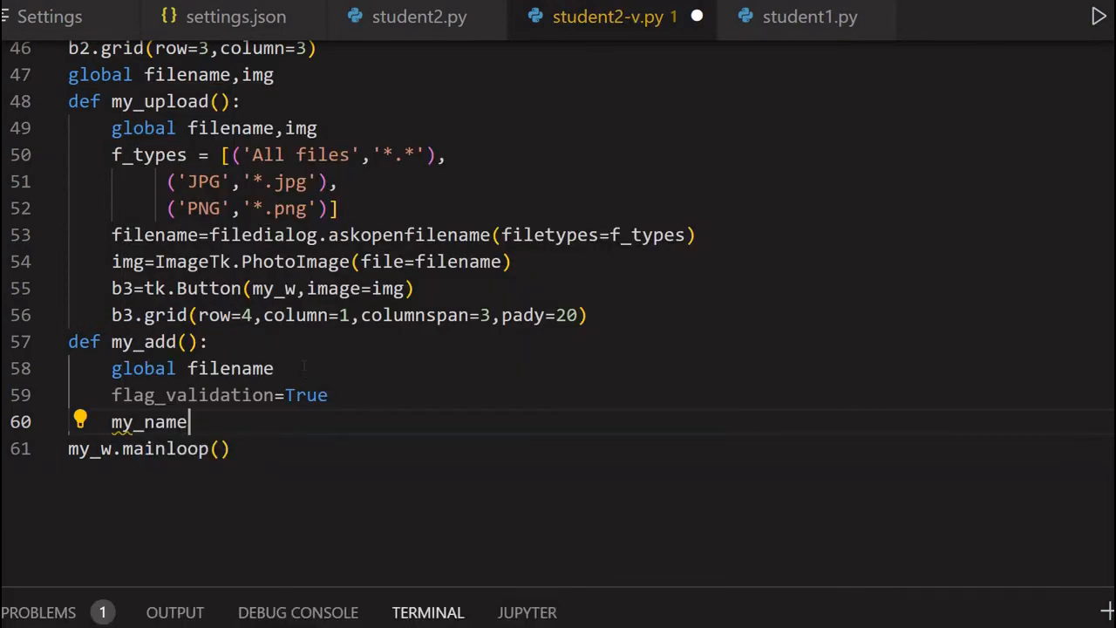
text(=)
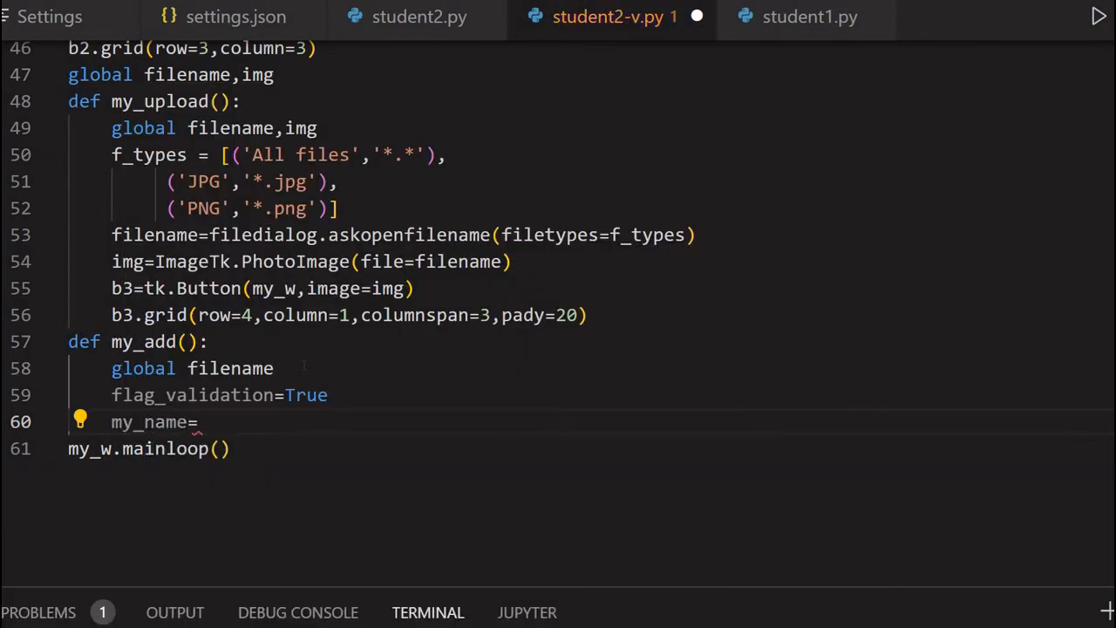
text(e2)
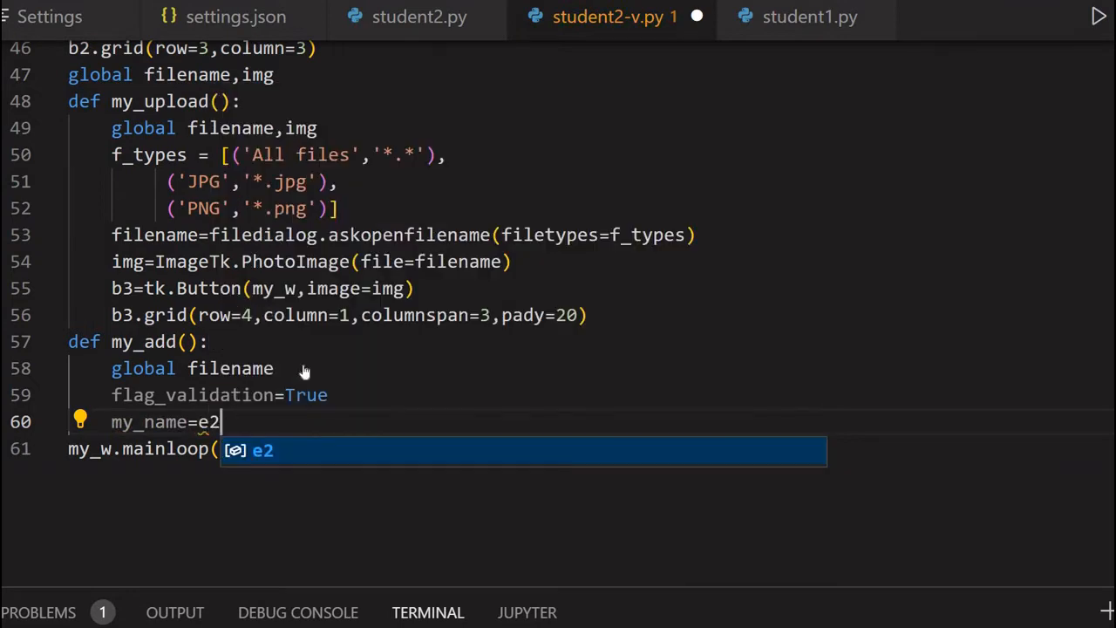
text(.get()
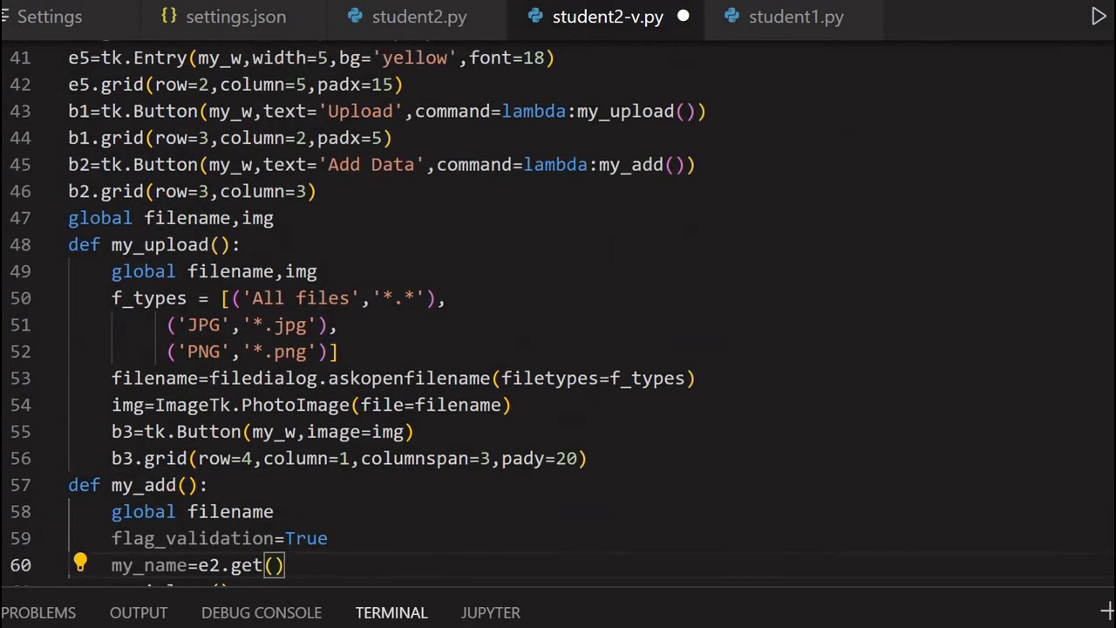
scroll(up, 3)
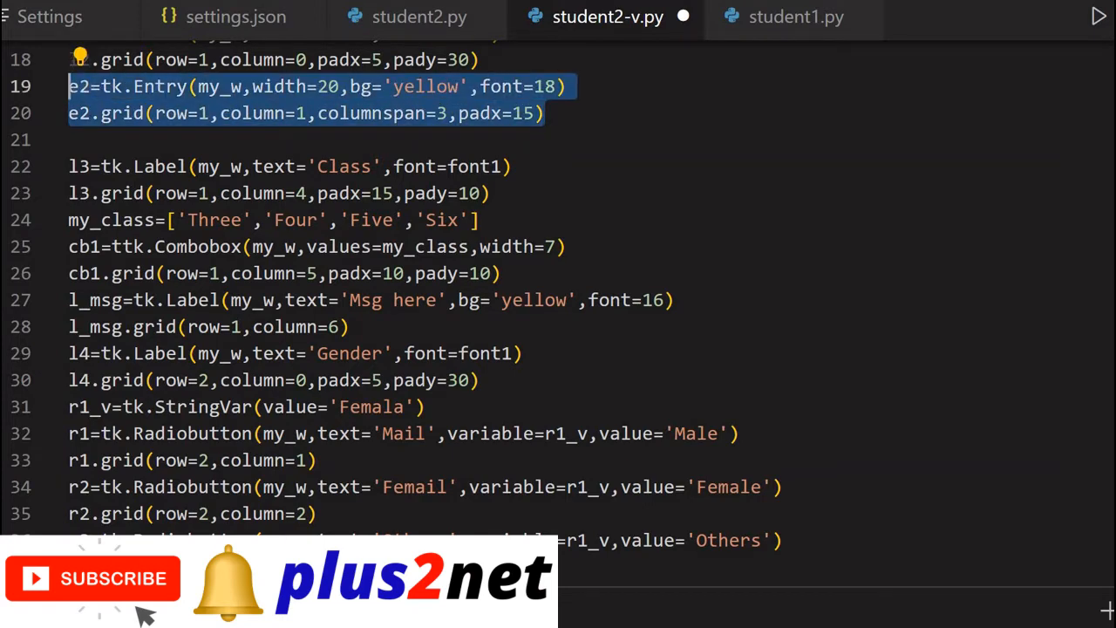
scroll(down, 3)
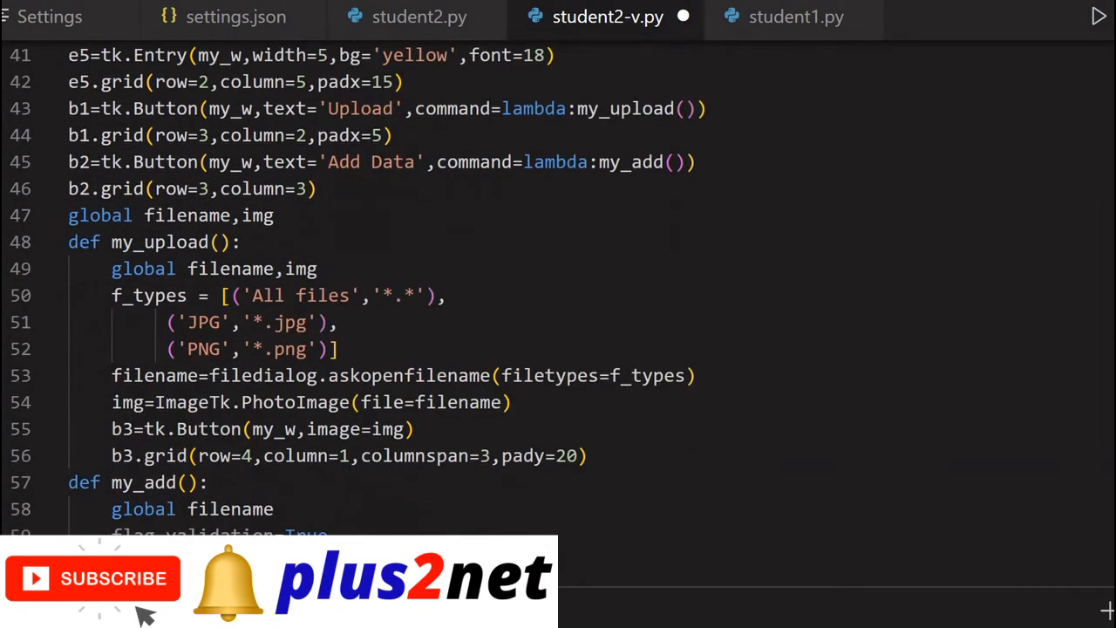
scroll(down, 3)
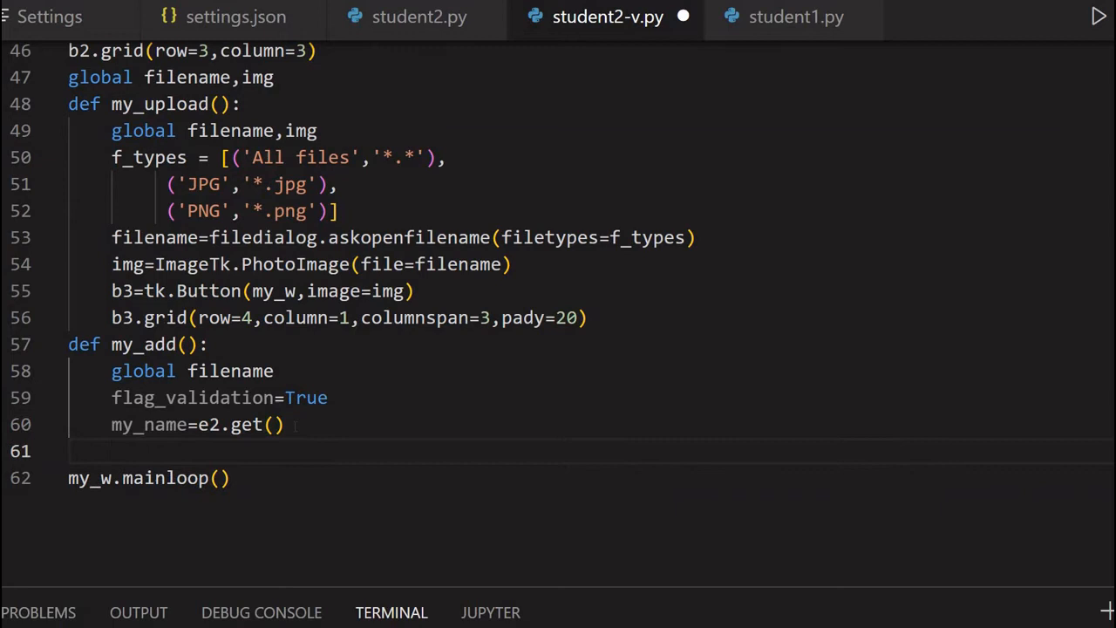
Step: Add my_class=cb1.get() and begin my_mark=e5. in my_add
text(my+)
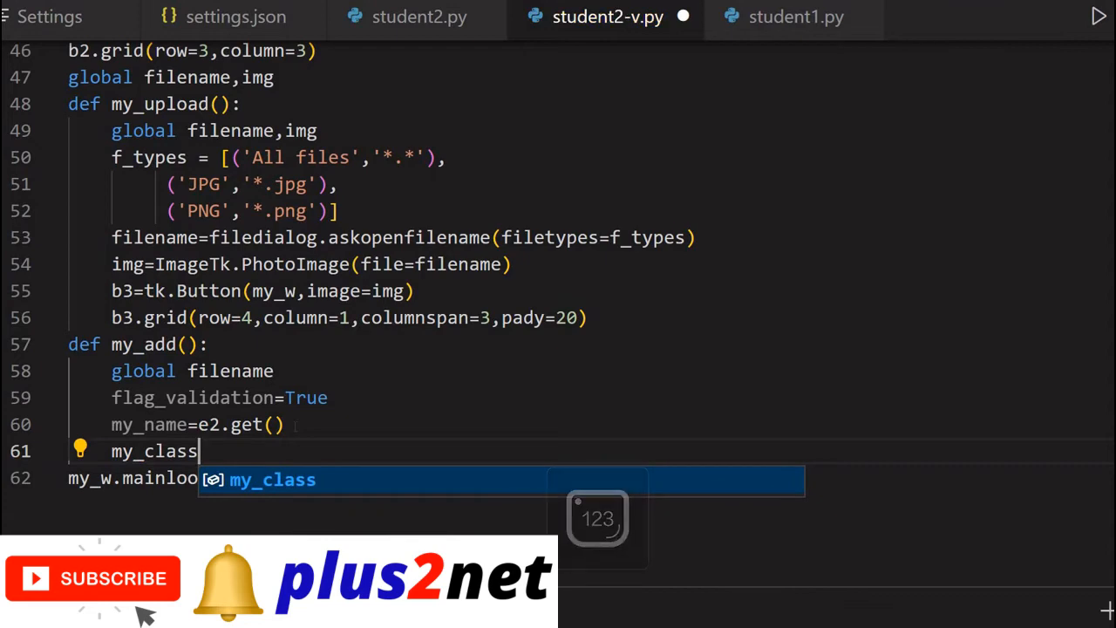
text(=)
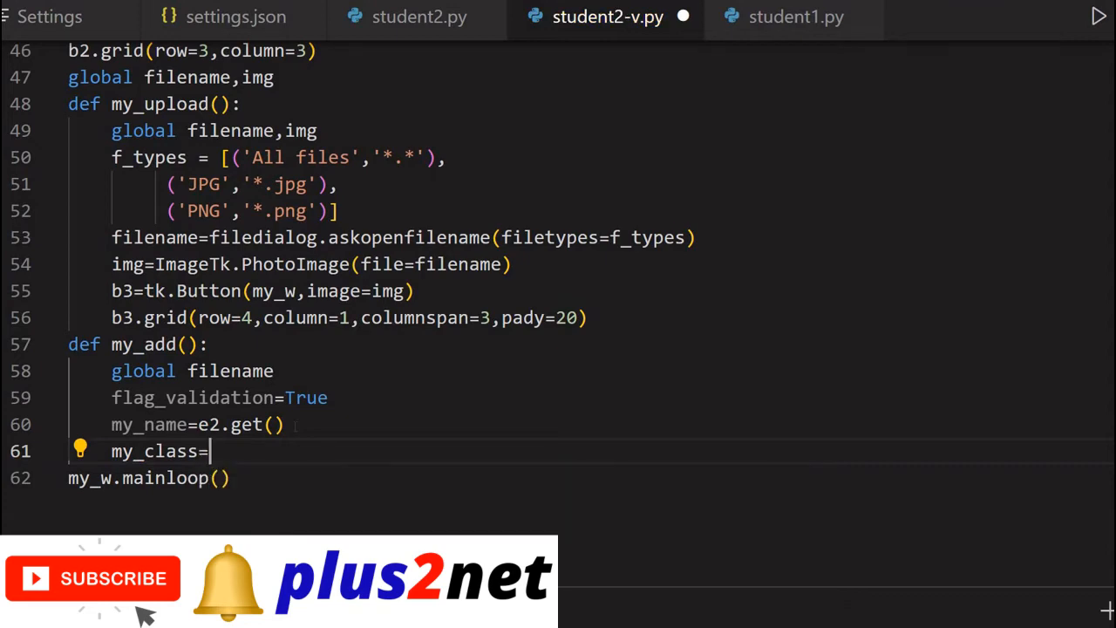
text(cb1.get()
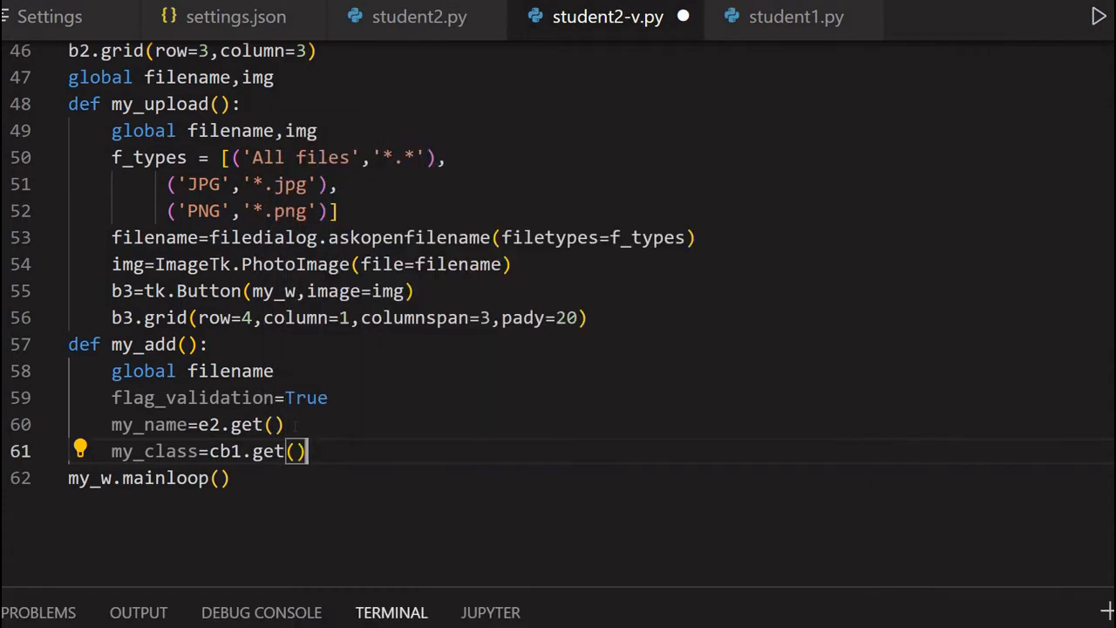
key(enter)
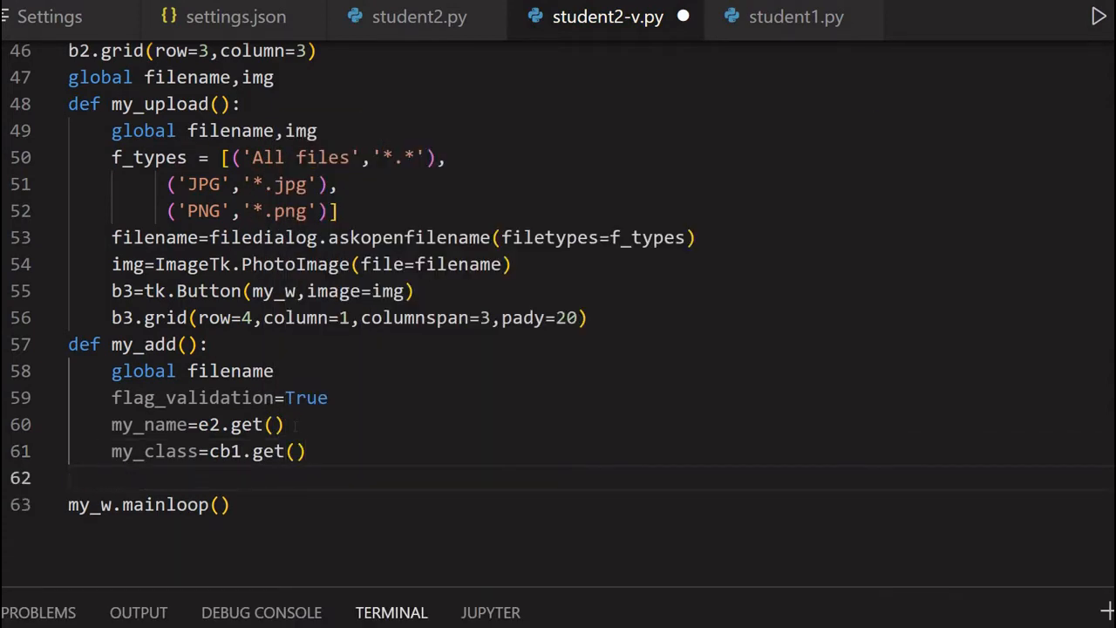
text(my_mark)
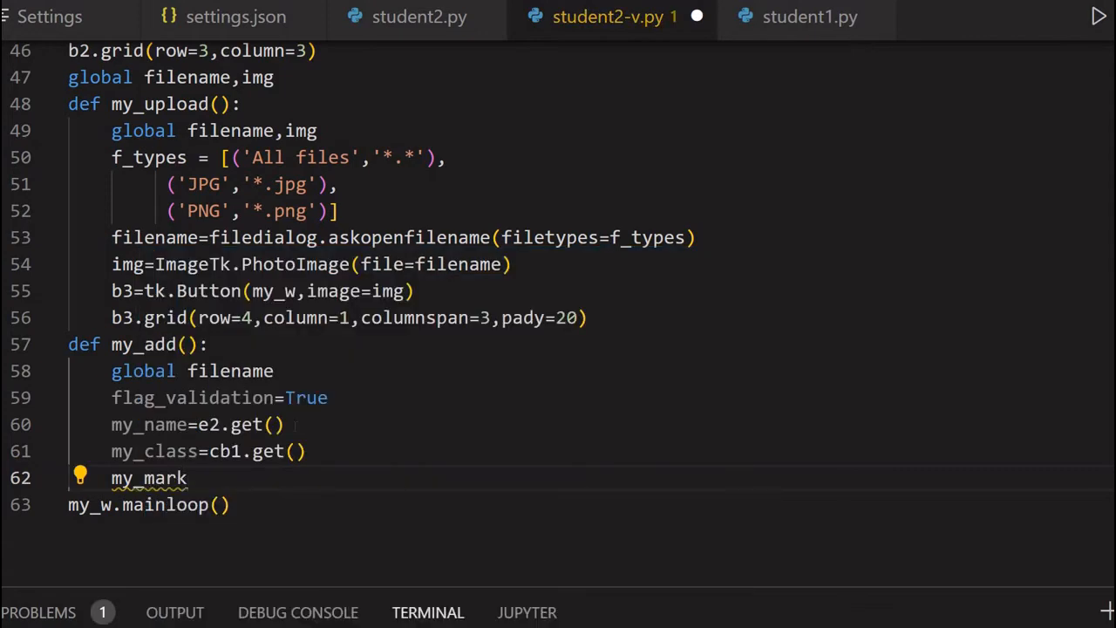
text(=)
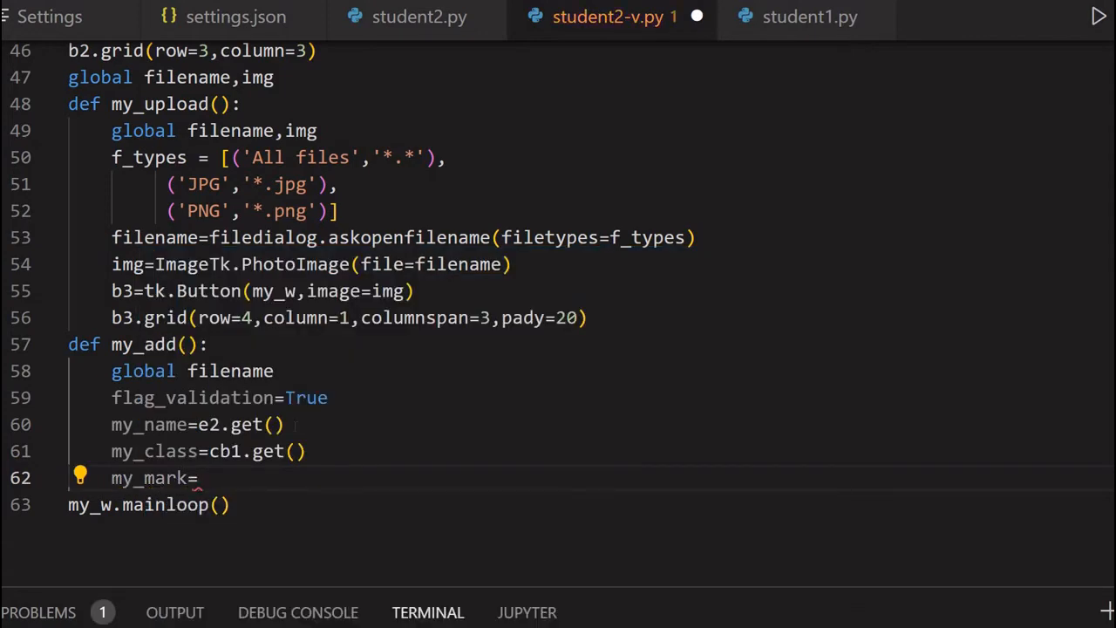
text(e5.get()
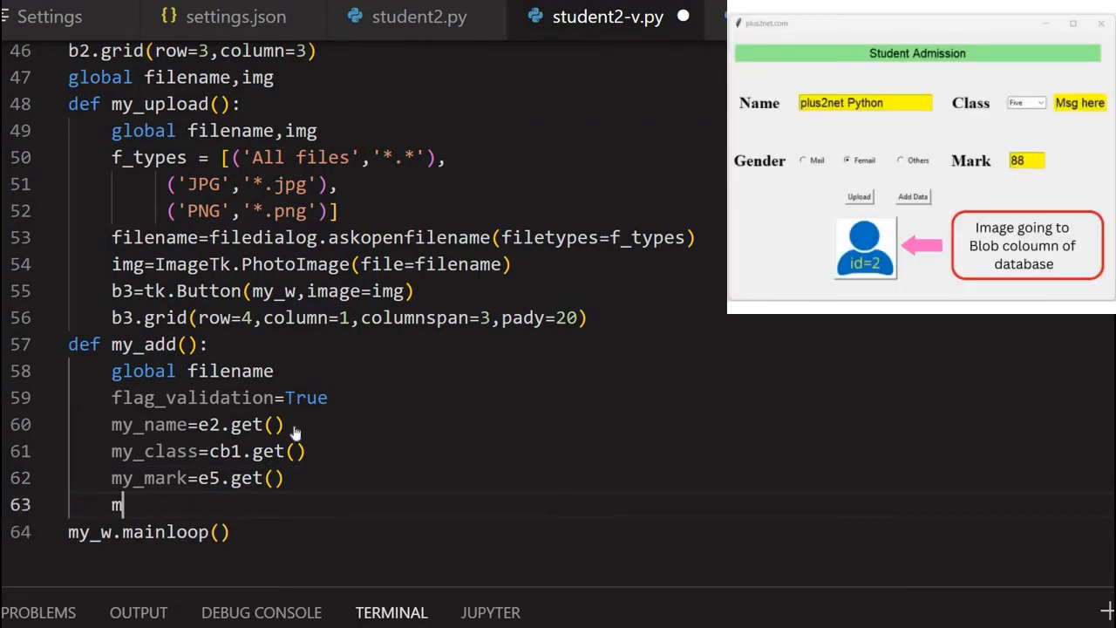
Step: Finish my_mark=e5.get() and add my_gender=r1_v.get() in my_add
text(my_gender)
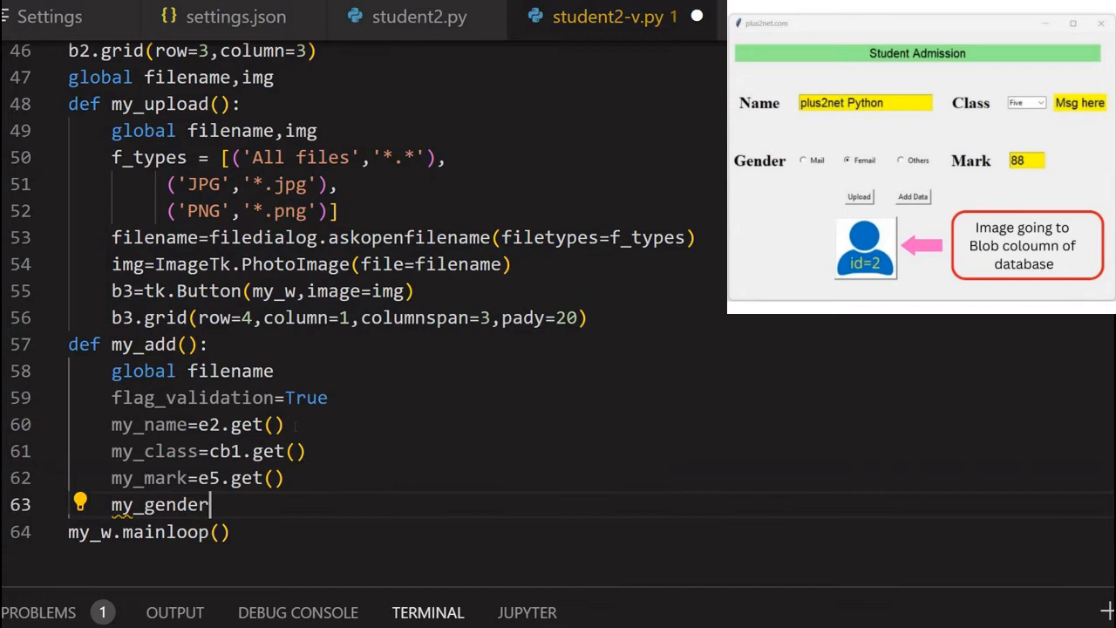
text(=t)
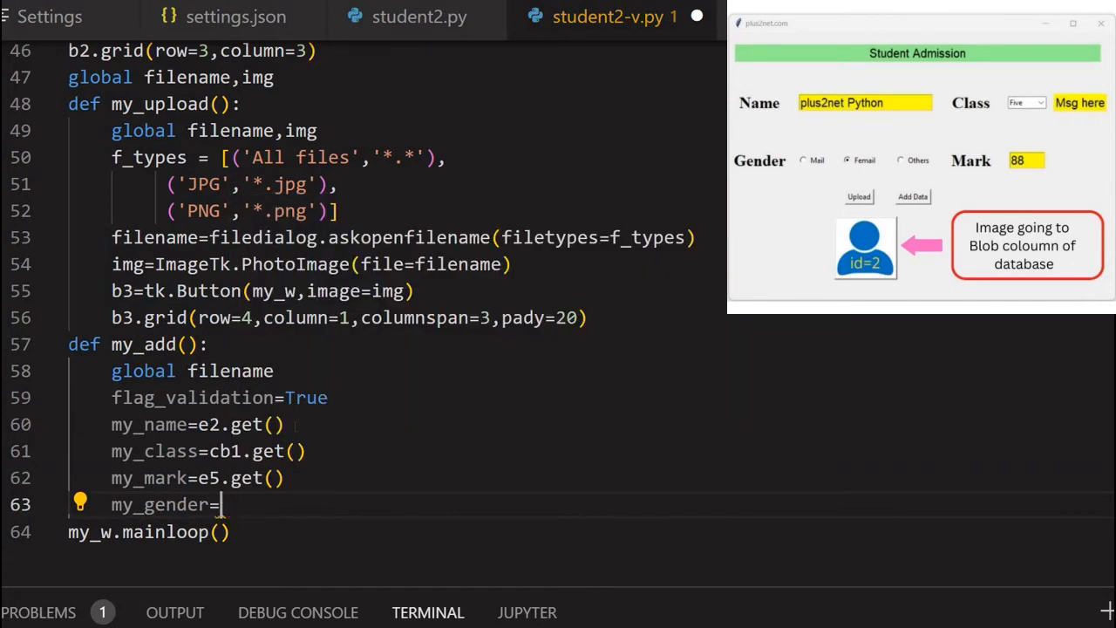
text(r1_v.)
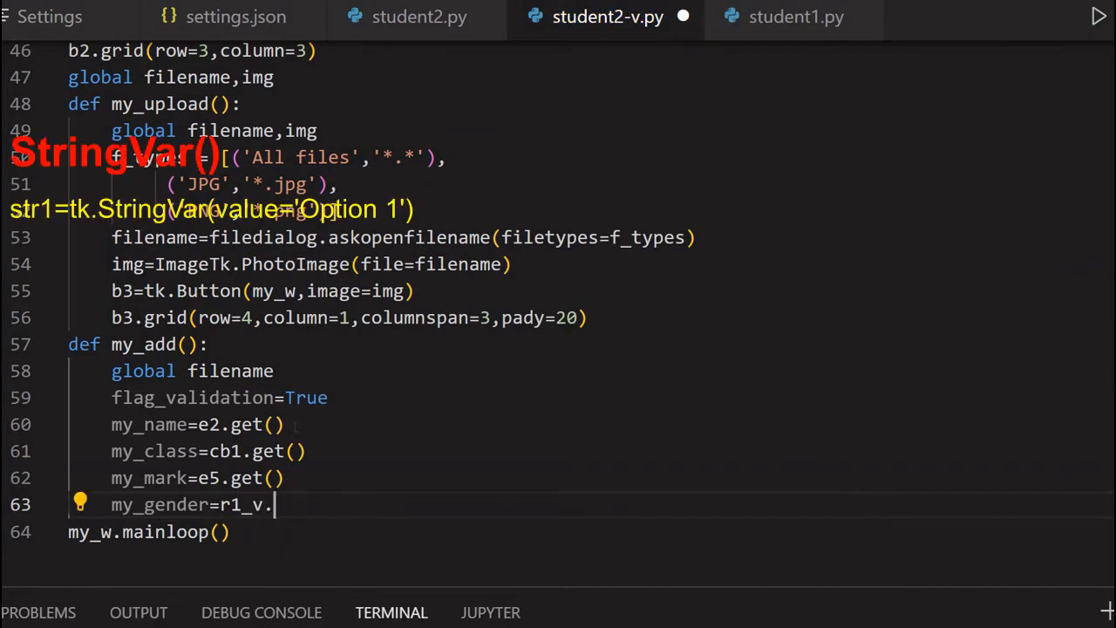
text(get())
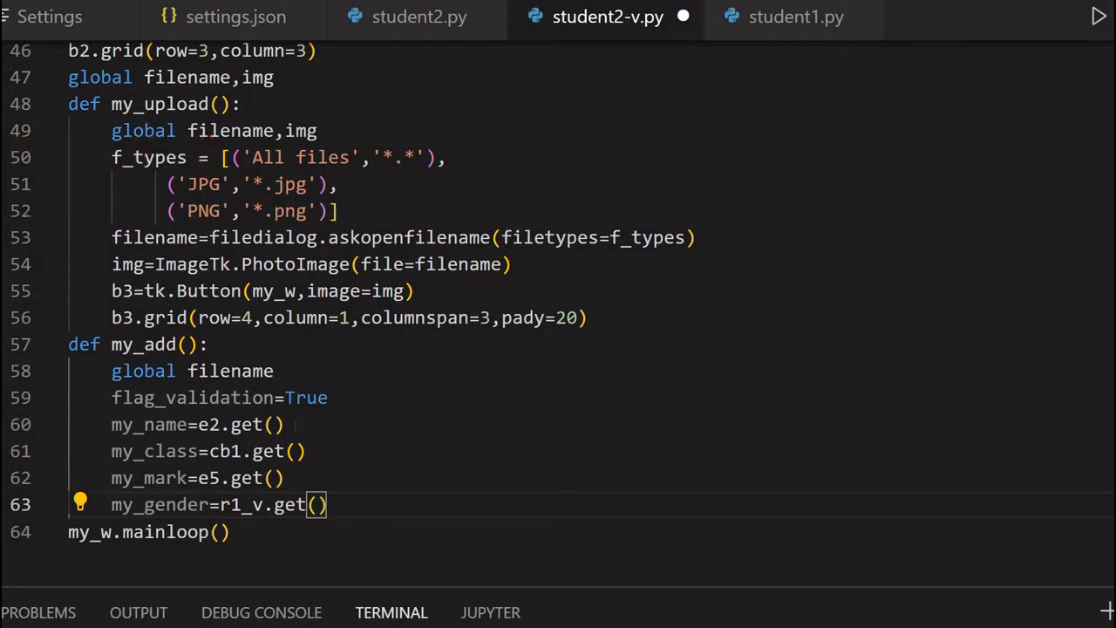
key(Enter)
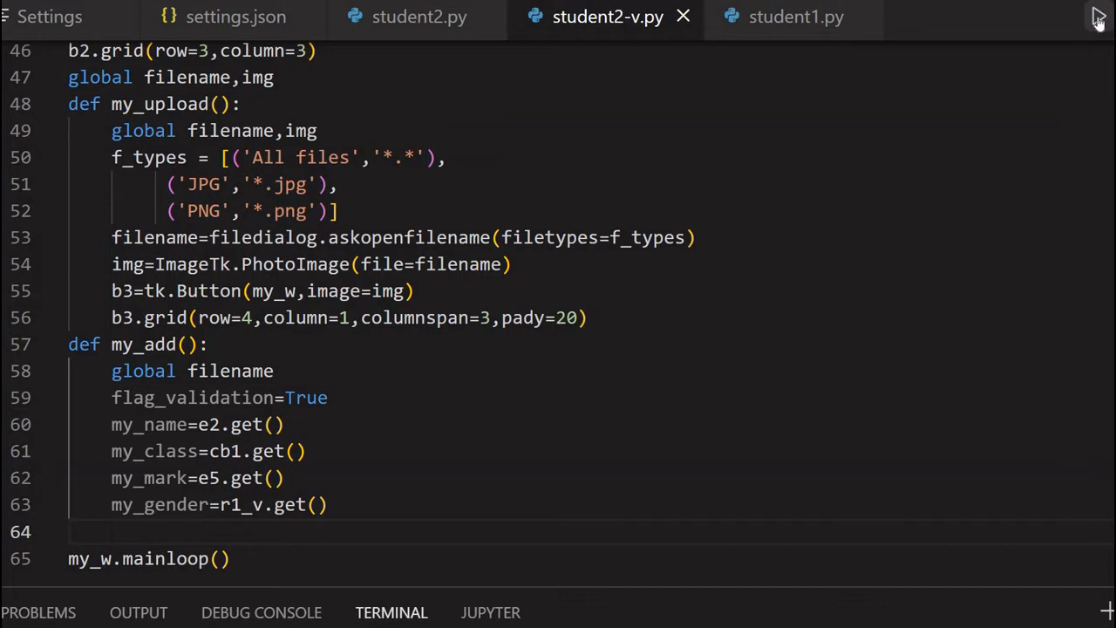
click(1098, 15)
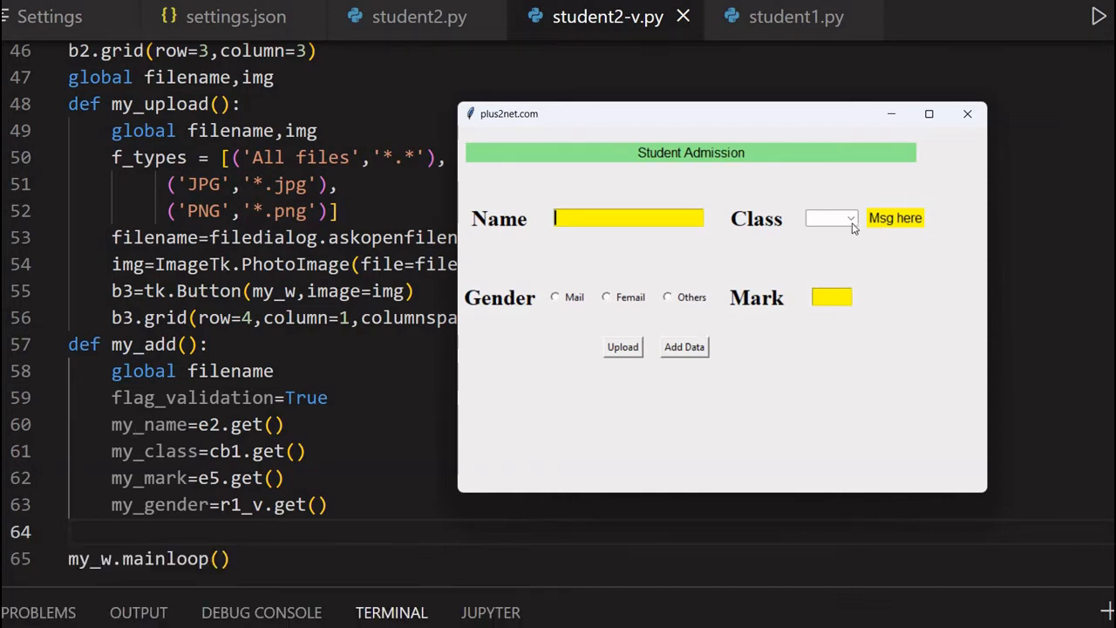
click(851, 218)
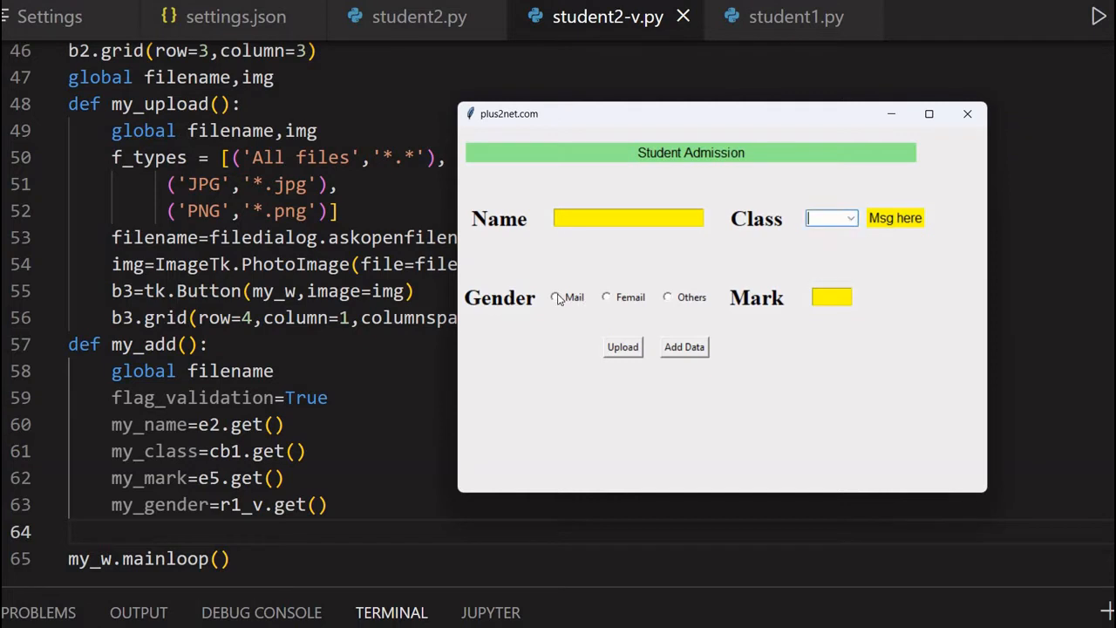
click(555, 297)
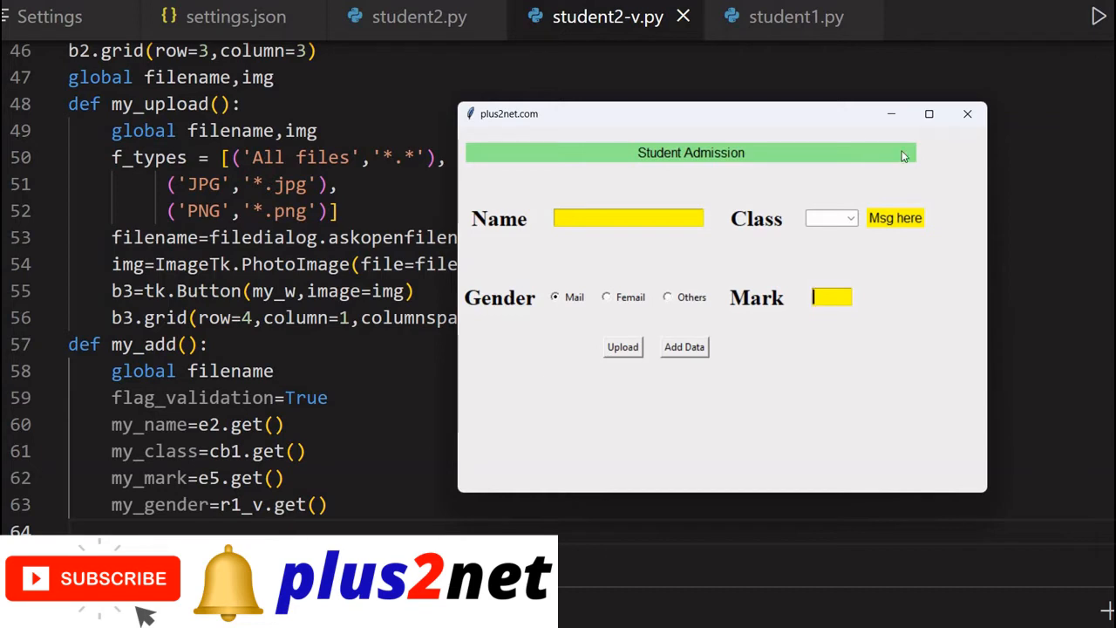
mouse_move(568, 375)
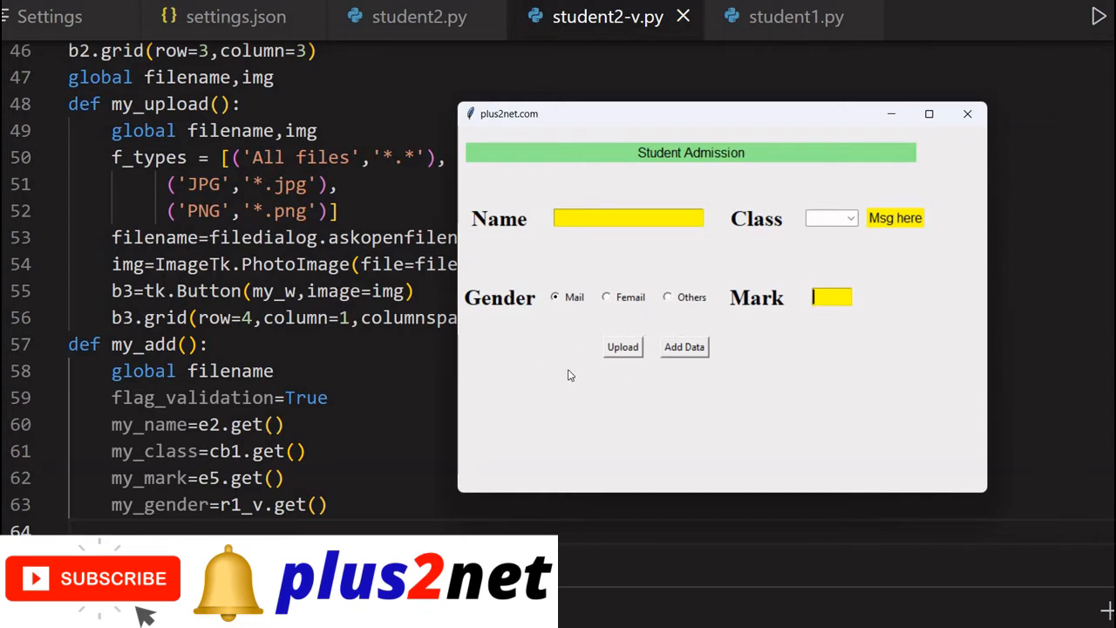
mouse_move(975, 118)
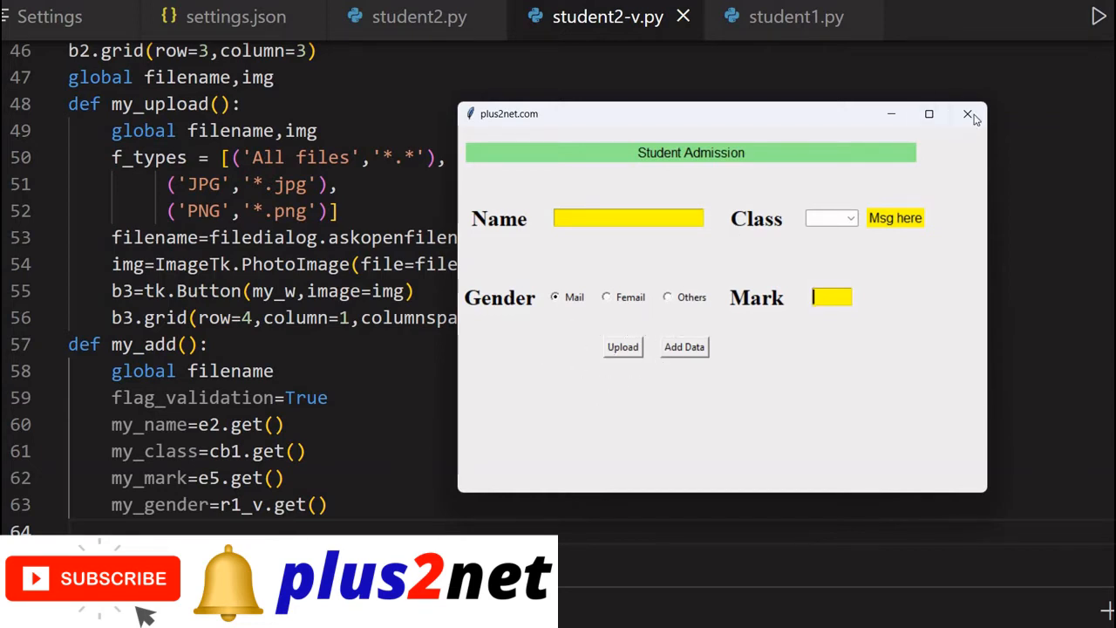
click(968, 115)
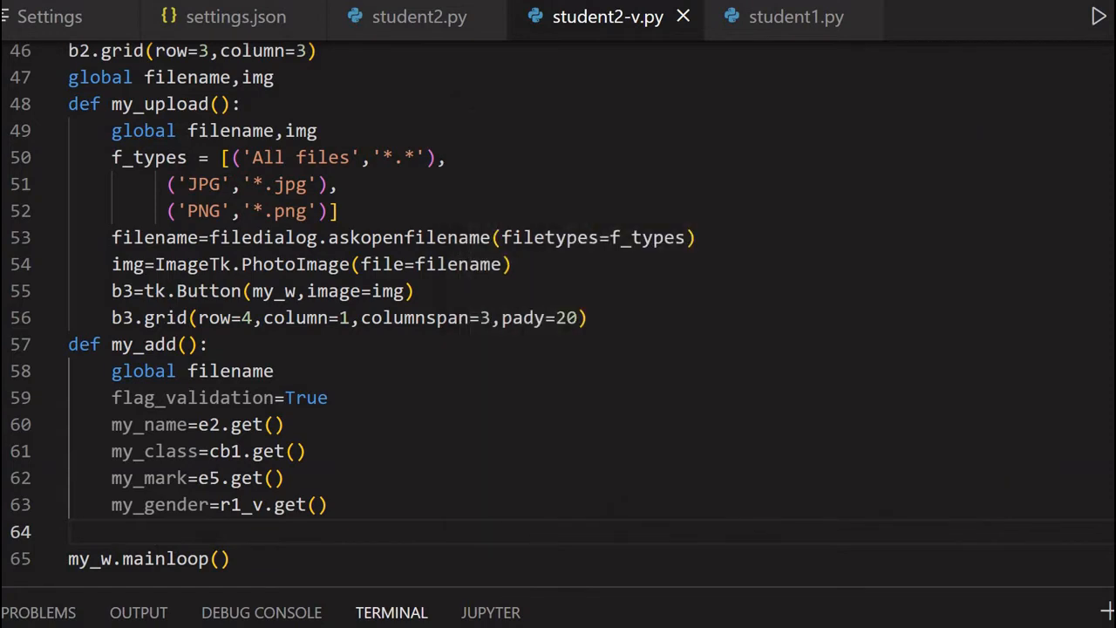
Step: Add fob=open(filename,'rb') to my_add to read the image in binary mode
scroll(down, 3)
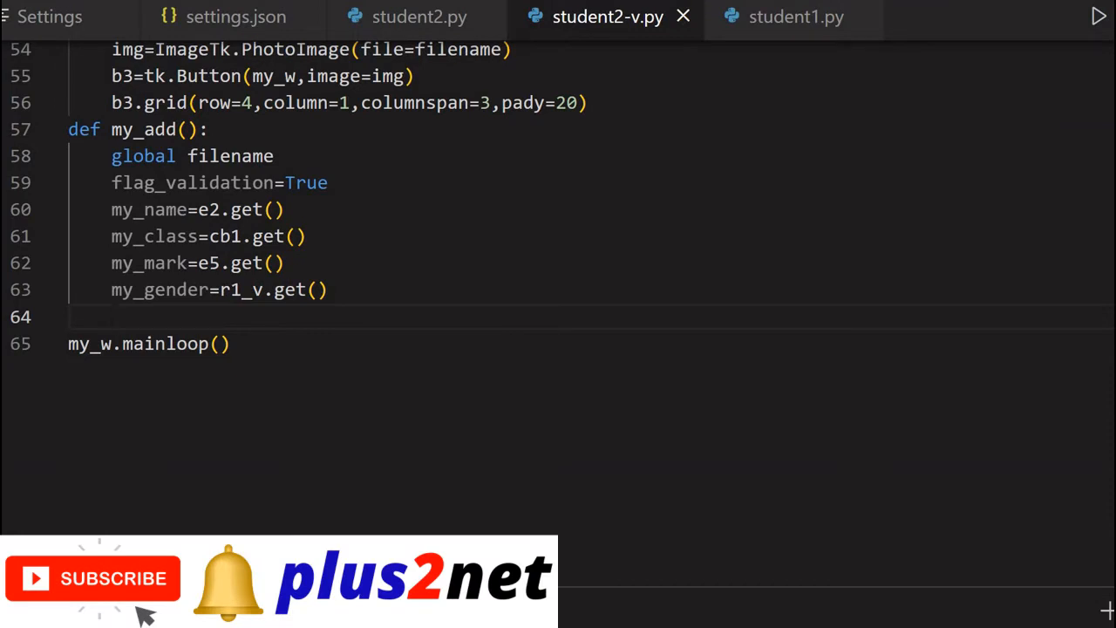
text(fo)
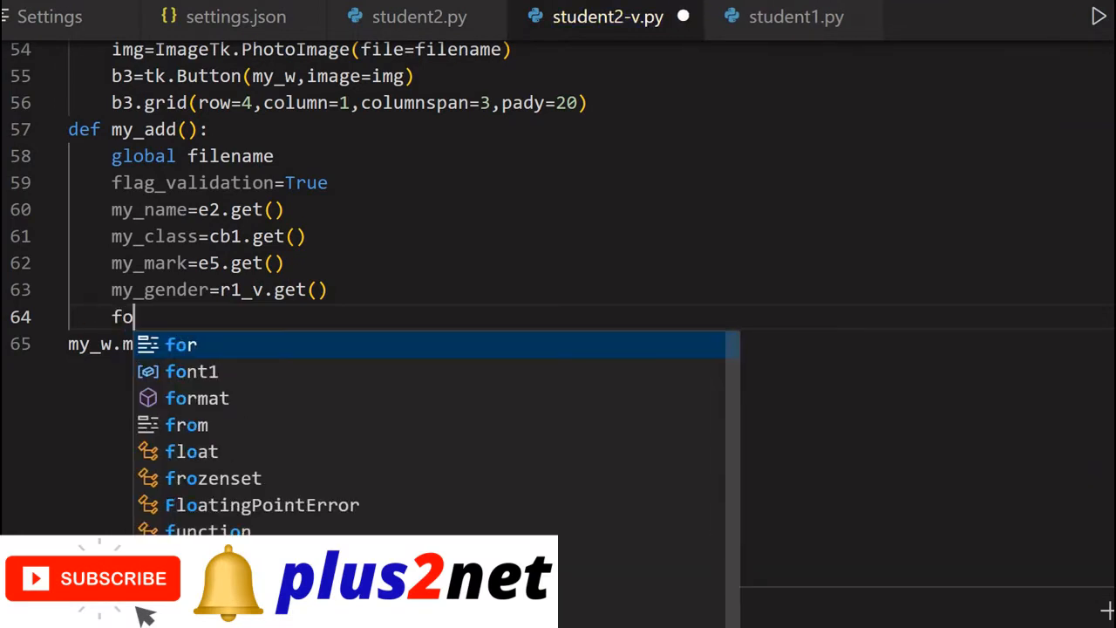
text(b=)
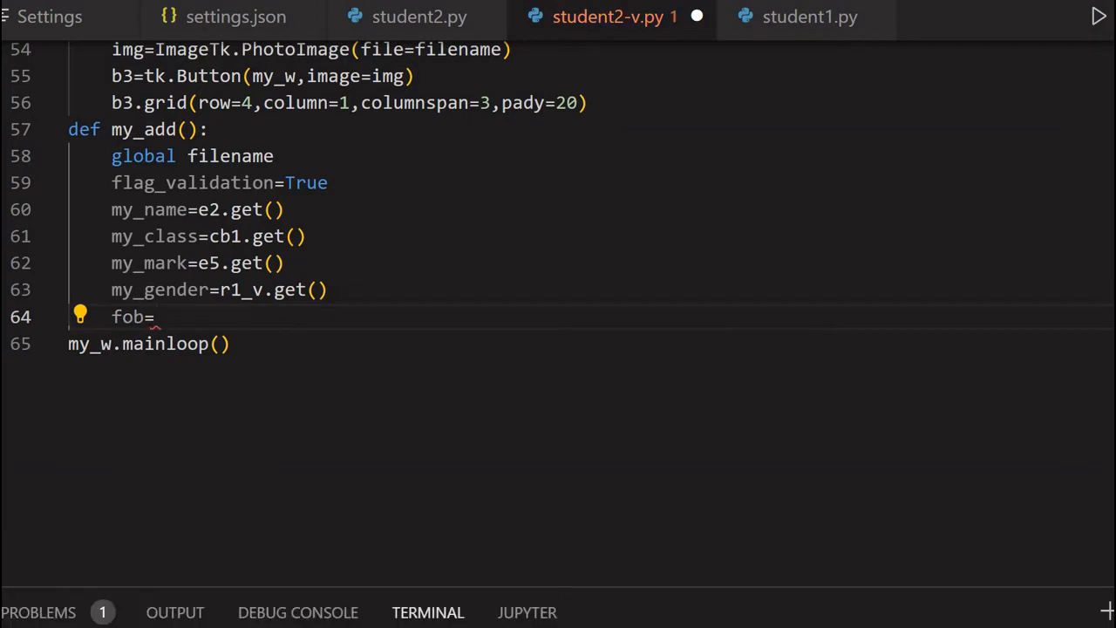
text(open(filename)
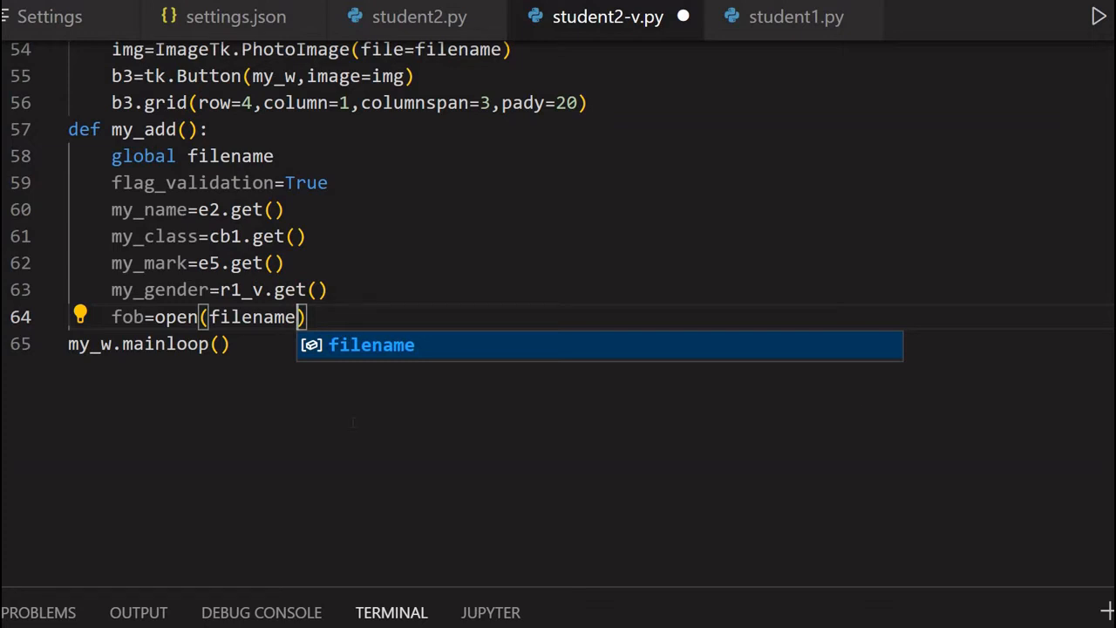
text(,'r')
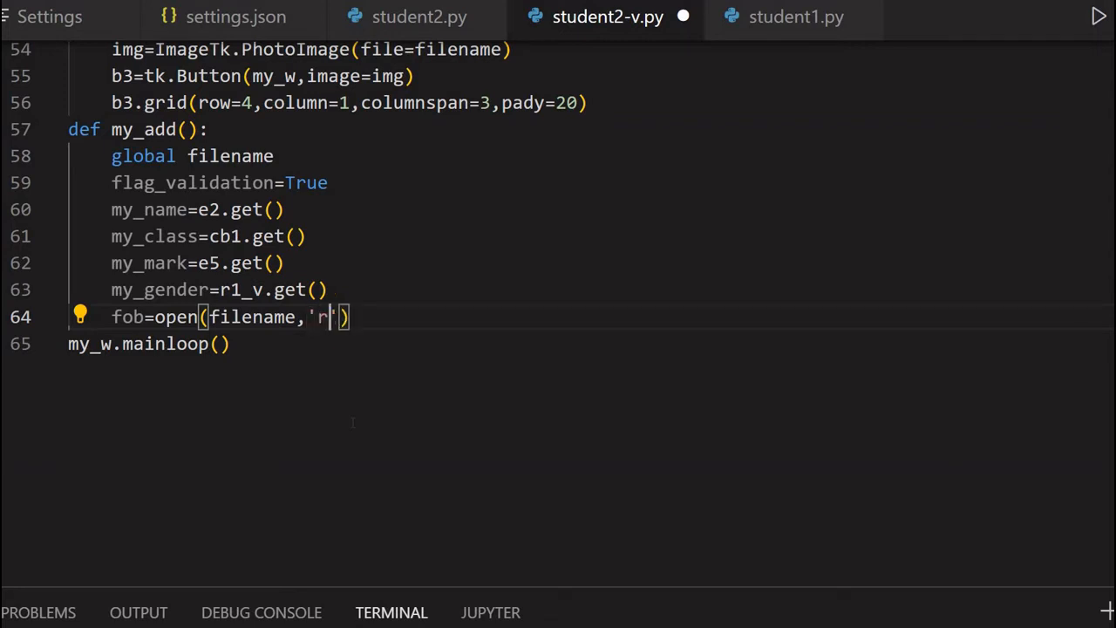
text(b)
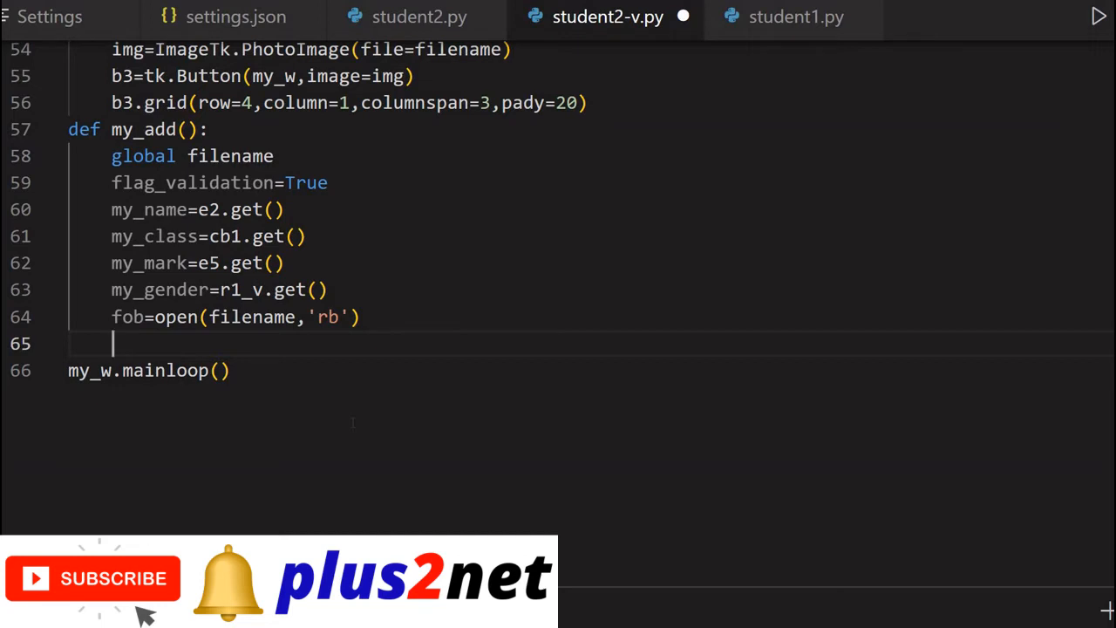
Step: Read the opened image into fob with fob=fob.read() and start a line above it
text(fob=)
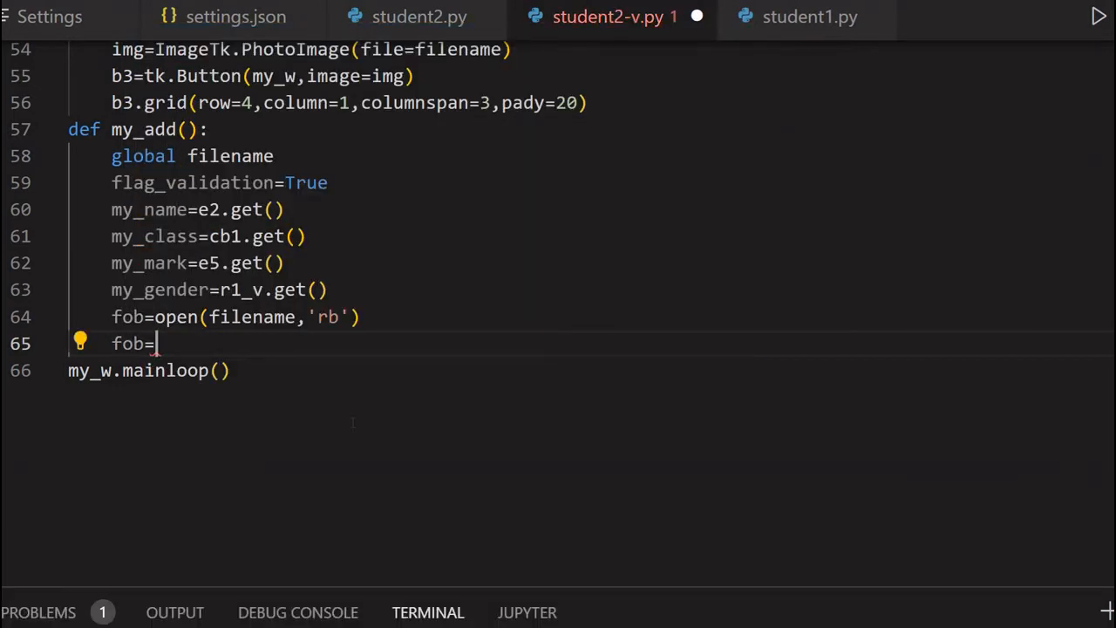
text(fob.)
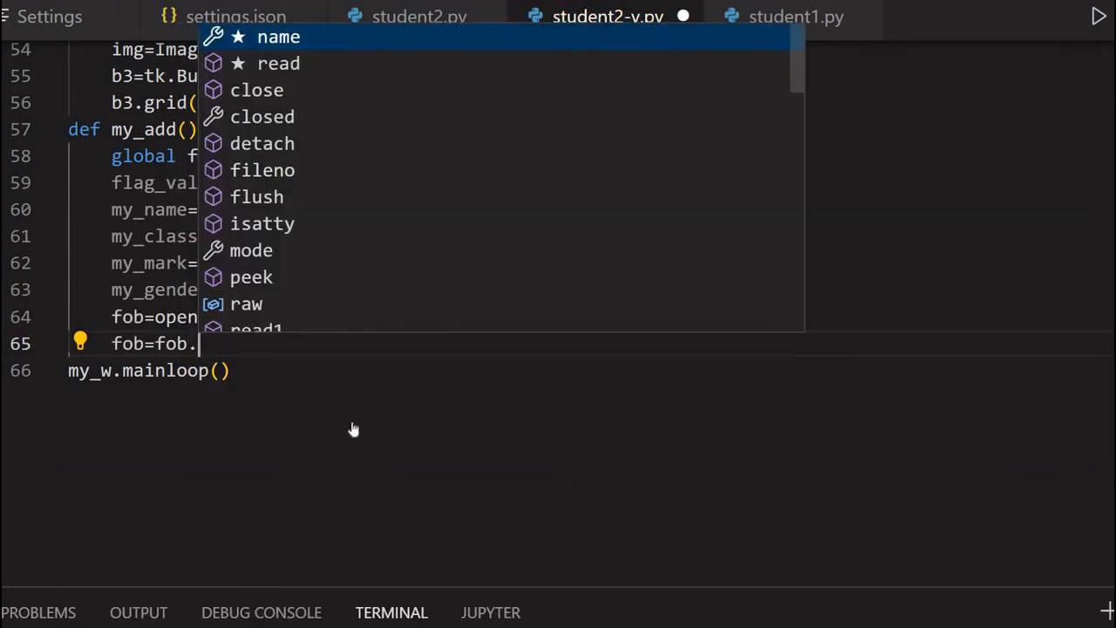
text(read()
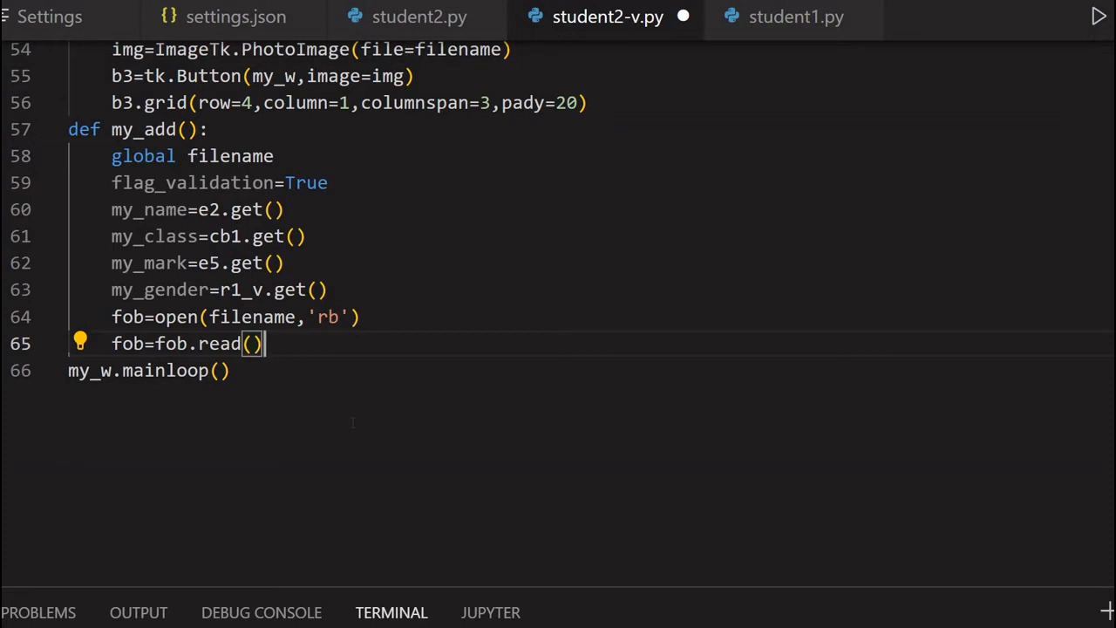
key(Enter)
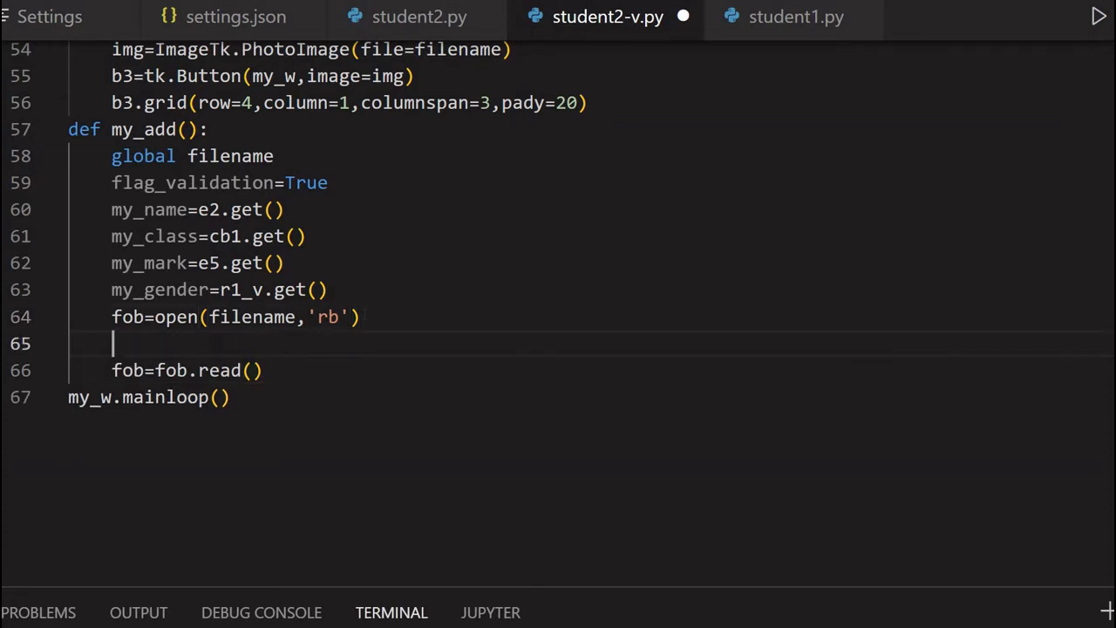
Step: Build my_data=(None,my_name,my_class,my_mark,my_gender,fob) for the insert
text(mu)
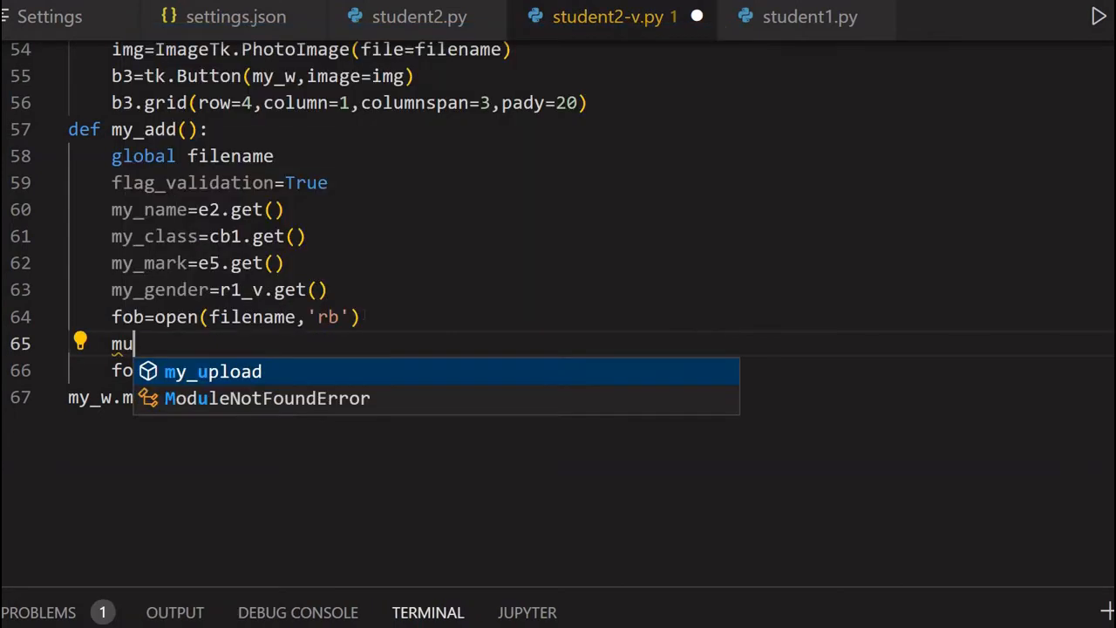
text(my_da)
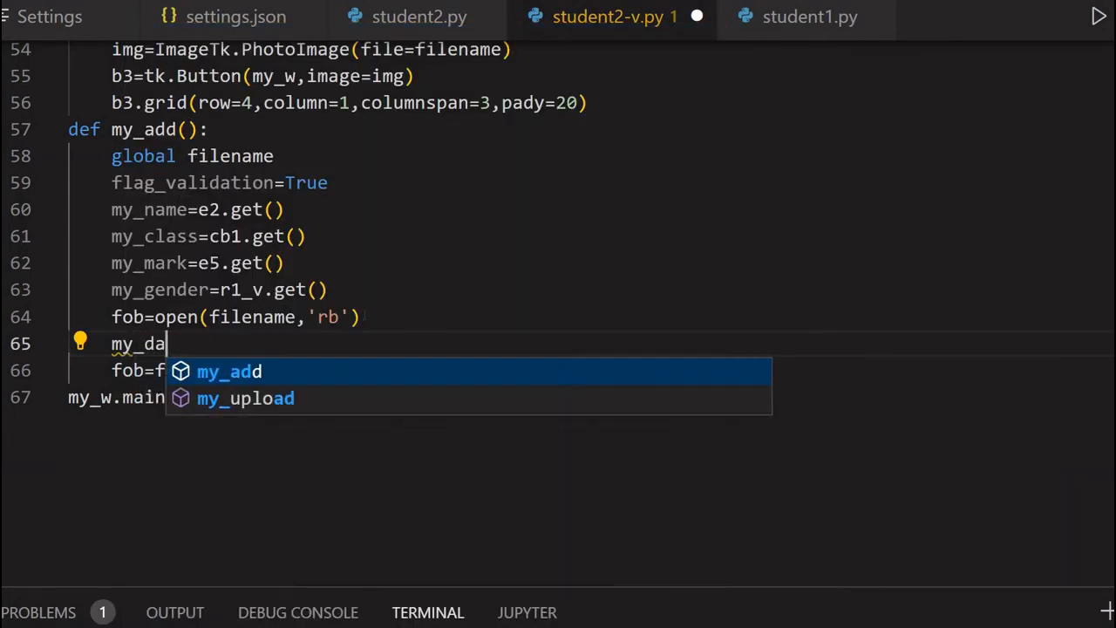
text(ta=)
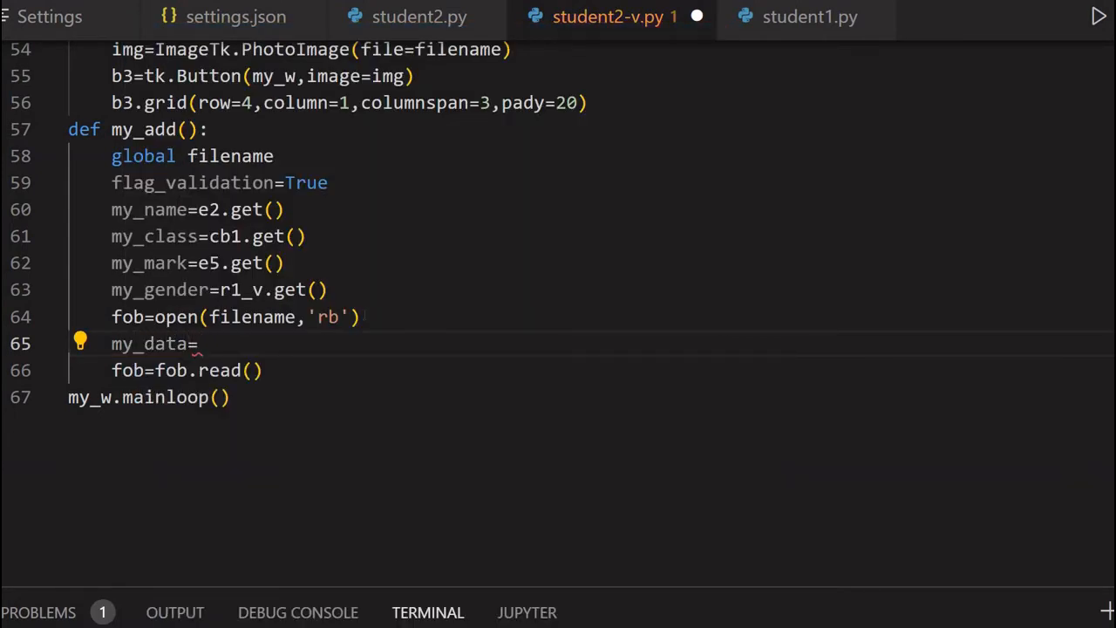
text(())
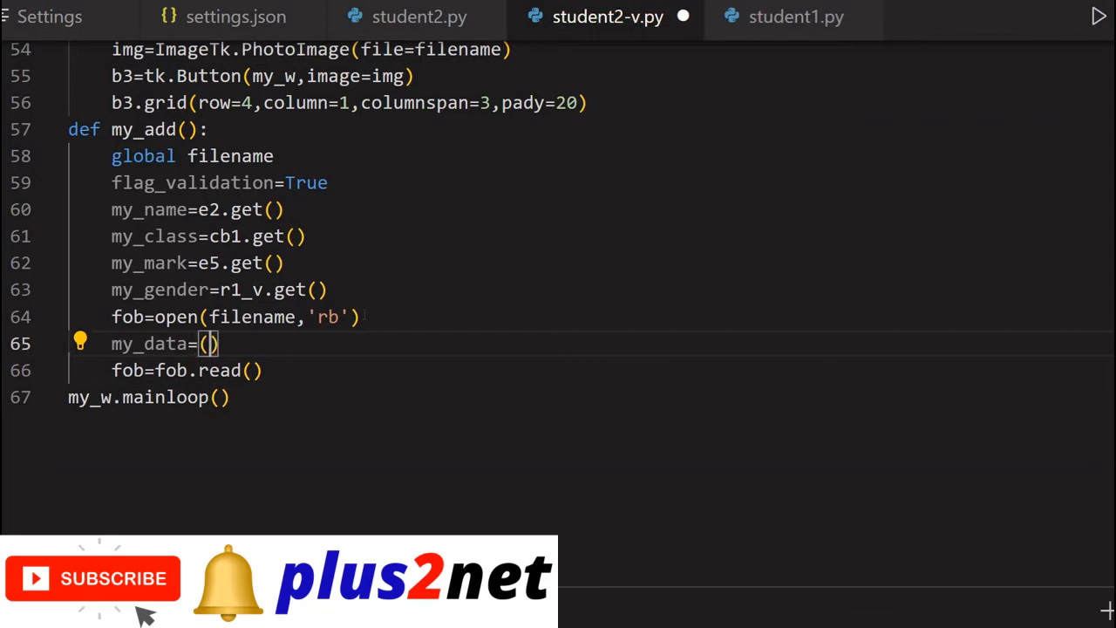
text(None,)
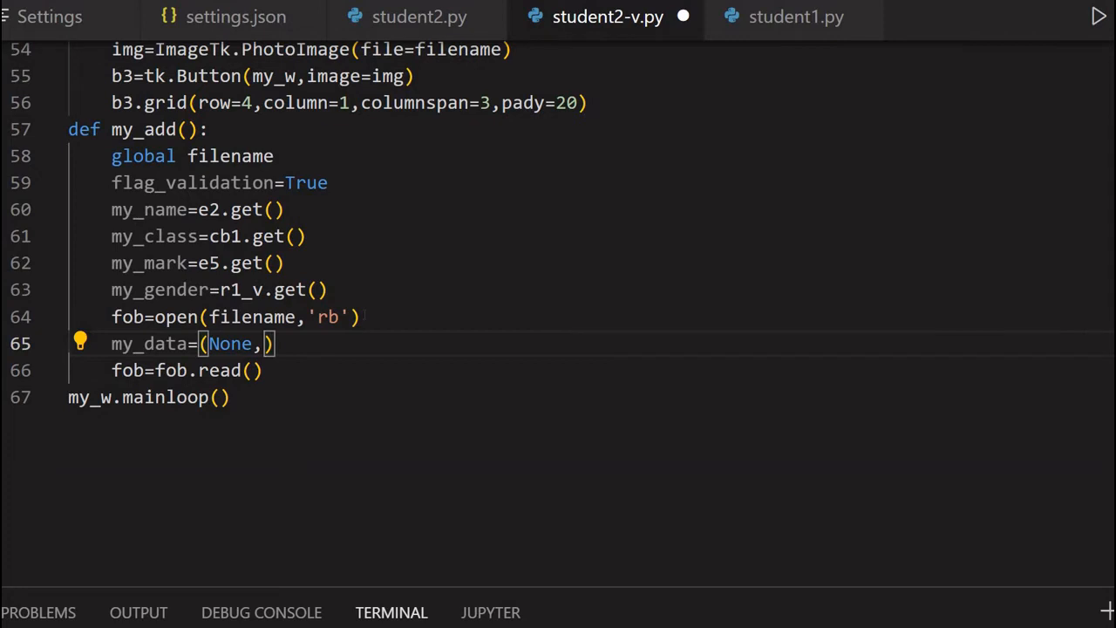
text(my_name)
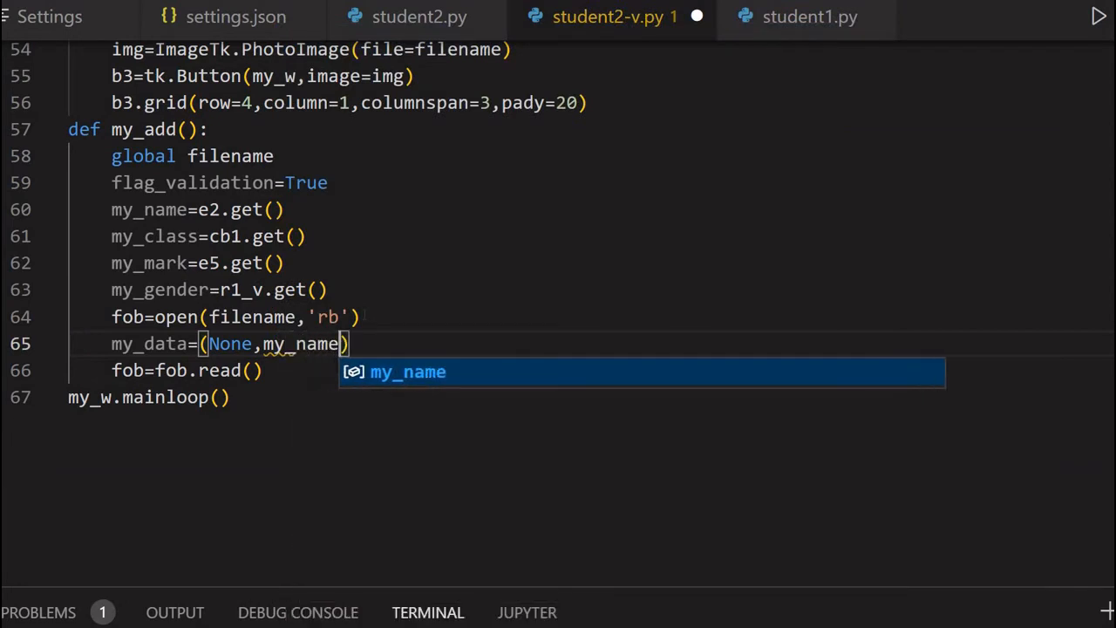
text(,)
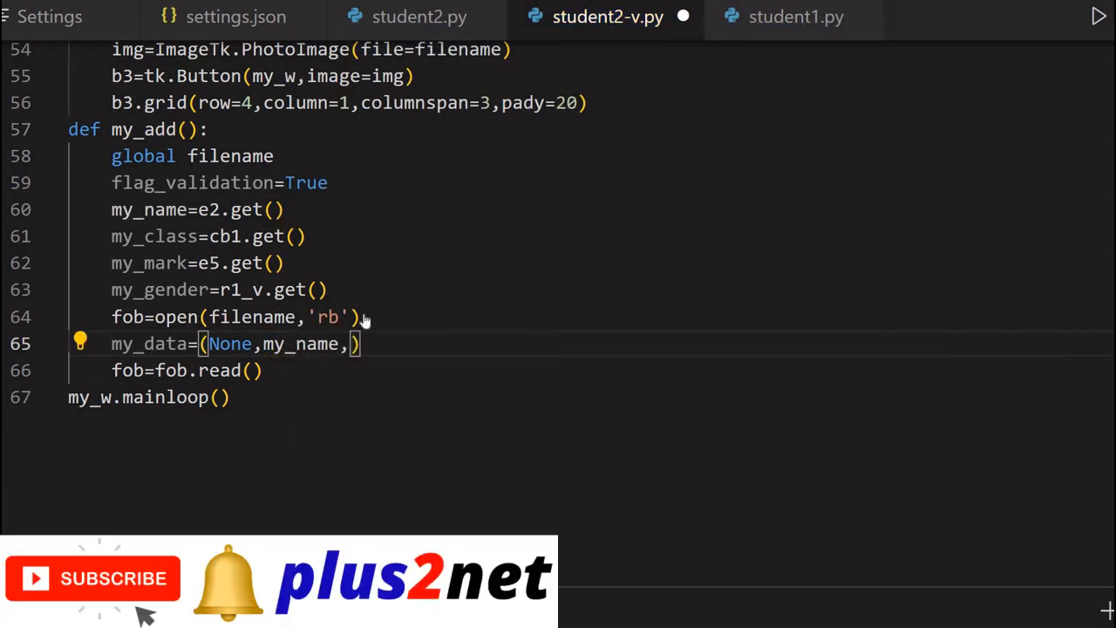
text(my_cal)
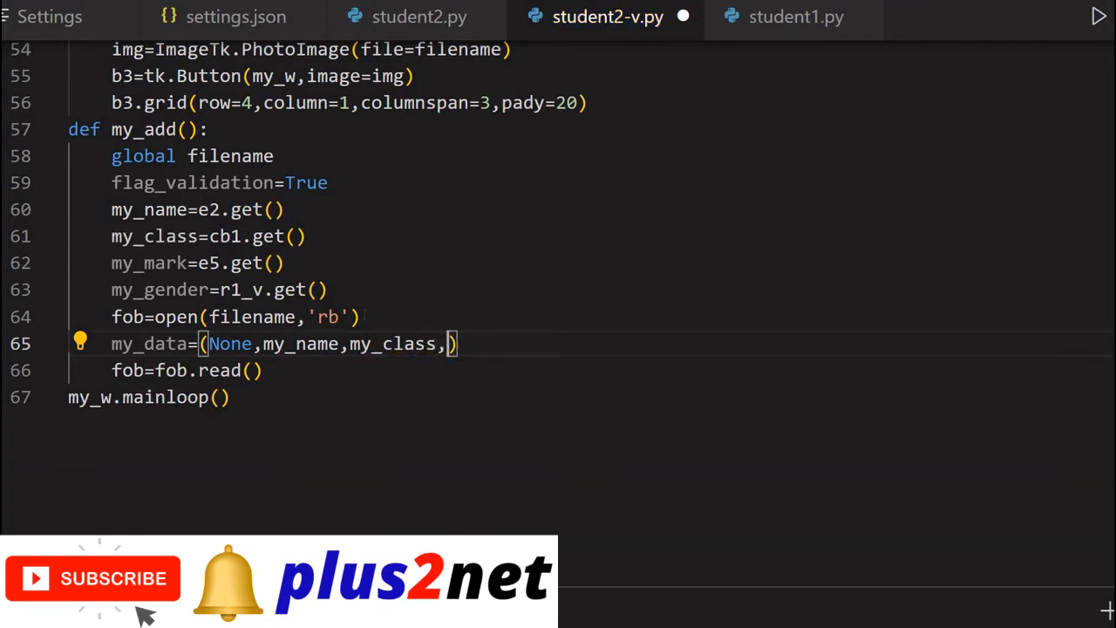
text(my_mark)
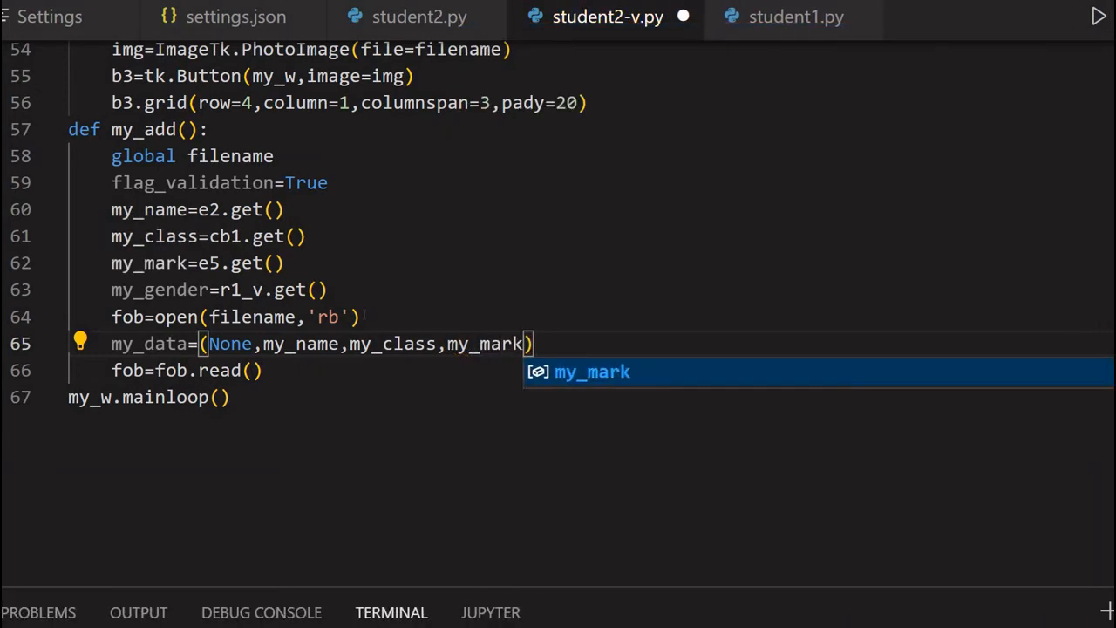
text(,my_gender,)
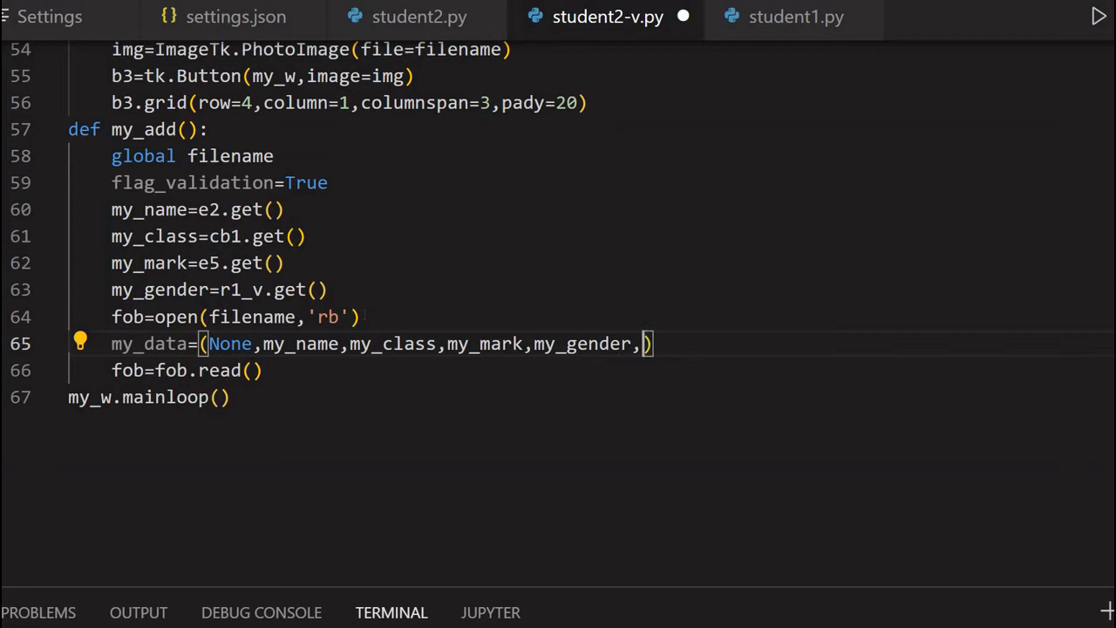
text(fob)
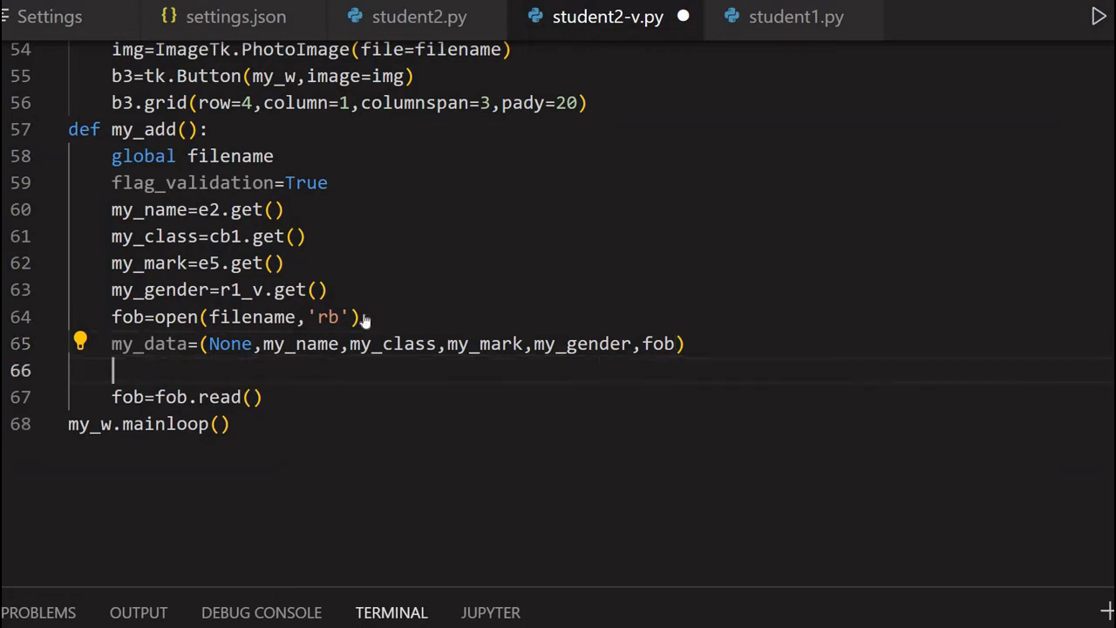
Step: Begin my_query as "INSERT INTO student_blob VALUES("
text(my_que)
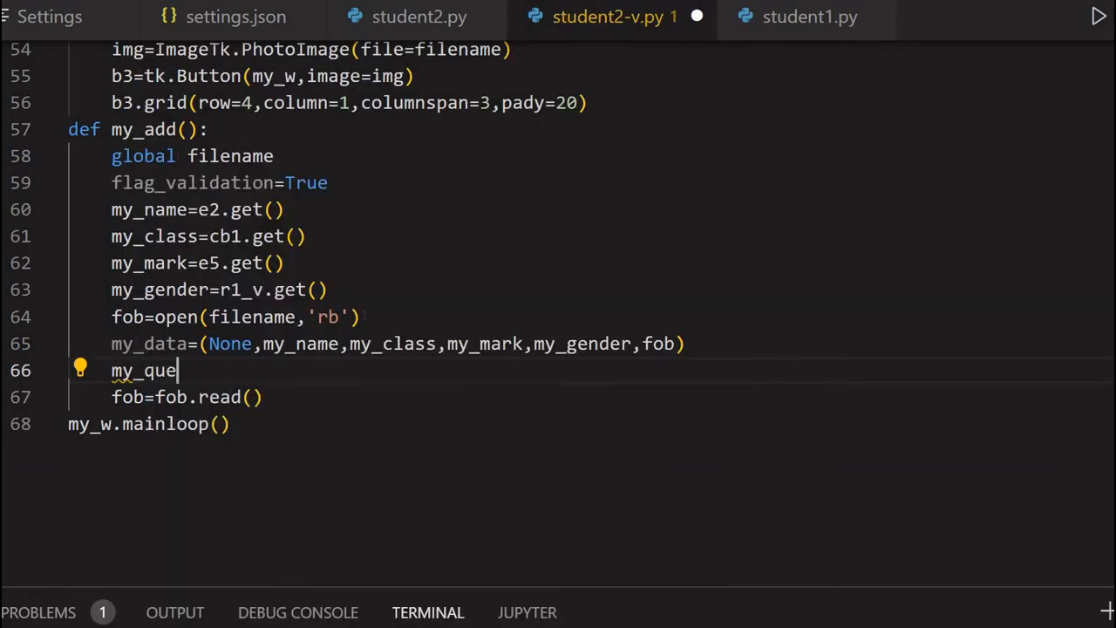
text(ry=")
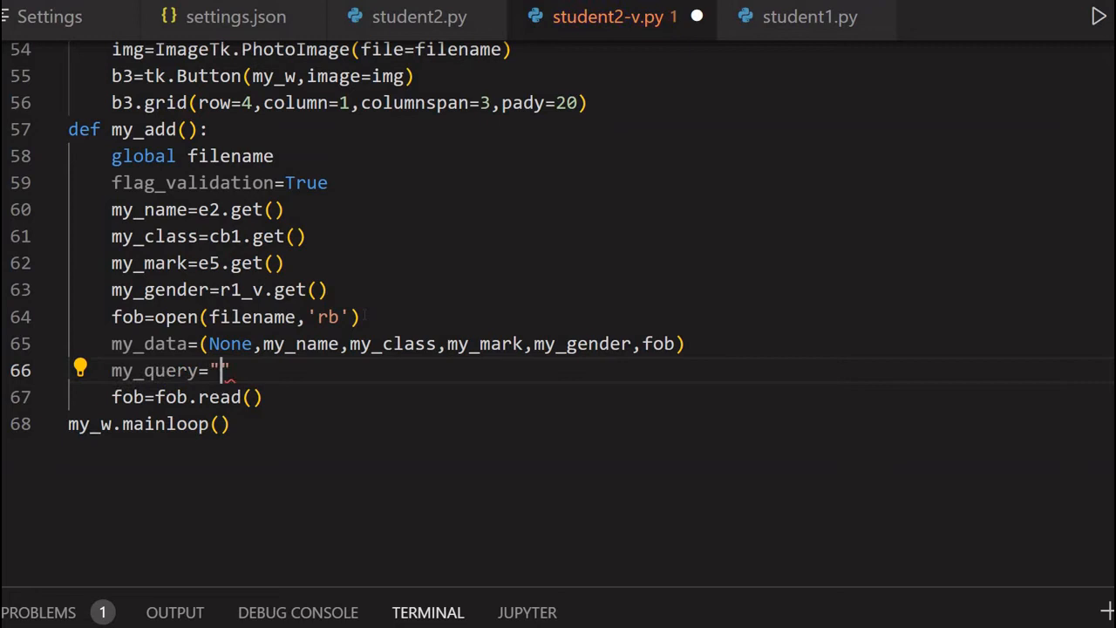
text(INSERT INT)
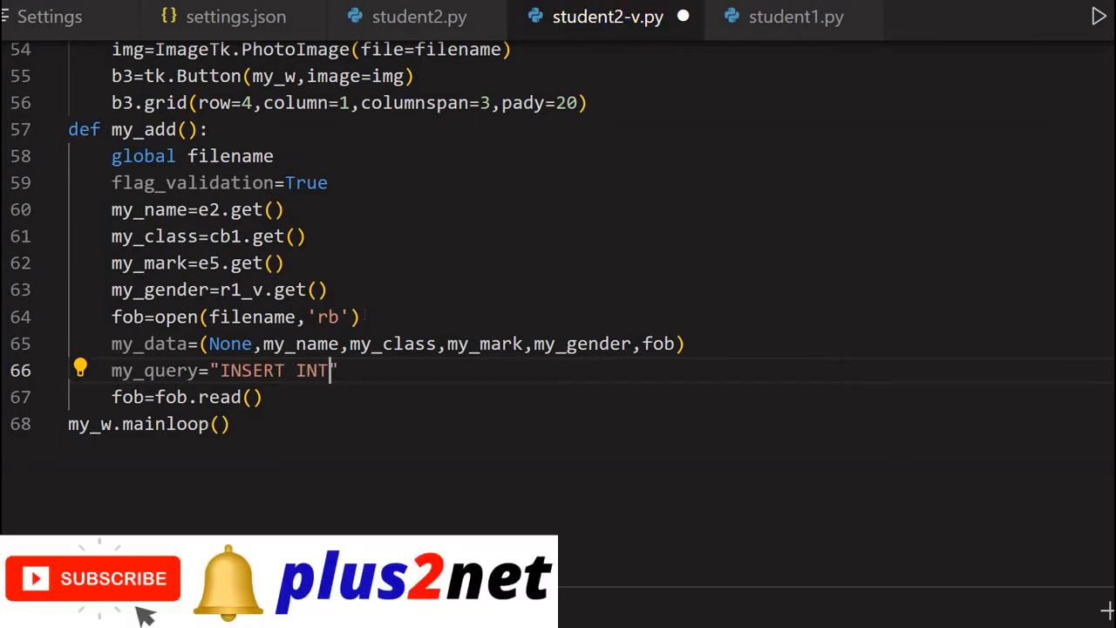
text(O stud)
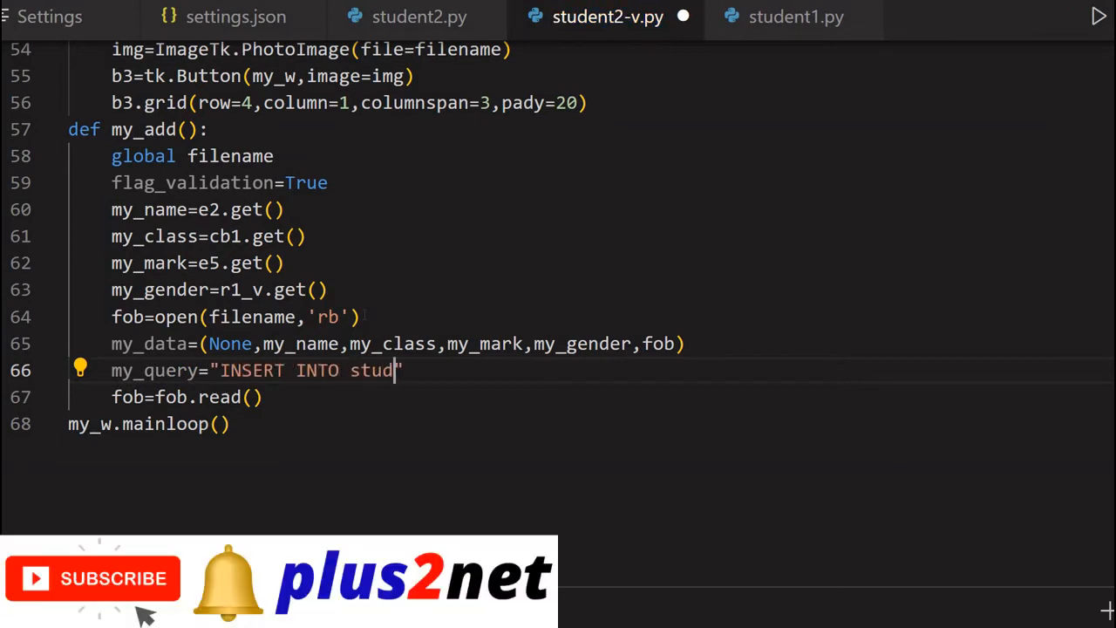
text(ent_)
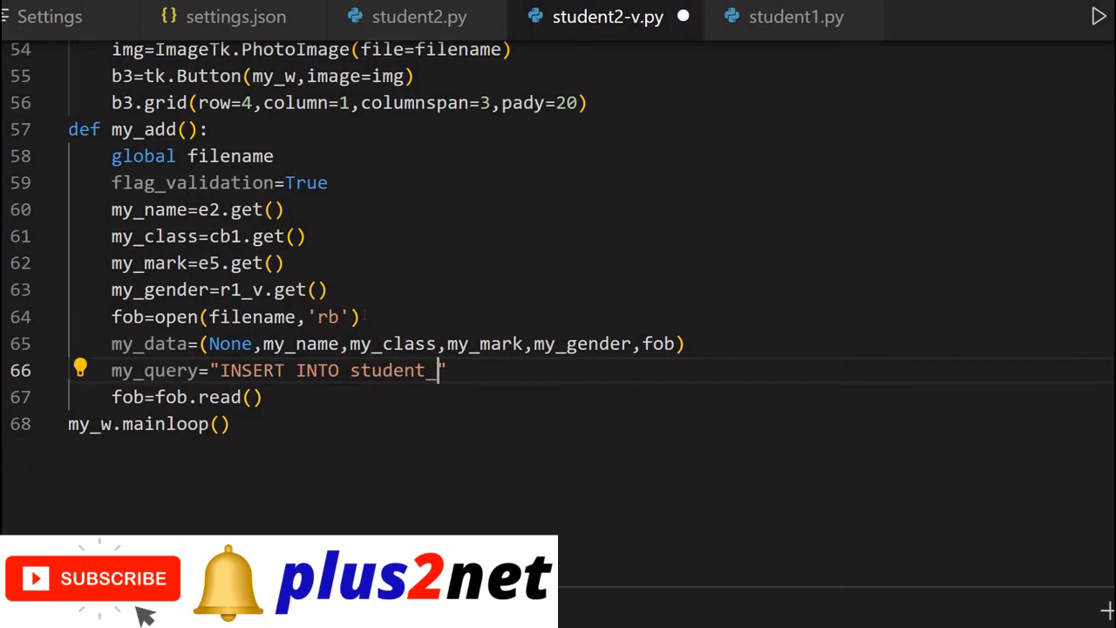
text(blob")
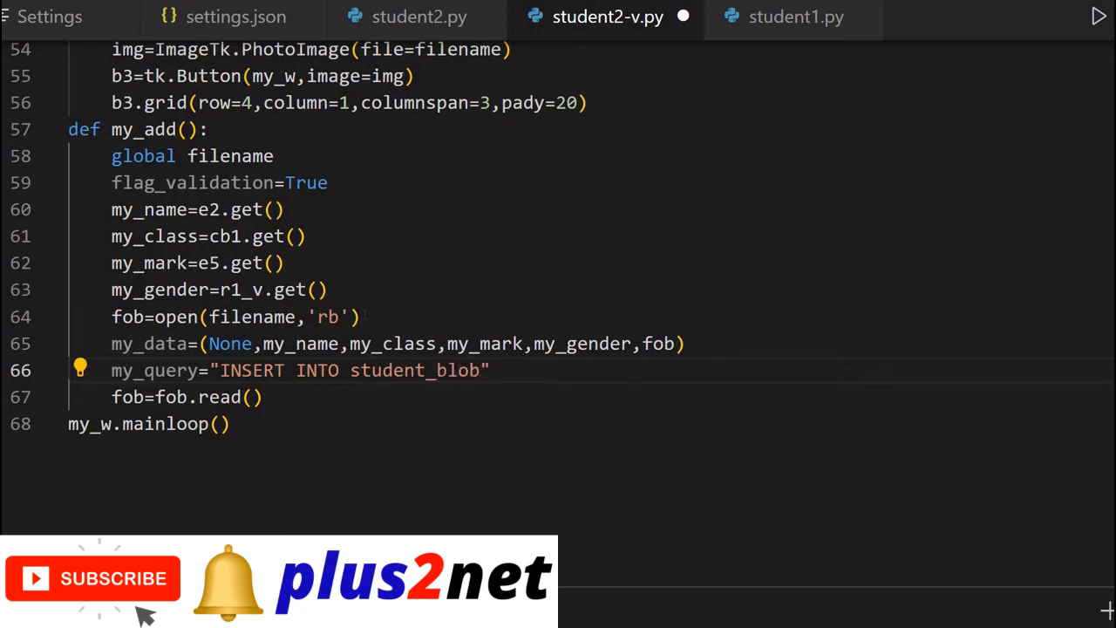
text(value)
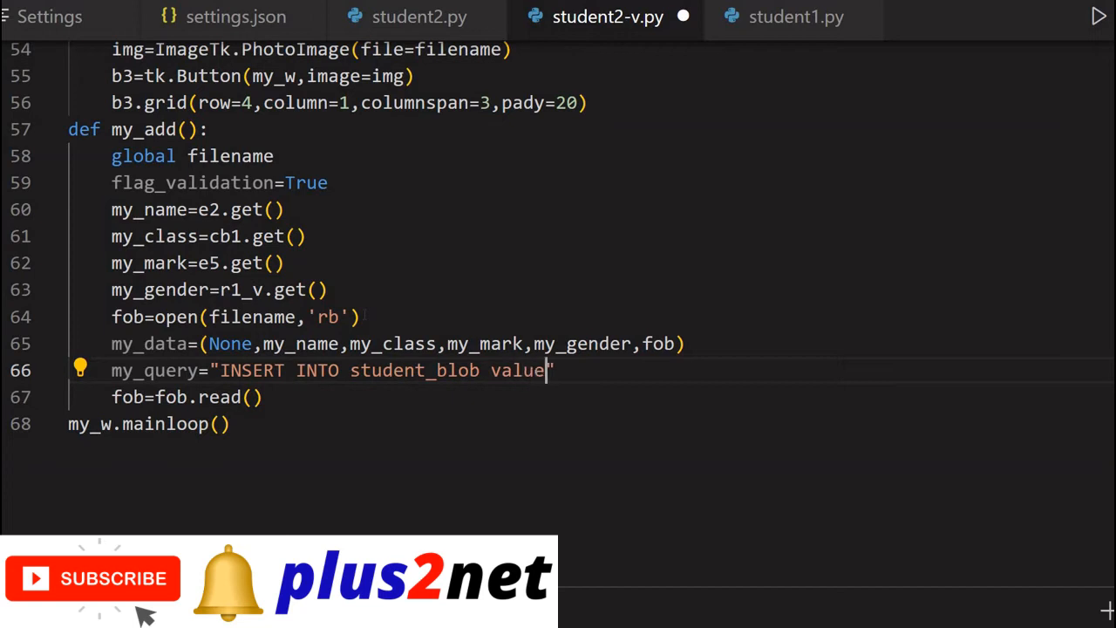
text(VA)
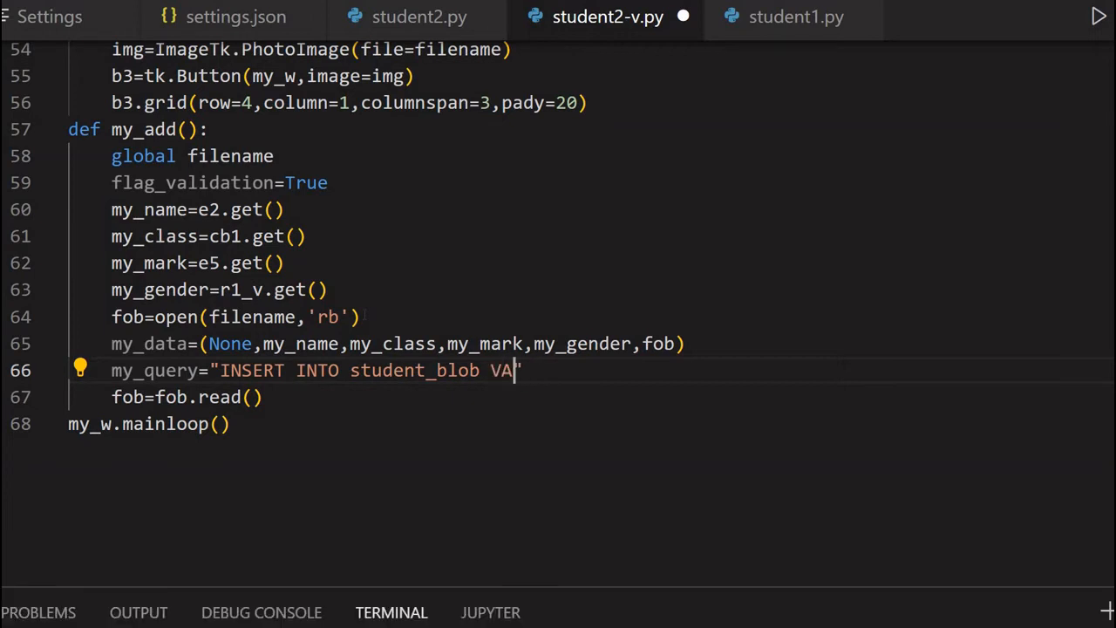
text(LUE)
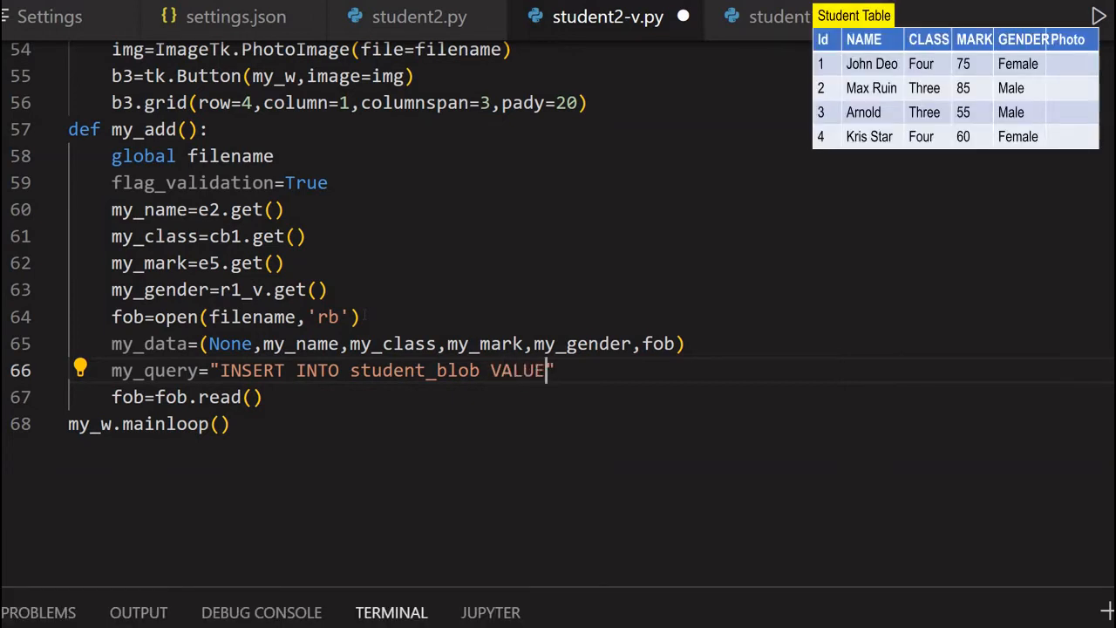
text(S()
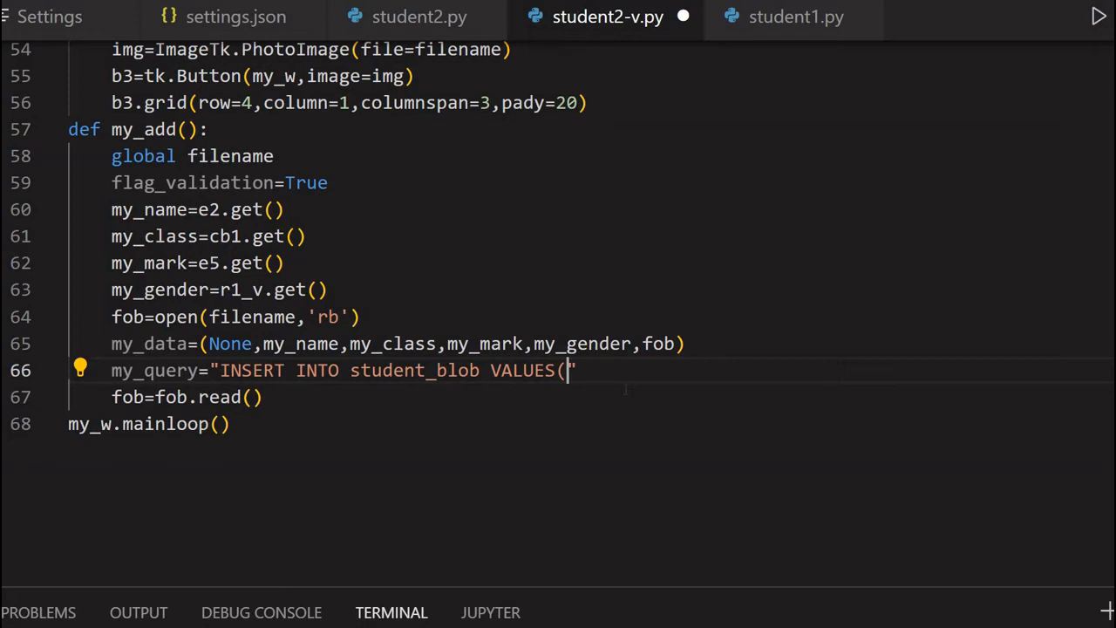
Step: Fill VALUES with six %s placeholders, one per student_blob column
text(%)
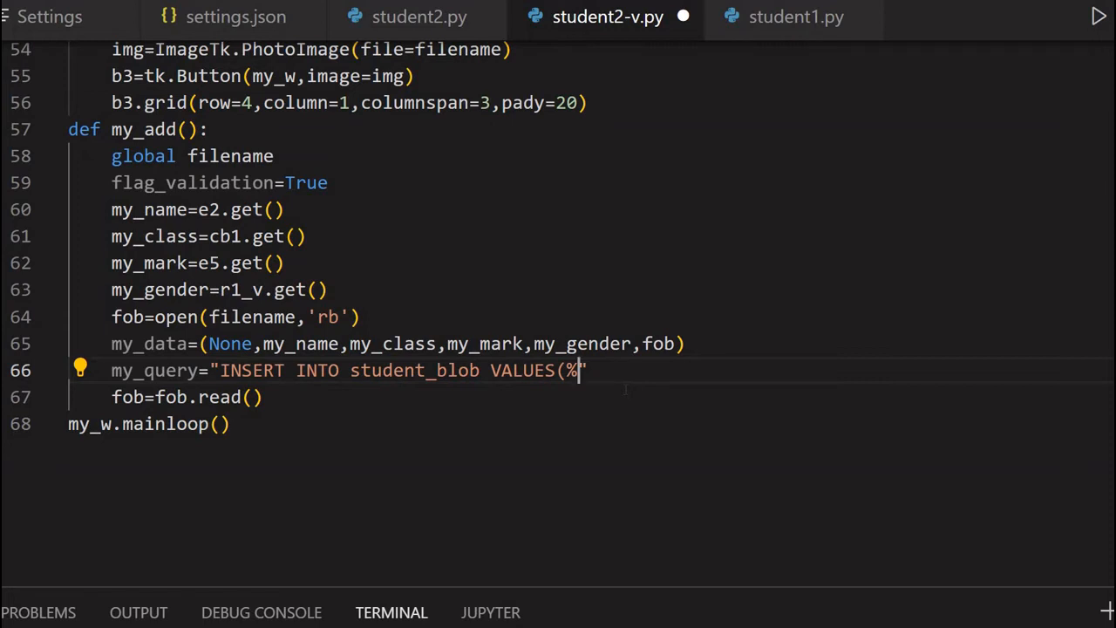
text(s)
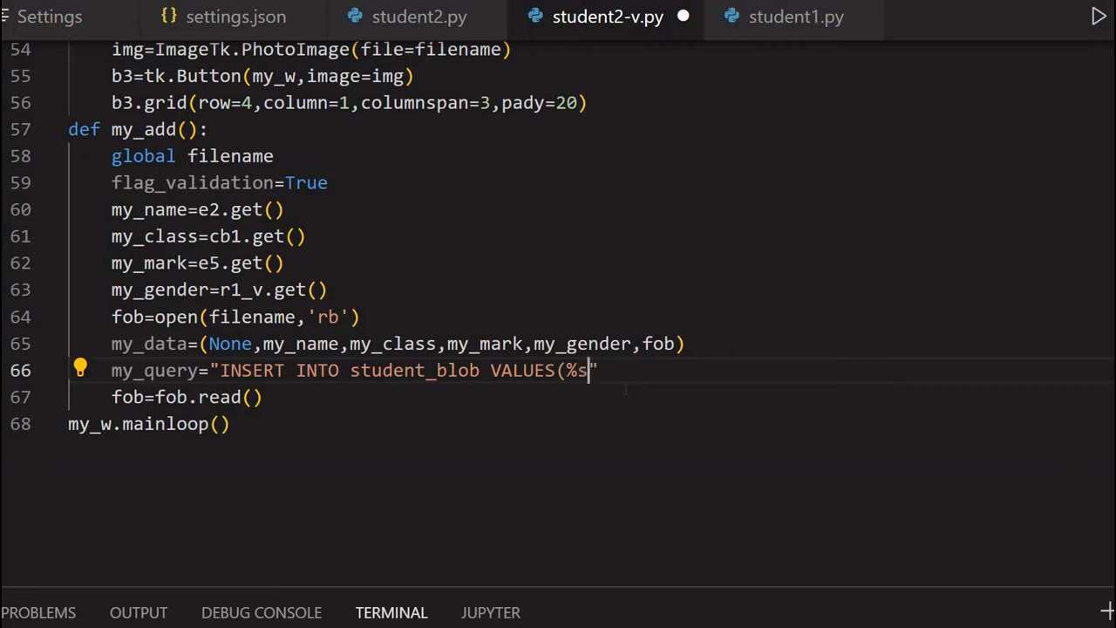
text(,")
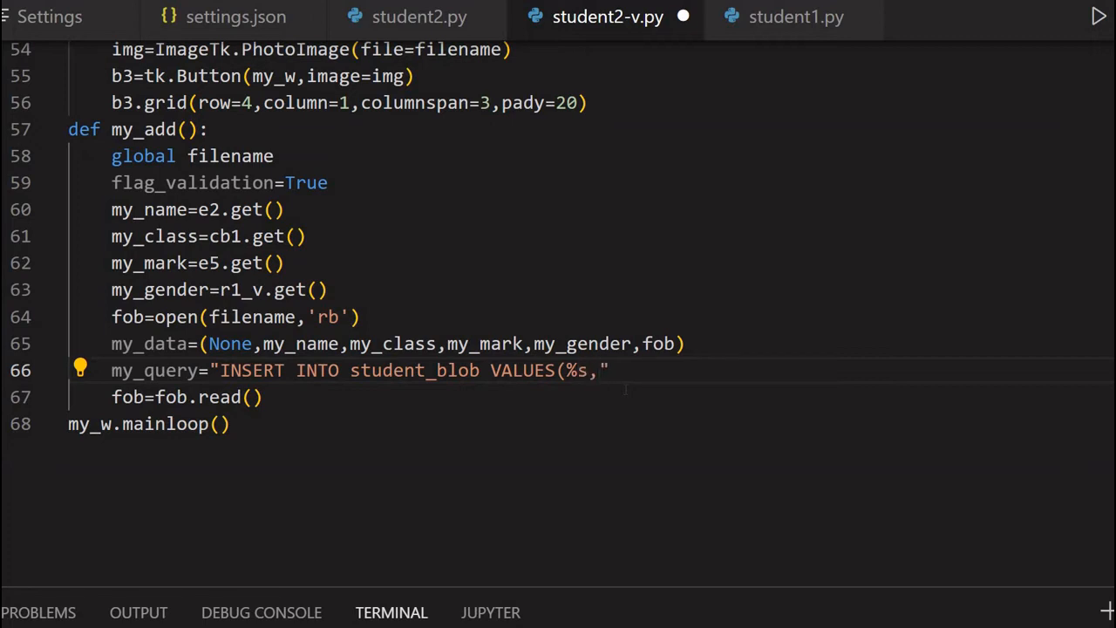
text(%)
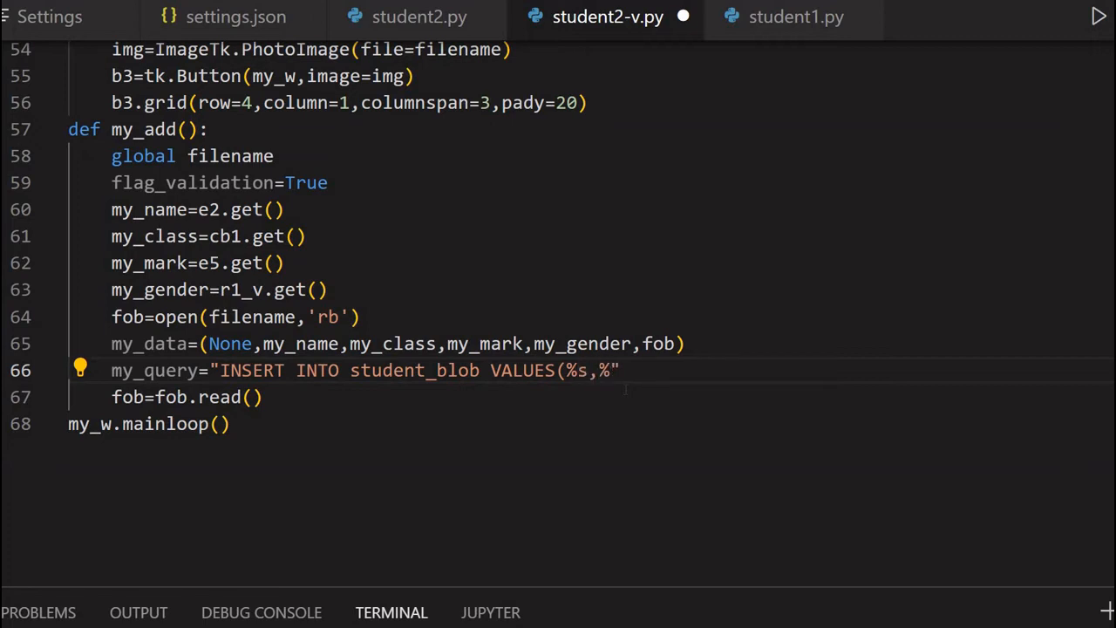
text(%s,)
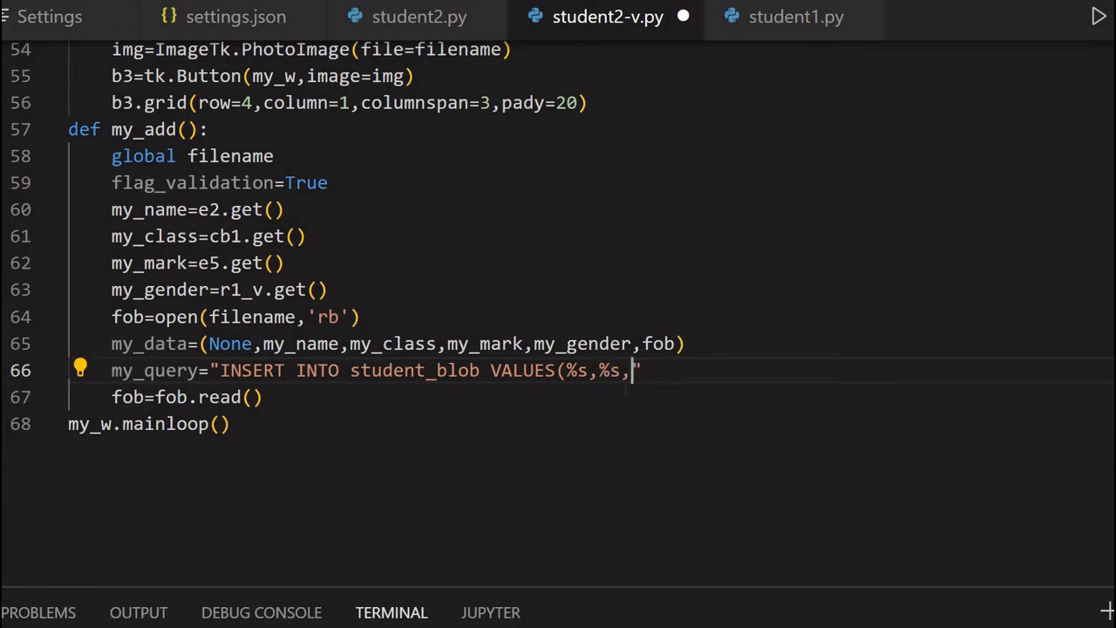
text(%s,)
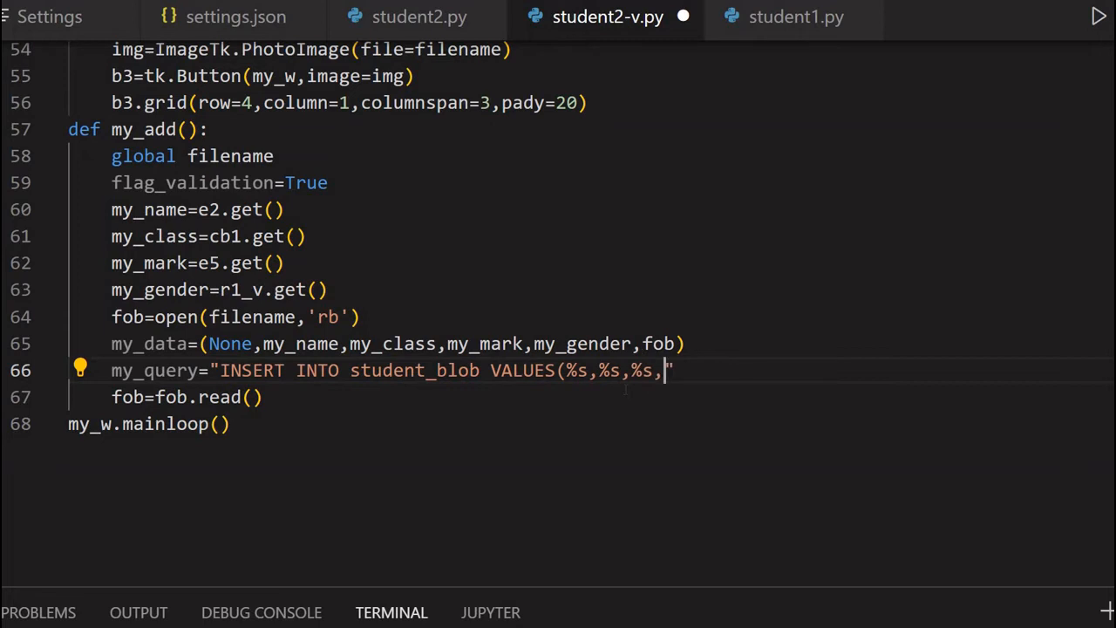
text(%s)
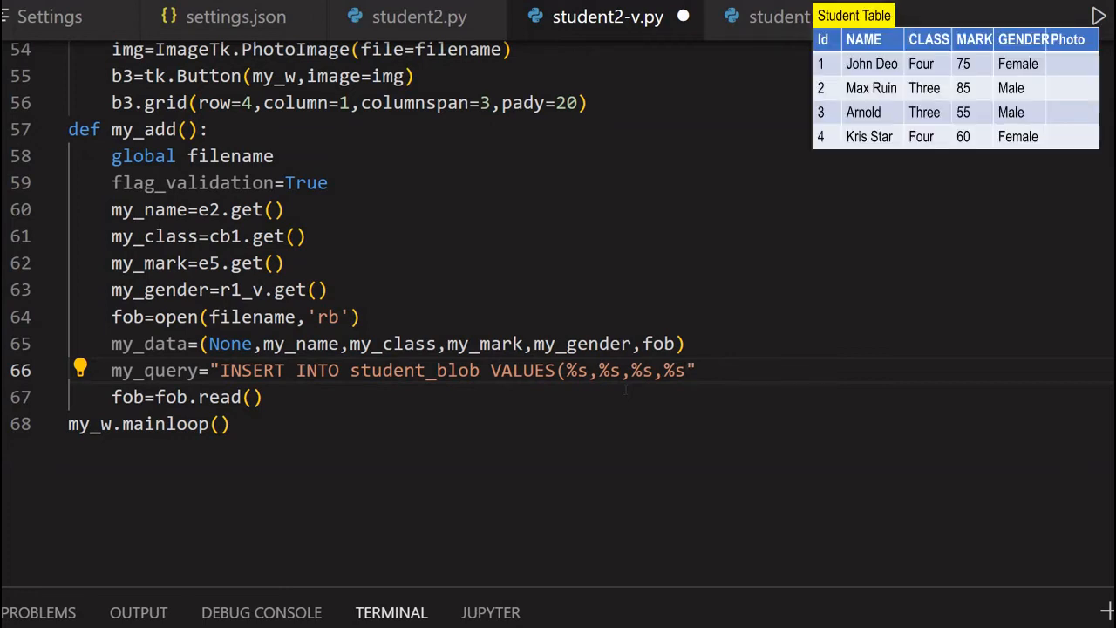
text(,%s)
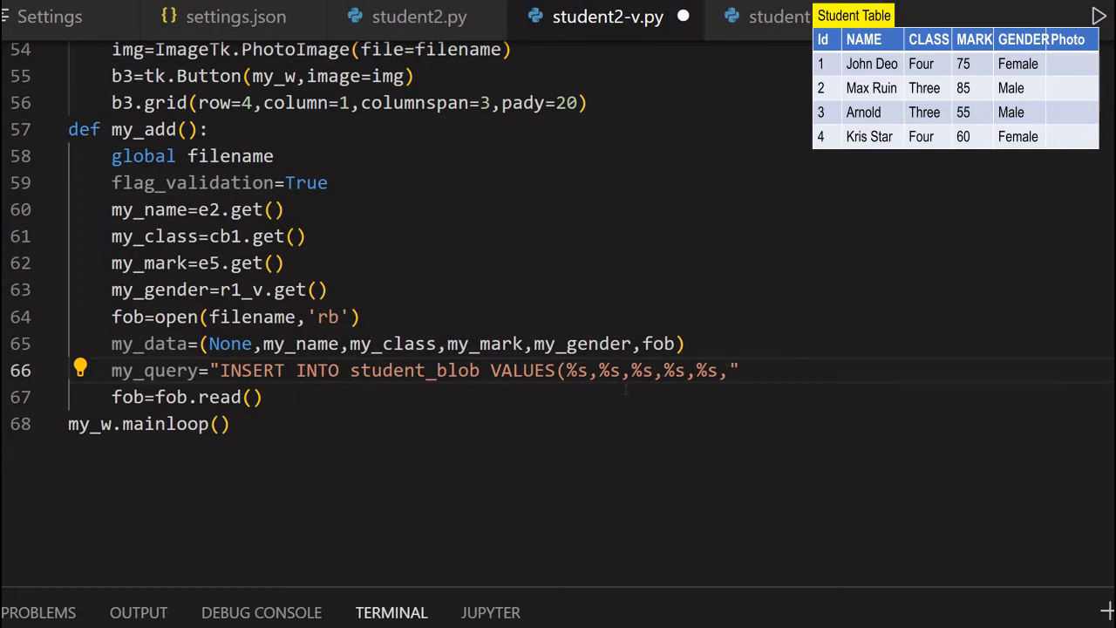
text(,%s)
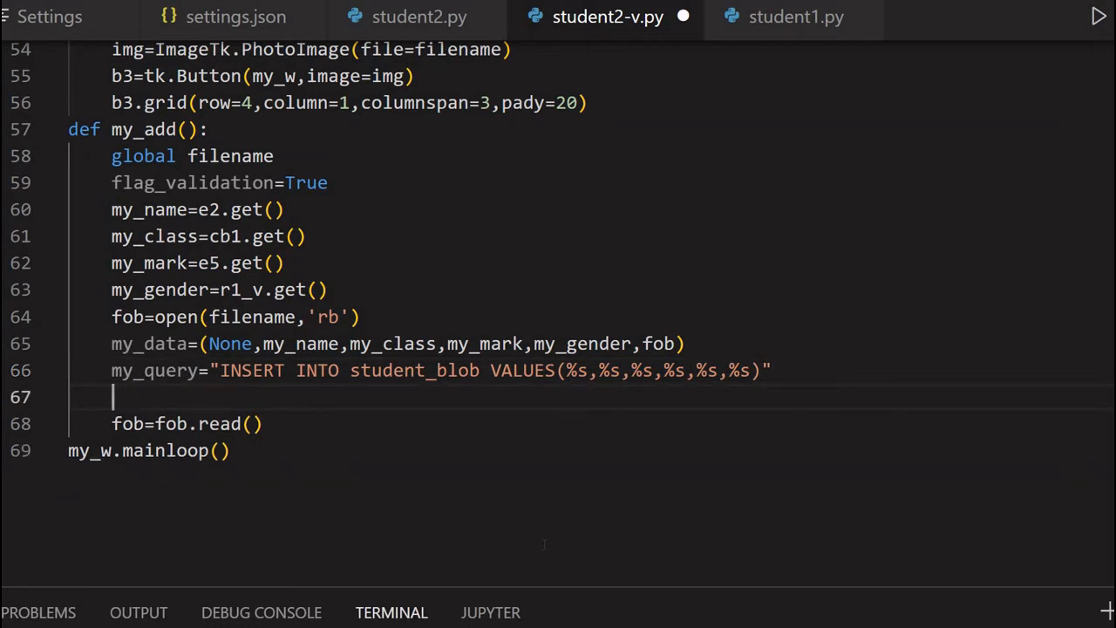
Step: Start the line id=my_conn. to run the query on the database connection
text(co)
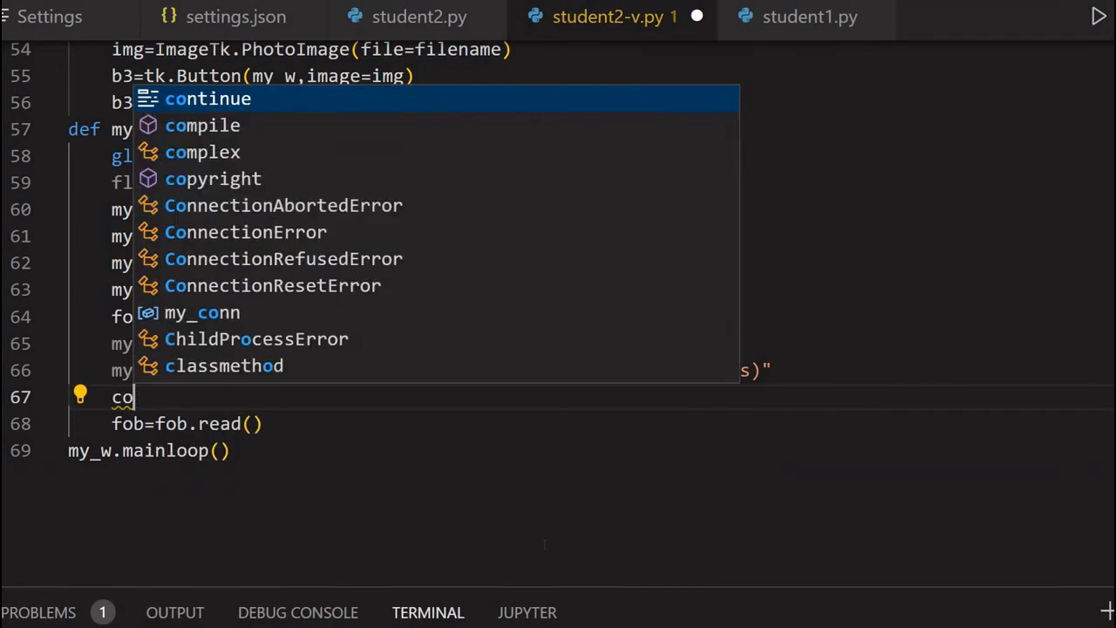
text(my)
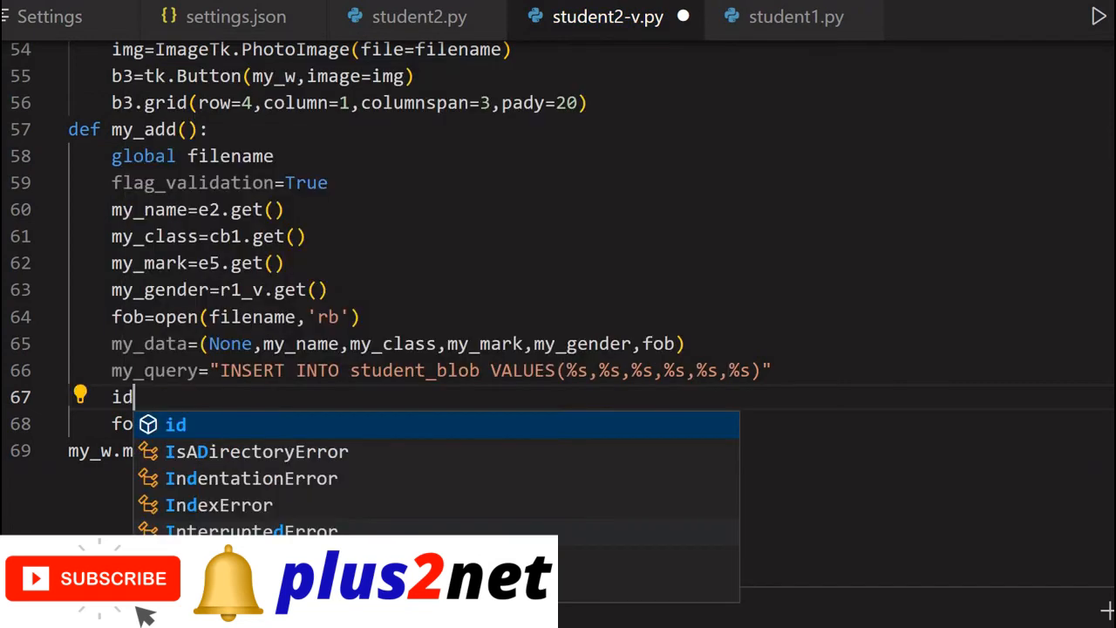
text(=my_conn)
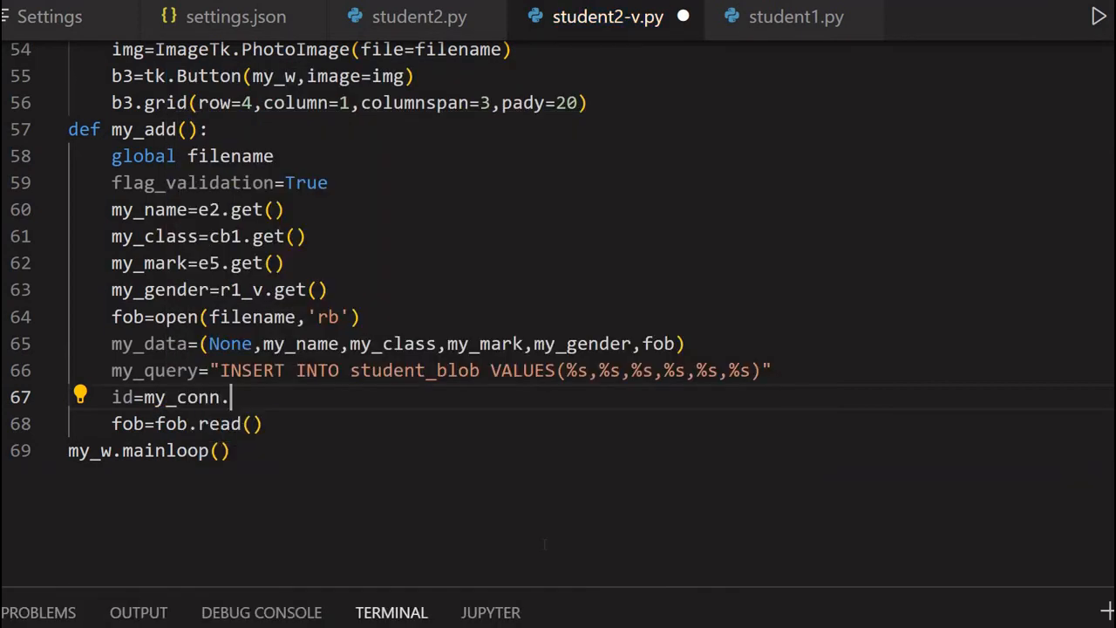
text(.)
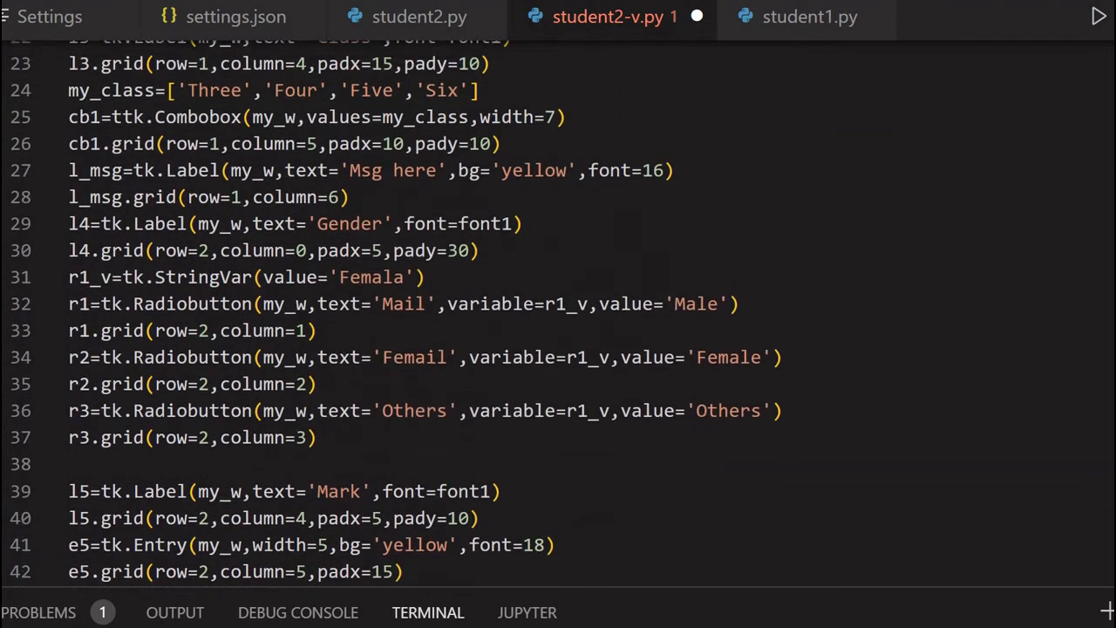
scroll(up, 3)
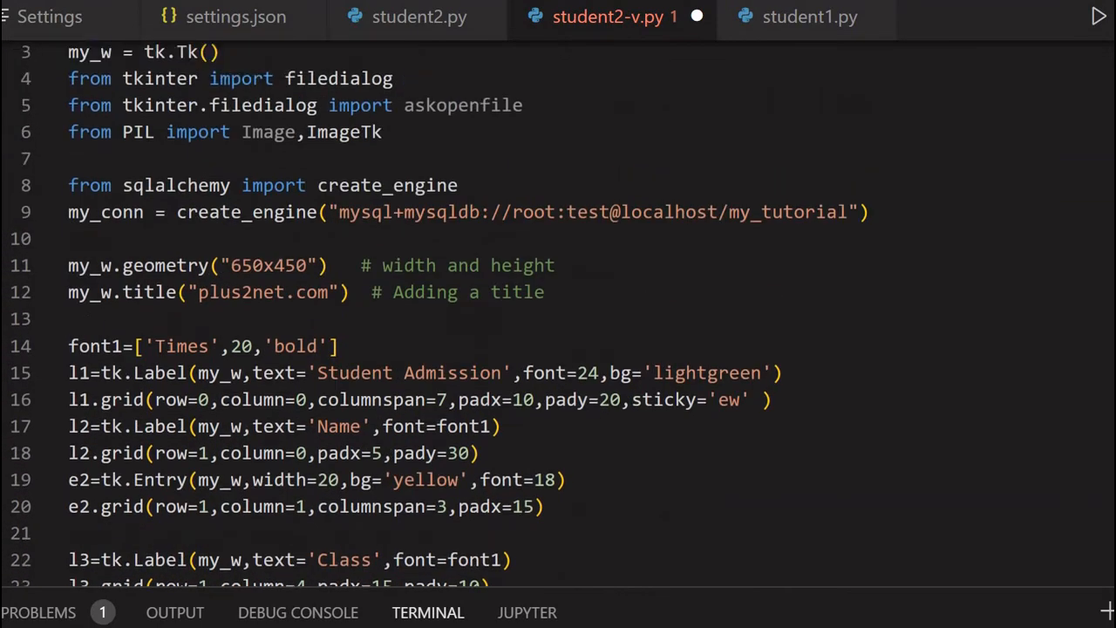
scroll(up, 3)
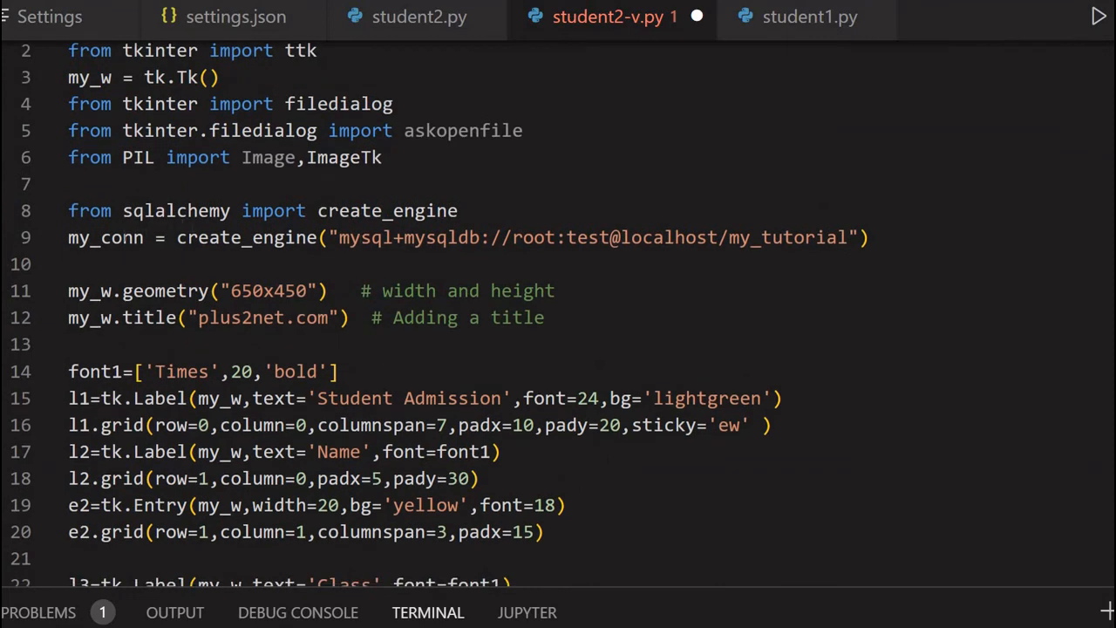
double_click(105, 237)
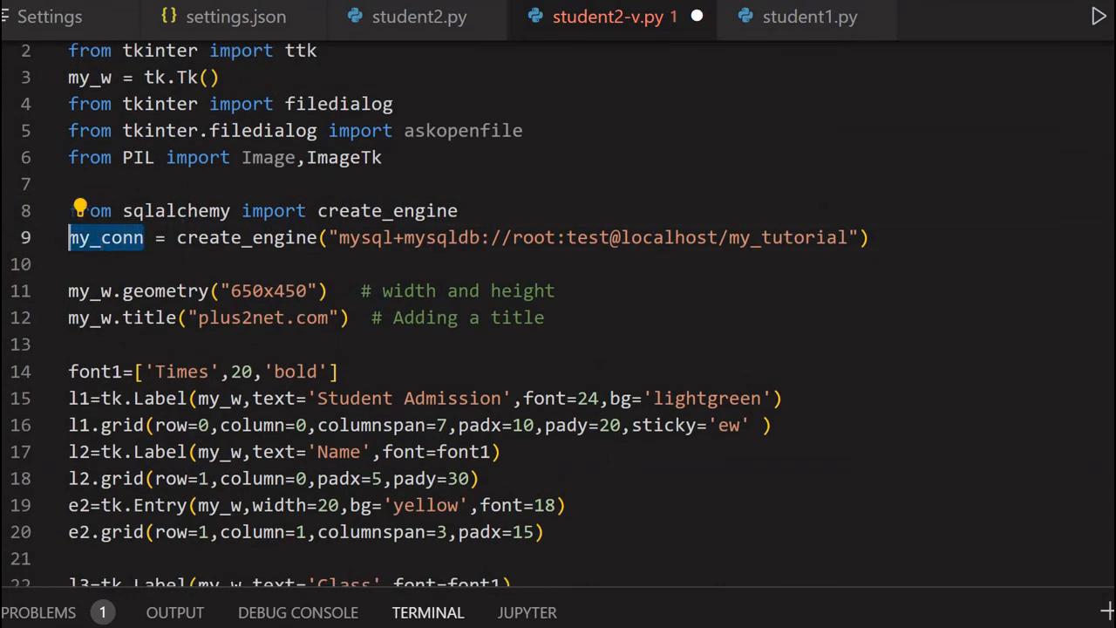
scroll(down, 3)
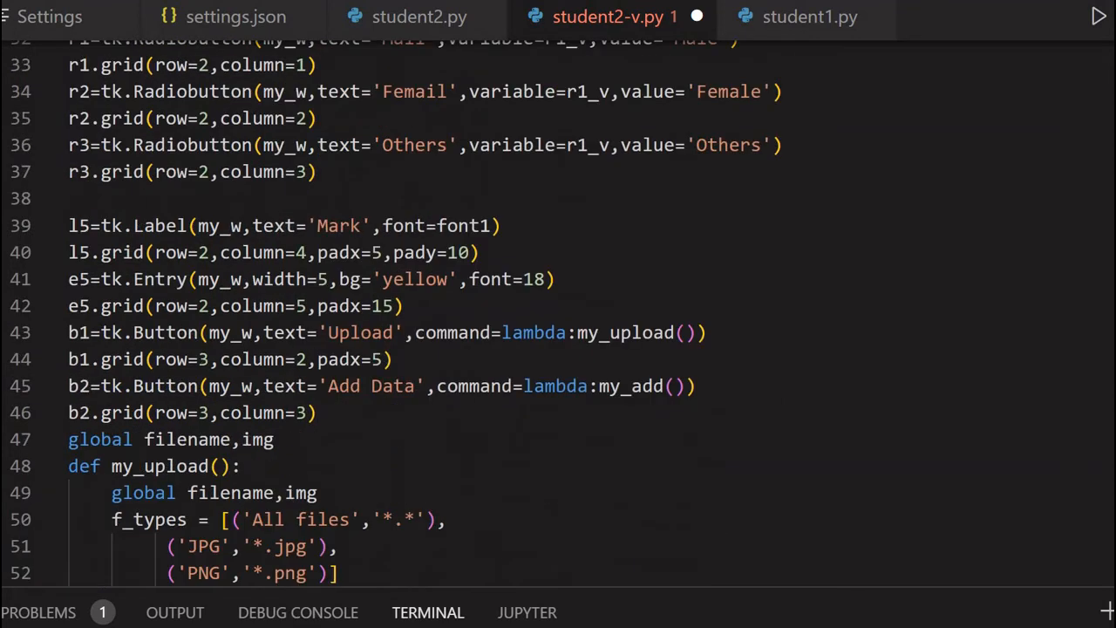
scroll(down, 3)
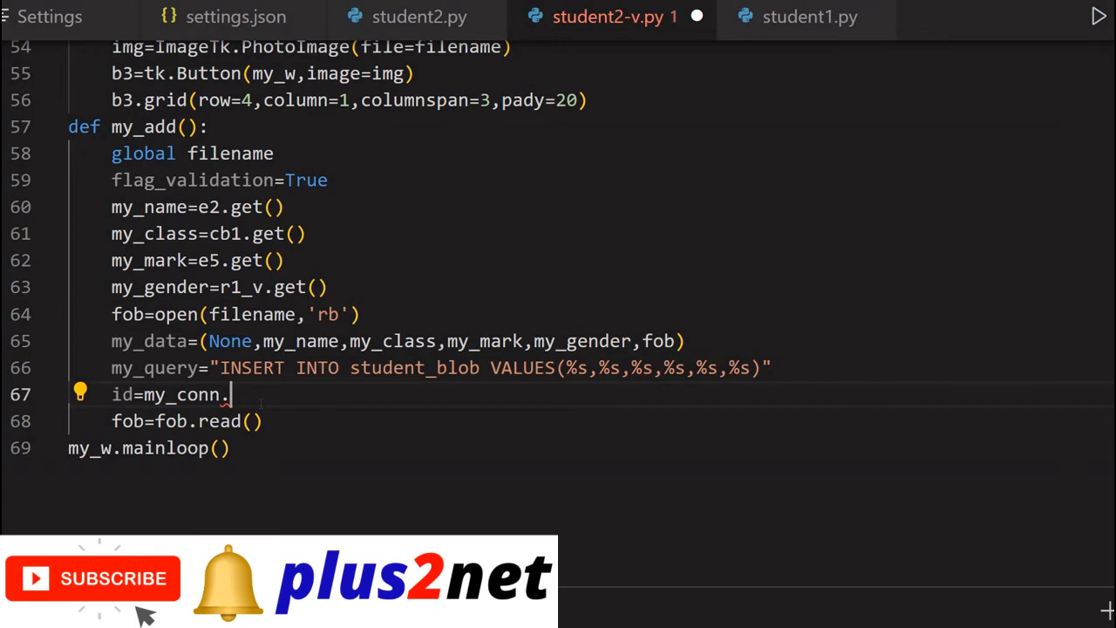
Step: Complete id=my_conn.execute(my_query,my_data) to run the insert
text(execute)
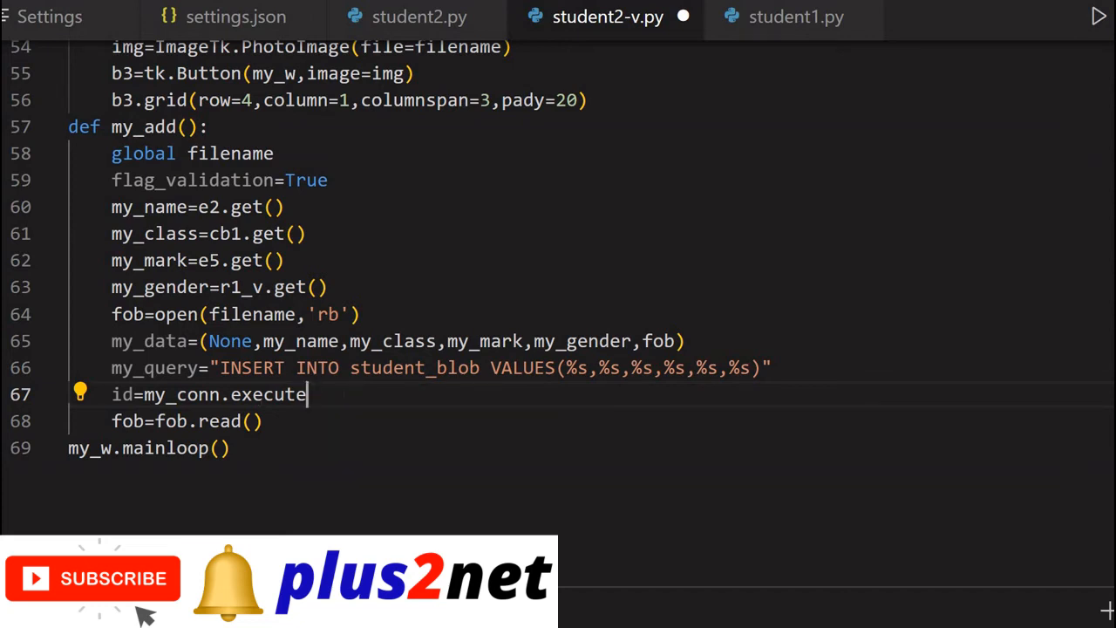
text((q)
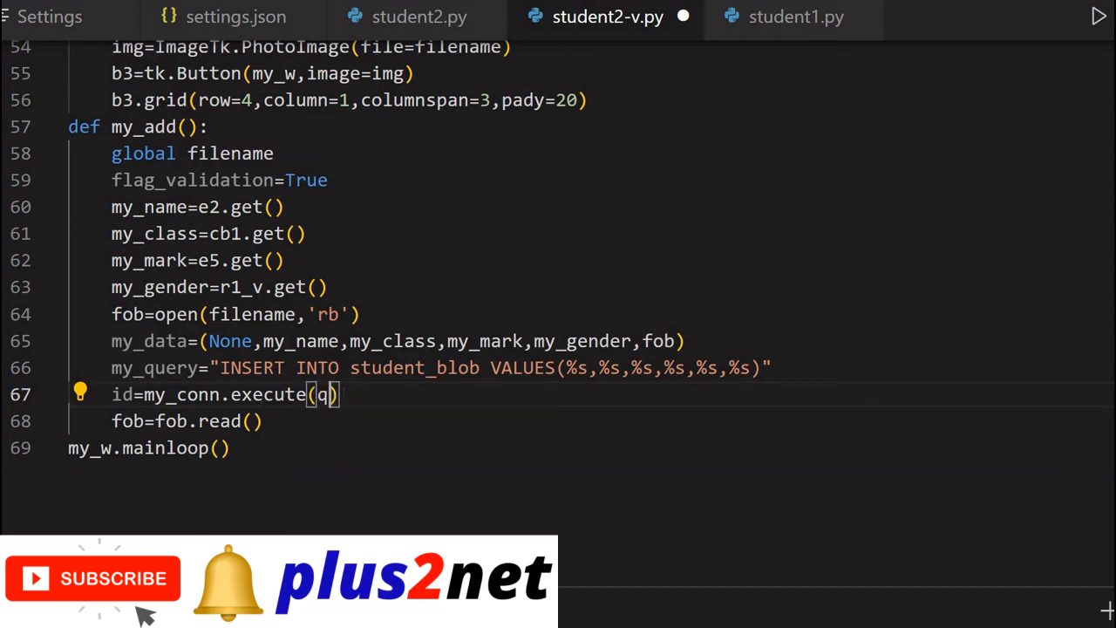
text(my_query,m)
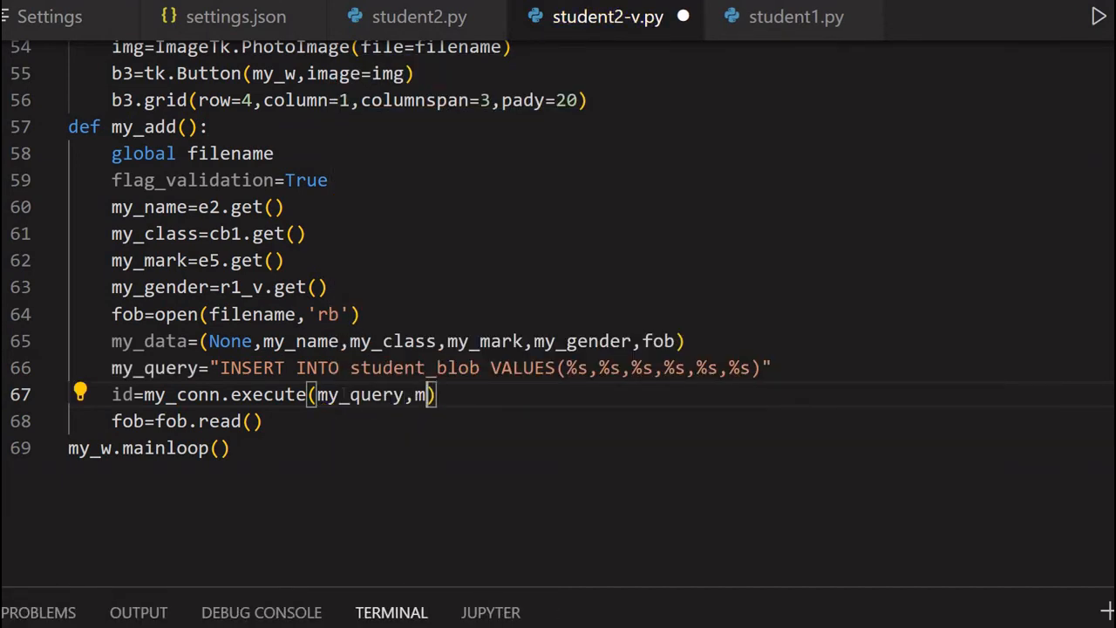
text(y_data)
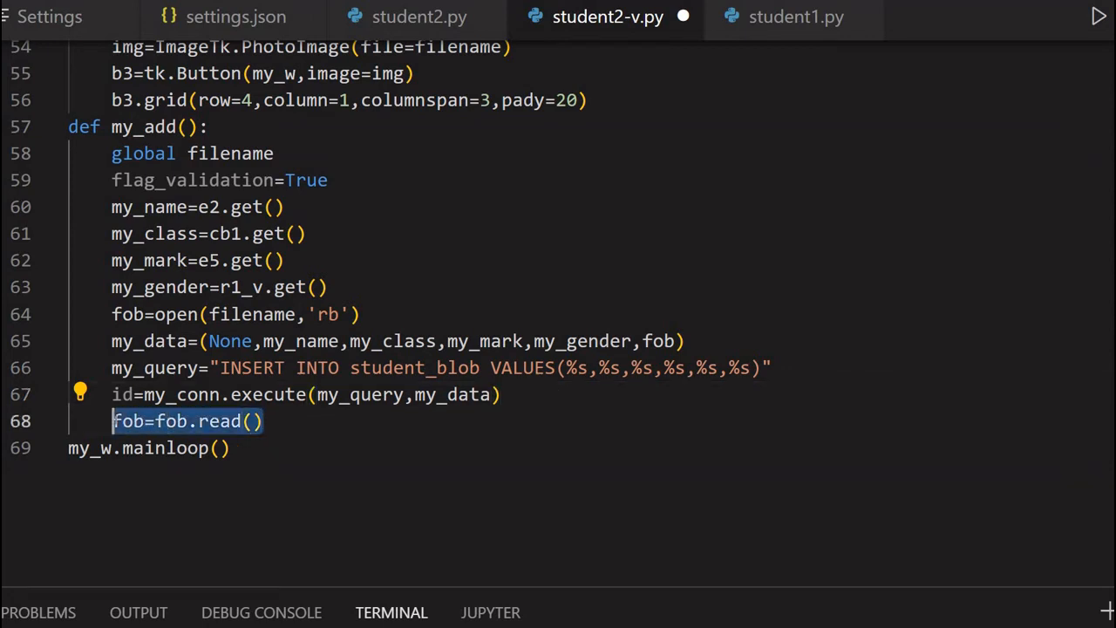
Step: Move fob=fob.read() up to directly follow the open() call
key(Delete)
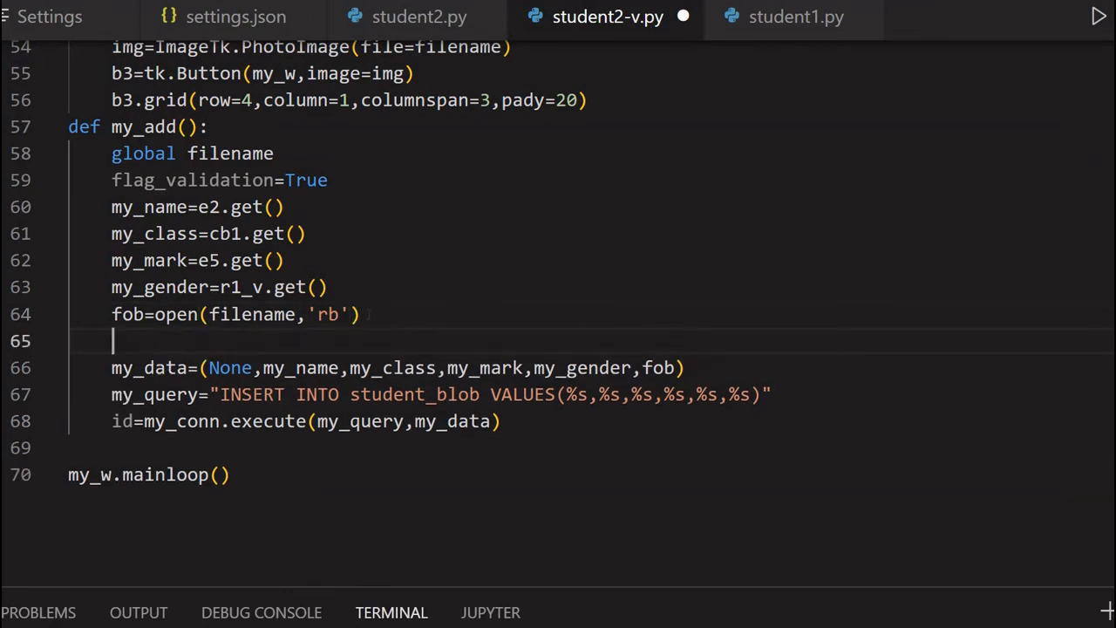
text(fob=fob.read())
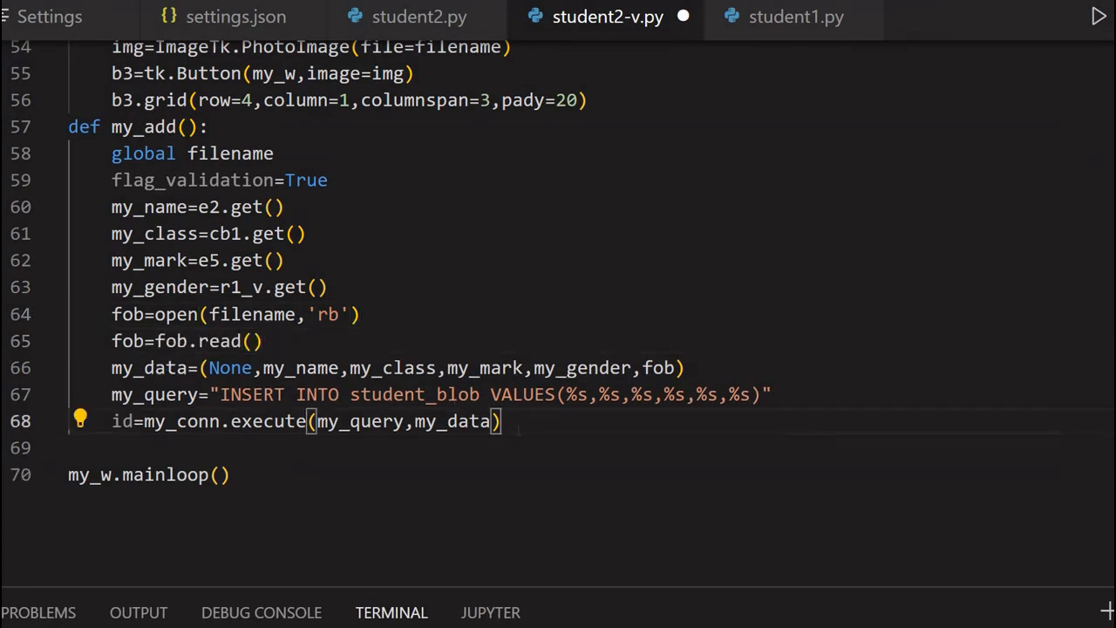
key(Enter)
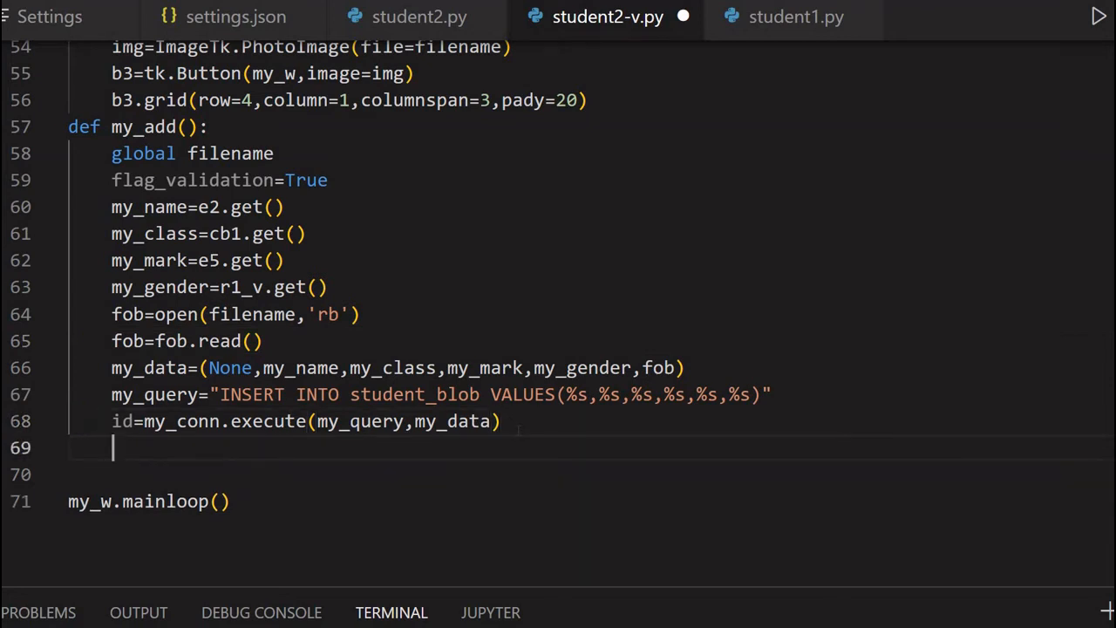
mouse_move(520, 436)
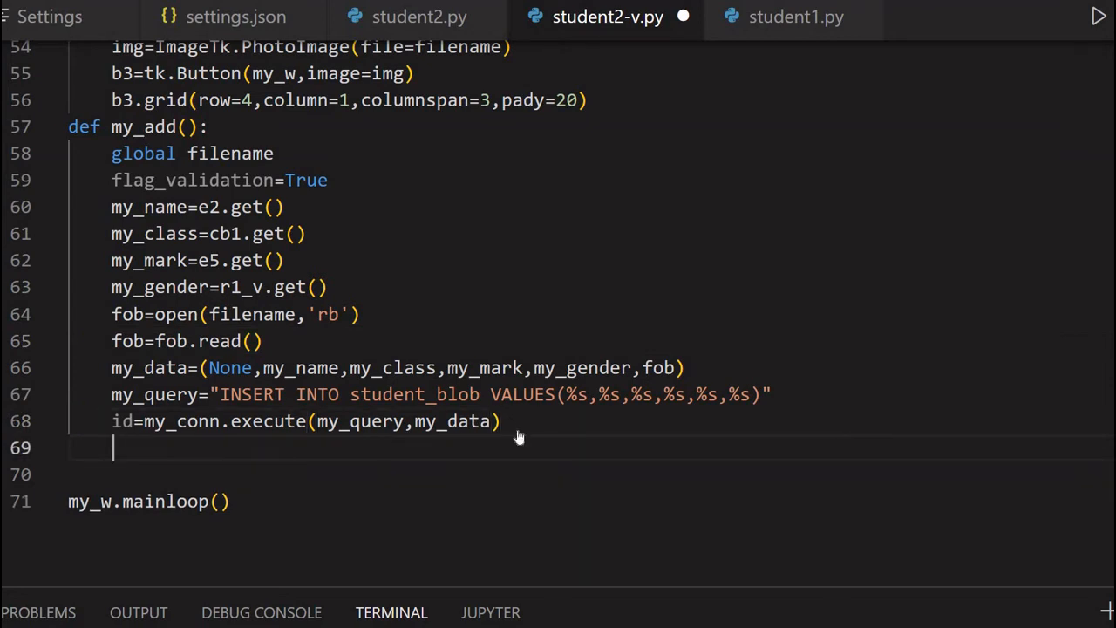
Step: Start a line with l_msg, checking the label's definition around line 27
text(l_m)
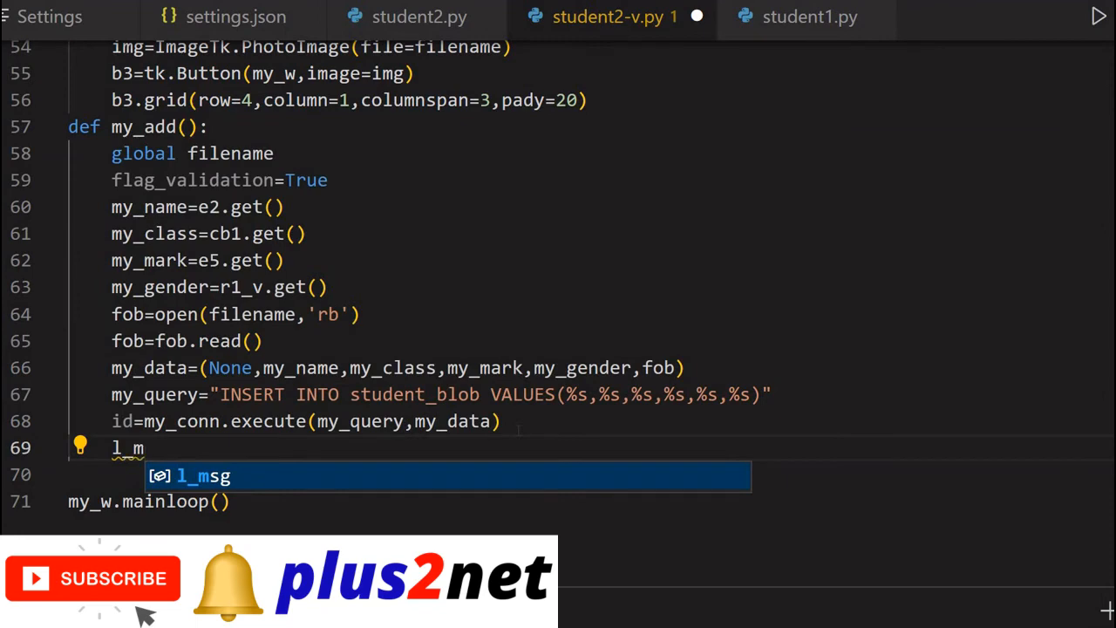
text(sg)
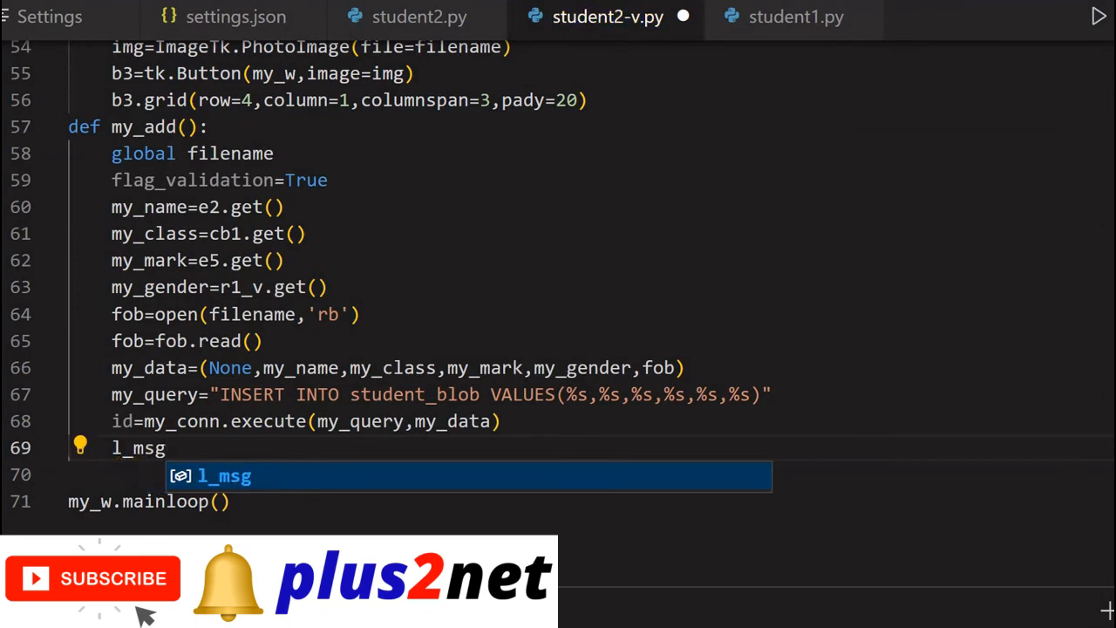
scroll(up, 3)
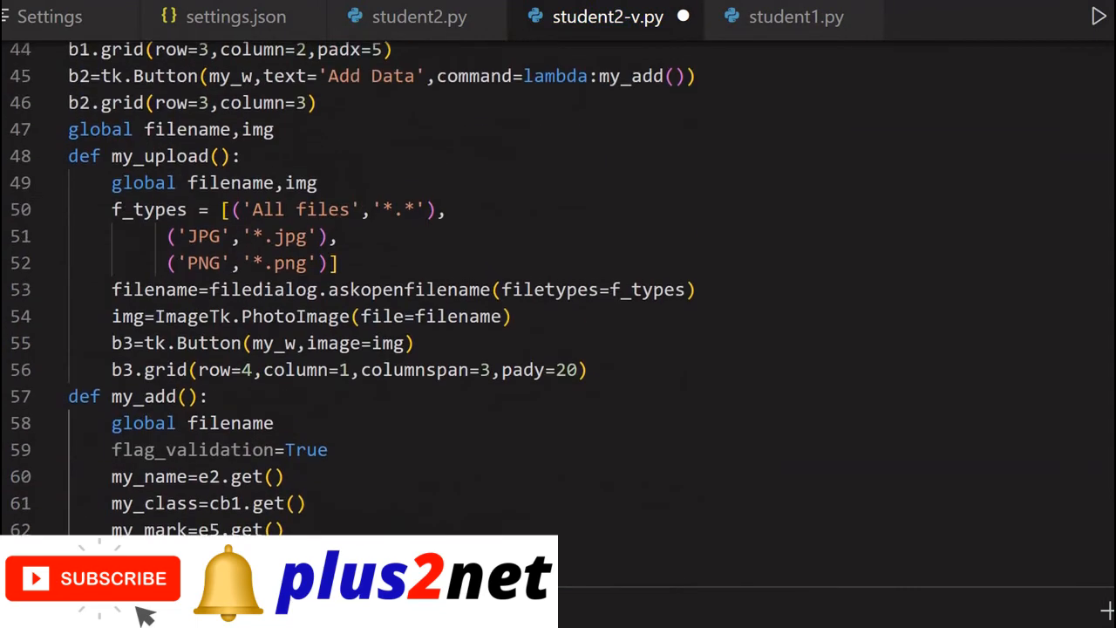
scroll(up, 3)
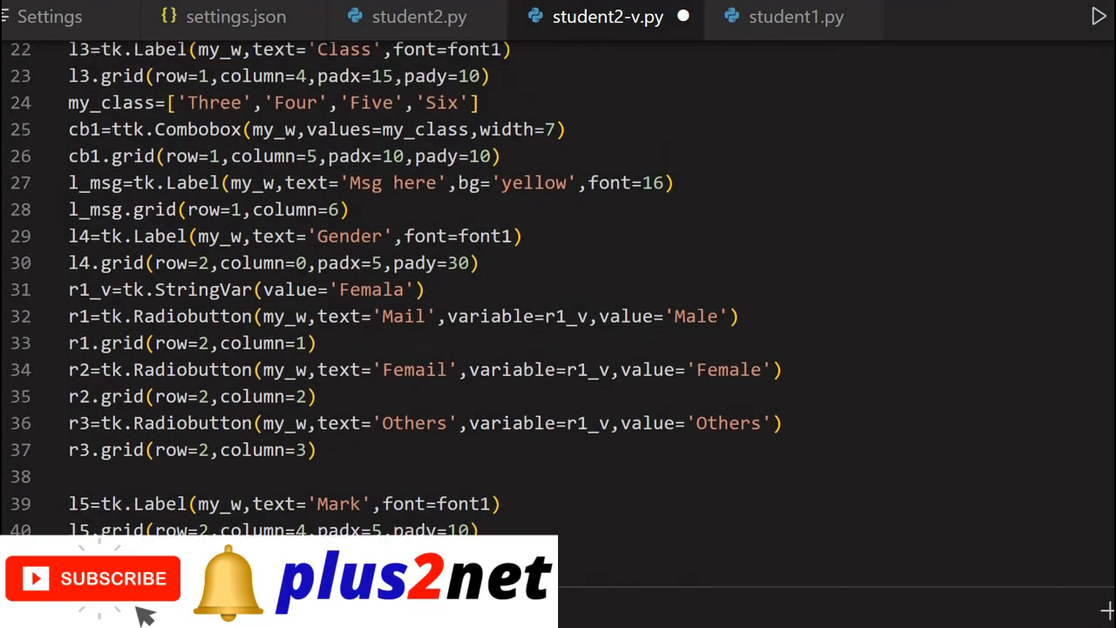
scroll(up, 3)
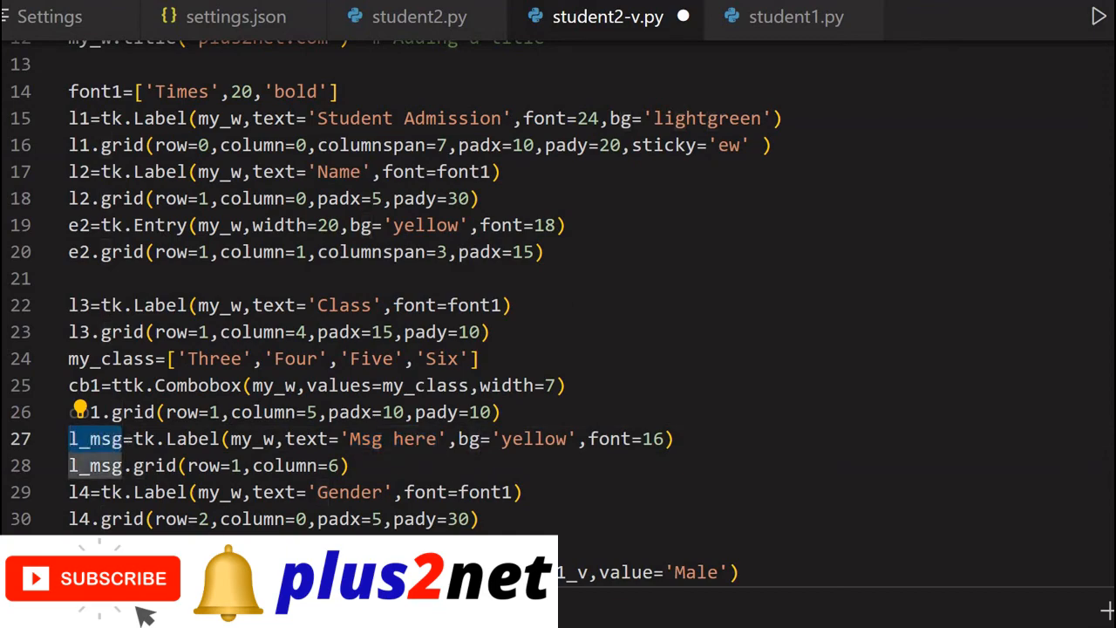
scroll(down, 3)
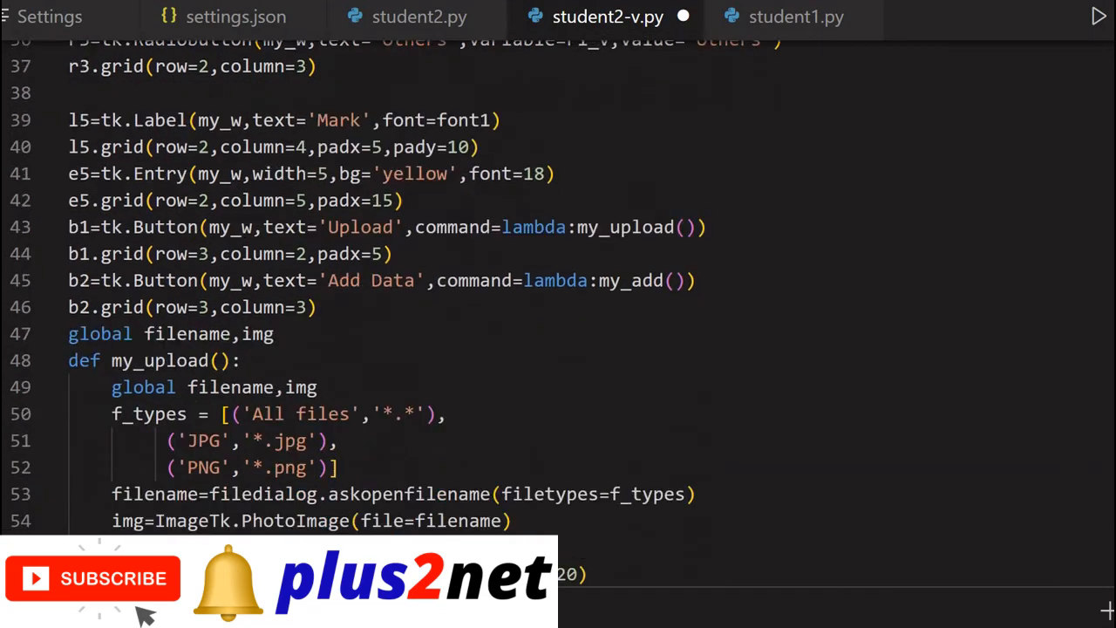
scroll(down, 3)
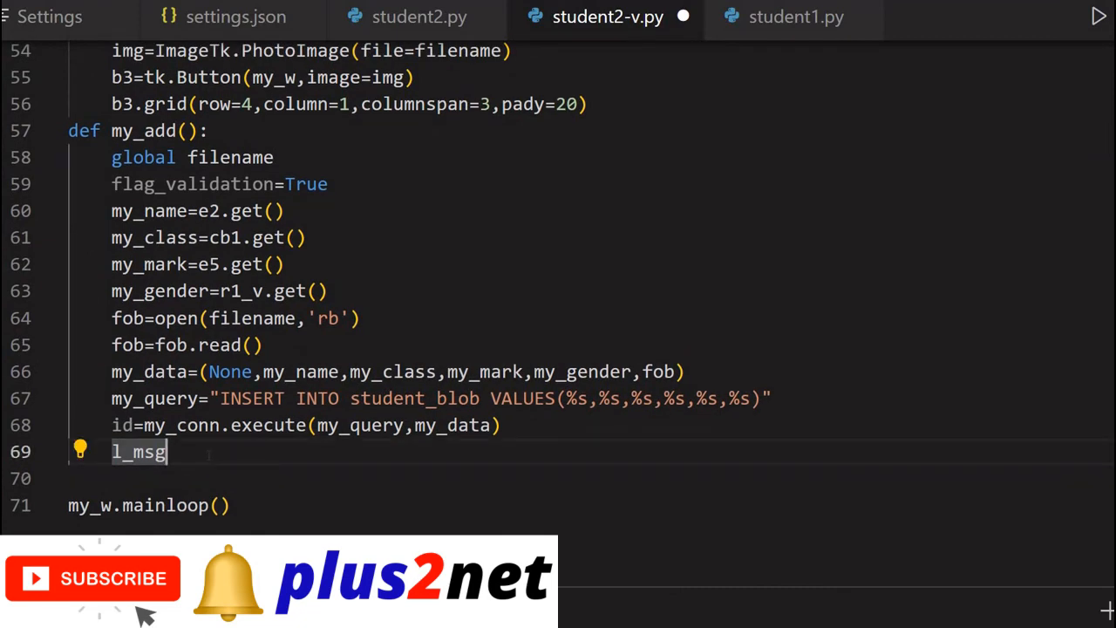
Step: Set l_msg.config(text="id : " + str(id.lastrowid)) to report the new row id
text(.config()
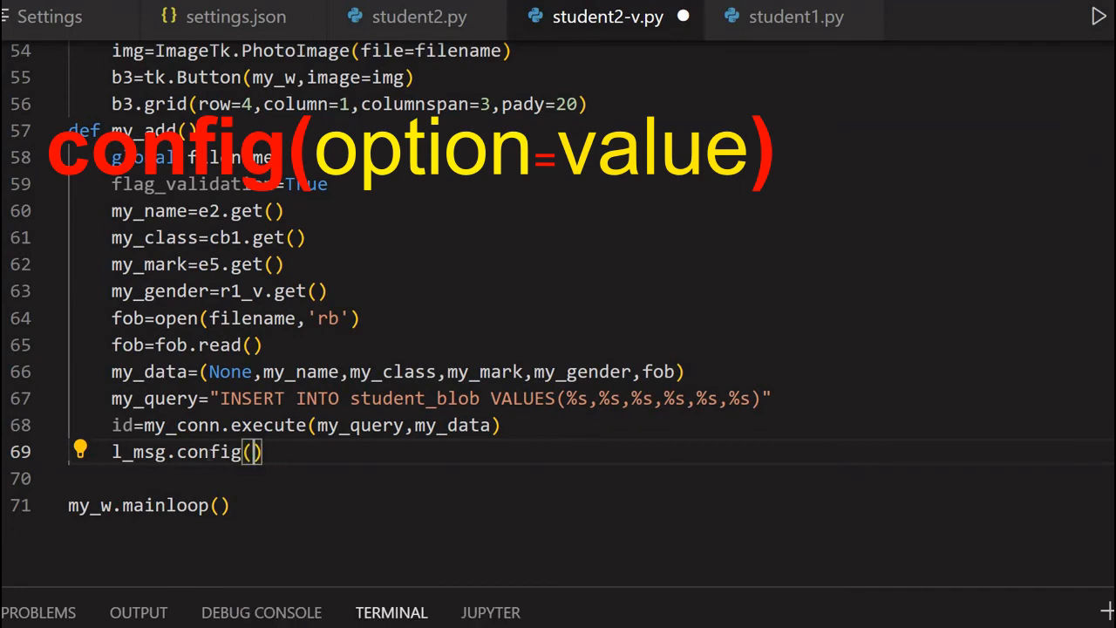
text(text=)
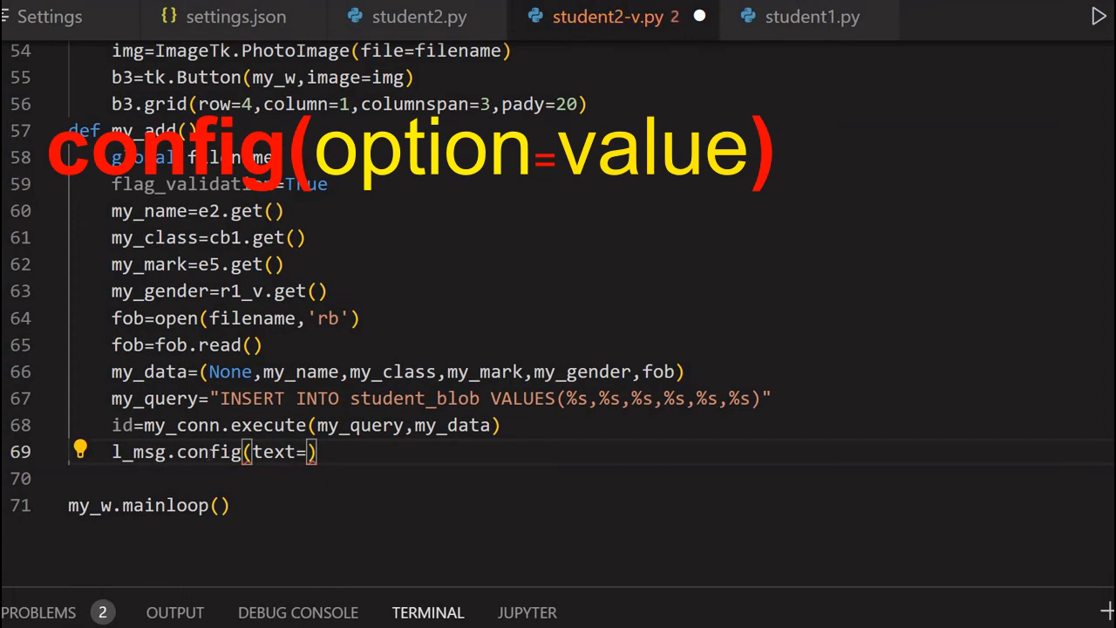
text("id")
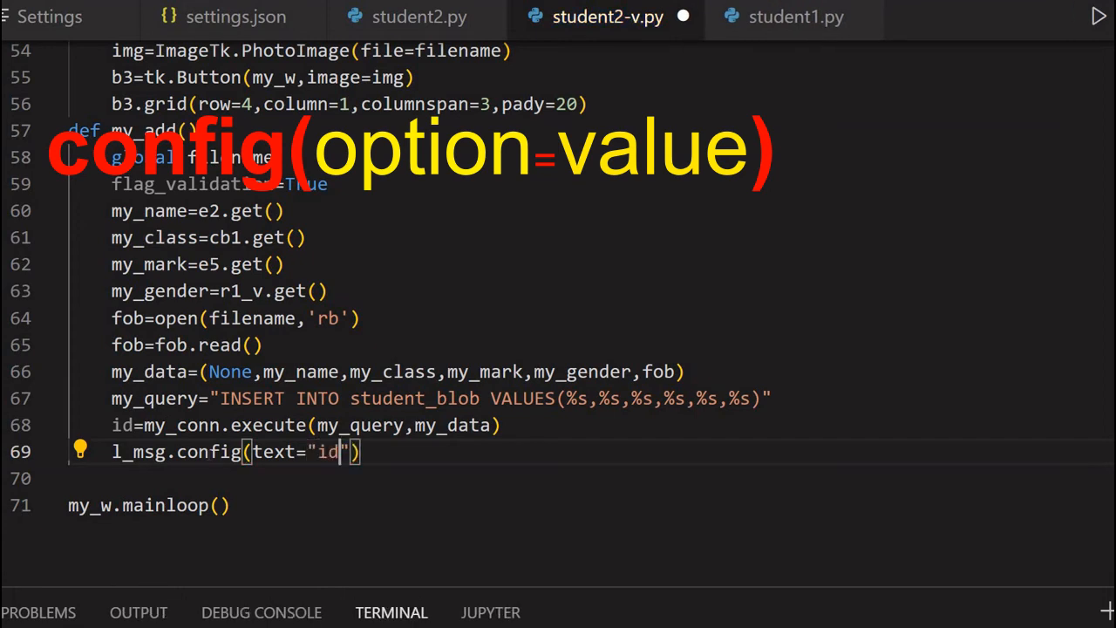
text(:)
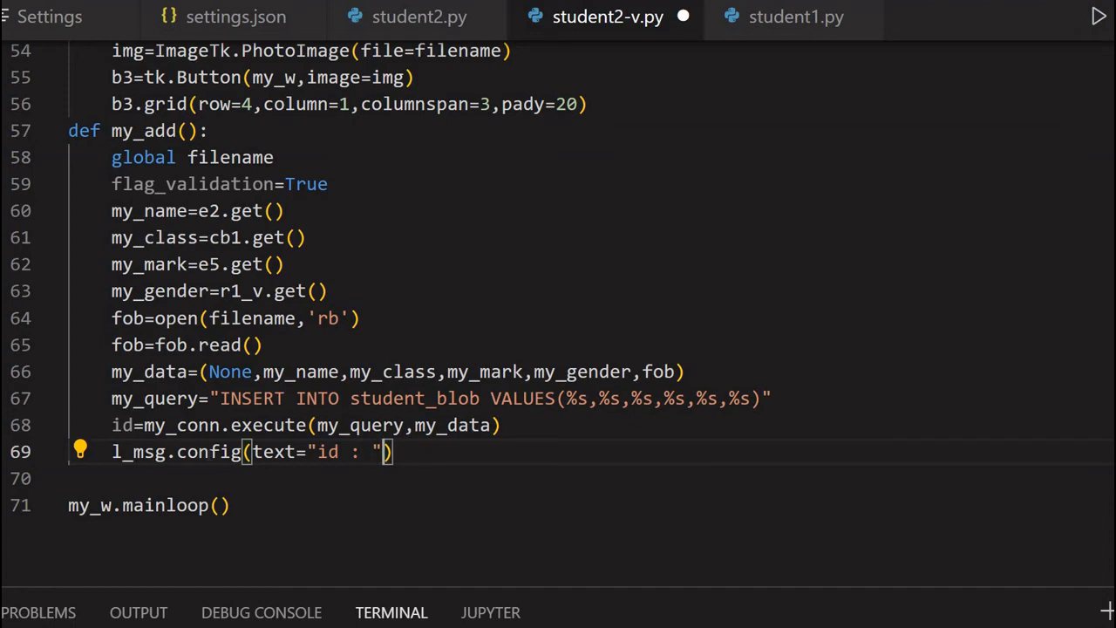
text(+)
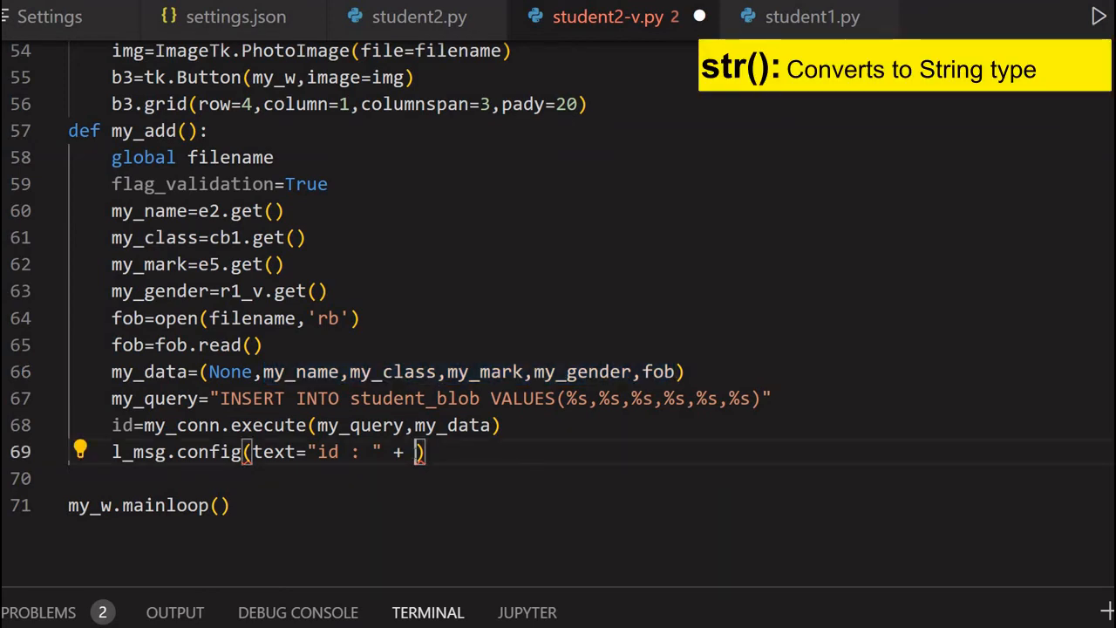
text(str()
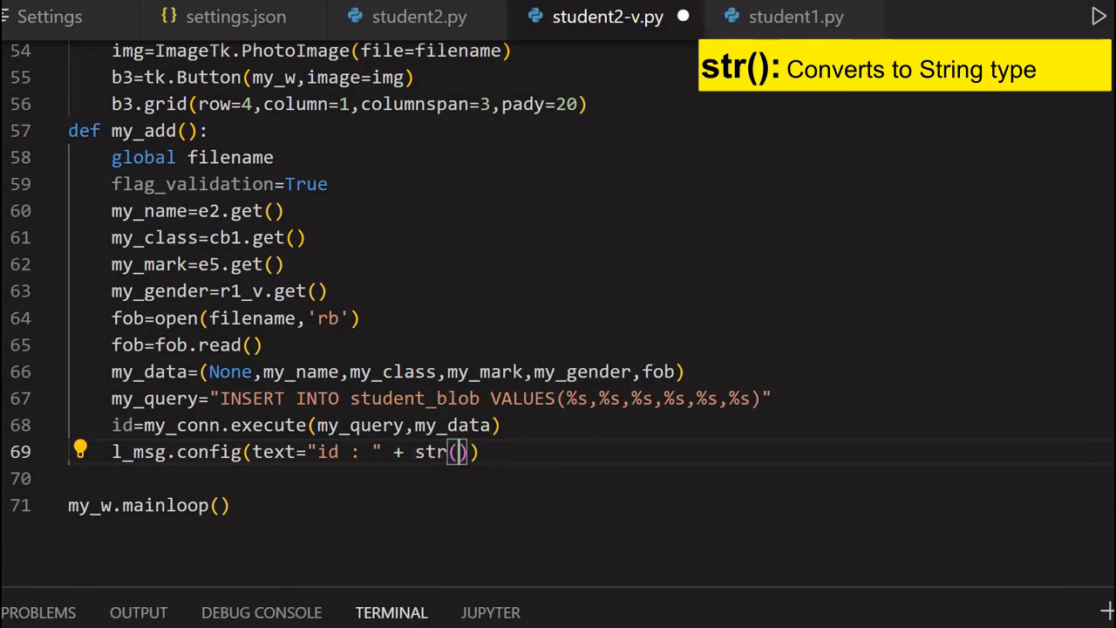
text(id)
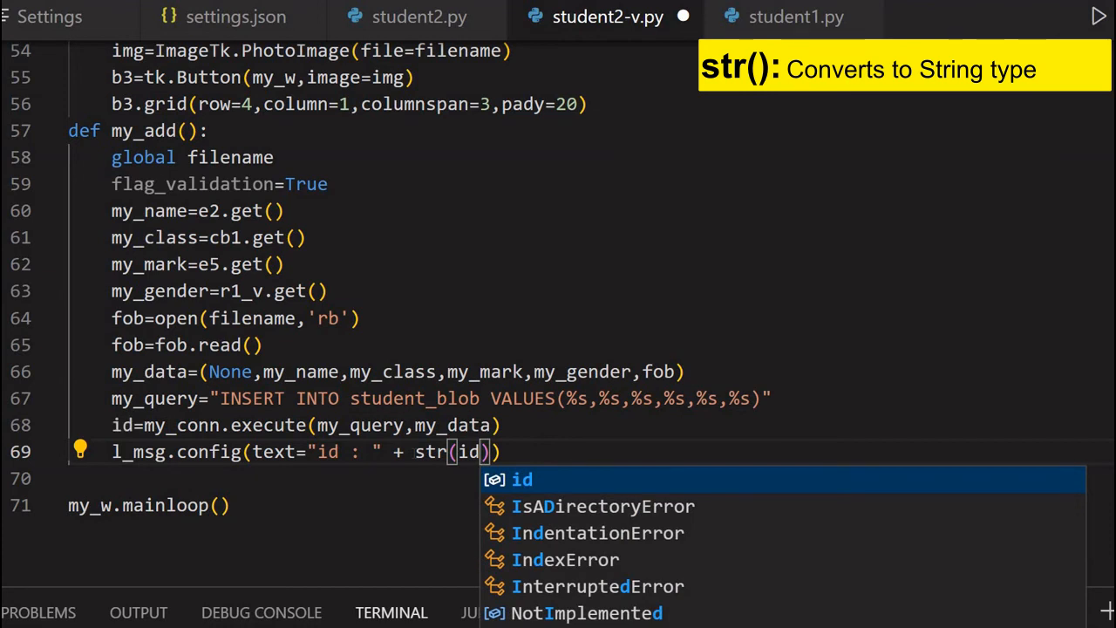
text(.lastrowid)
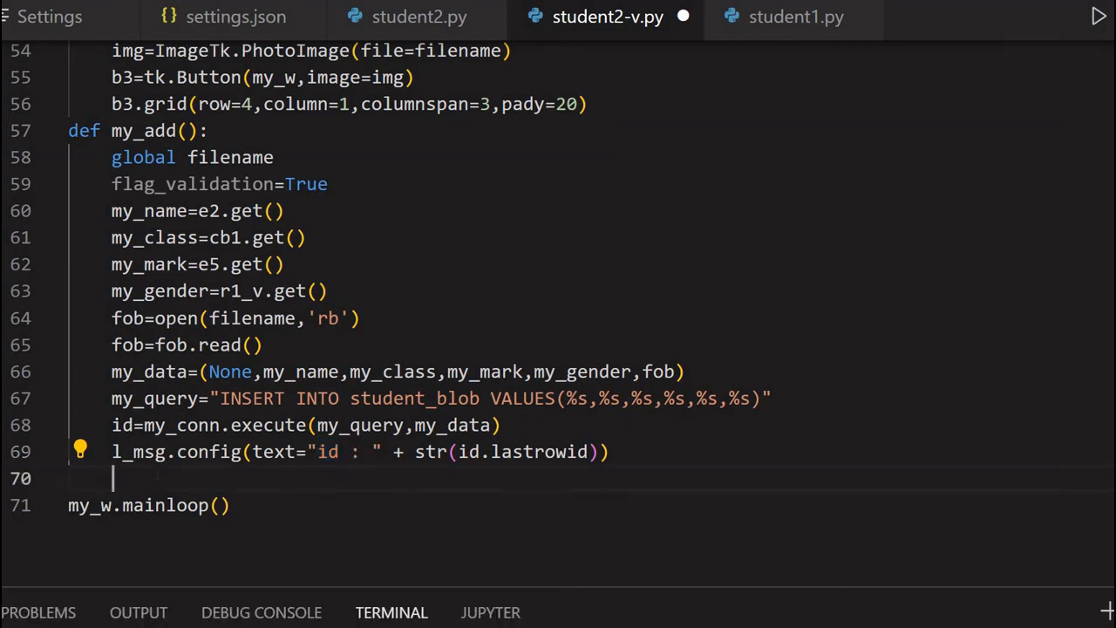
Step: Add print("ID of row added : ",str(id.lastrowid)) and save the script
text(print()
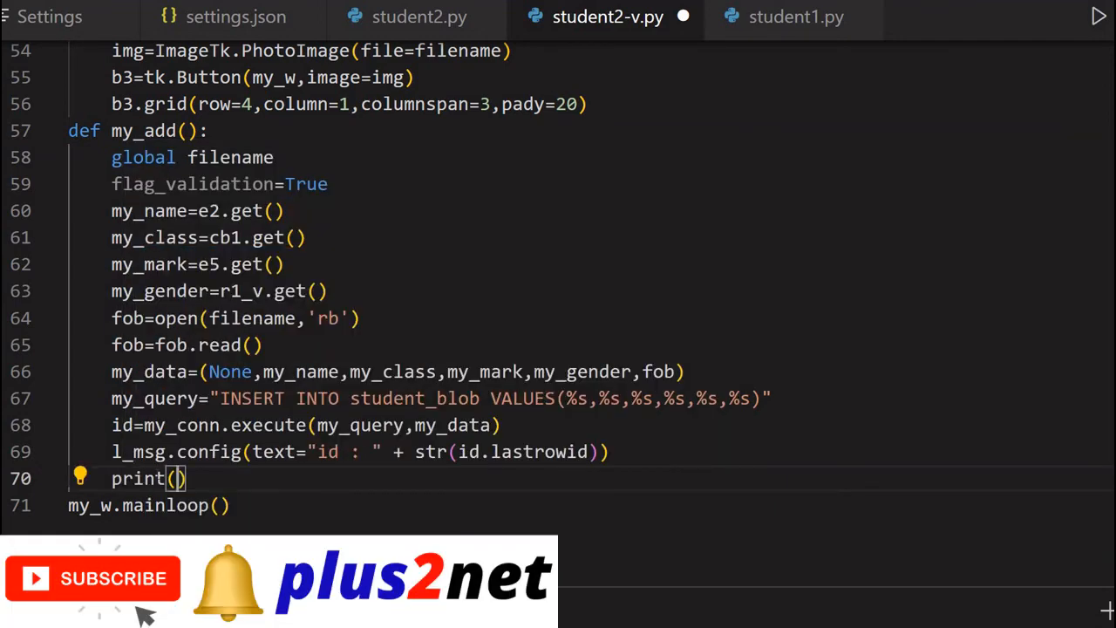
text("")
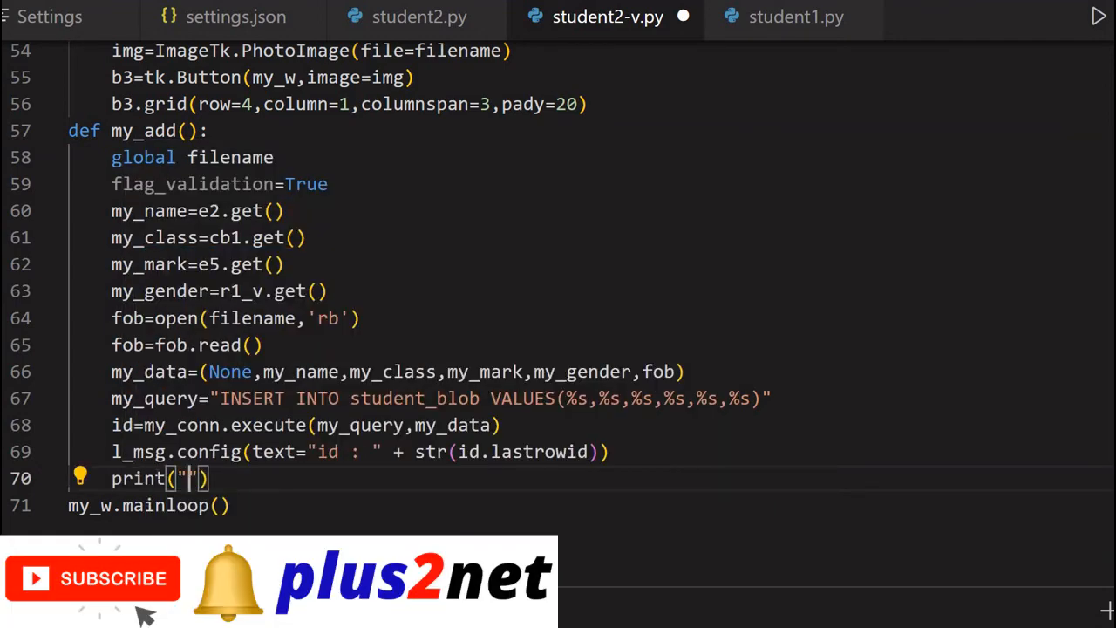
text(ID of)
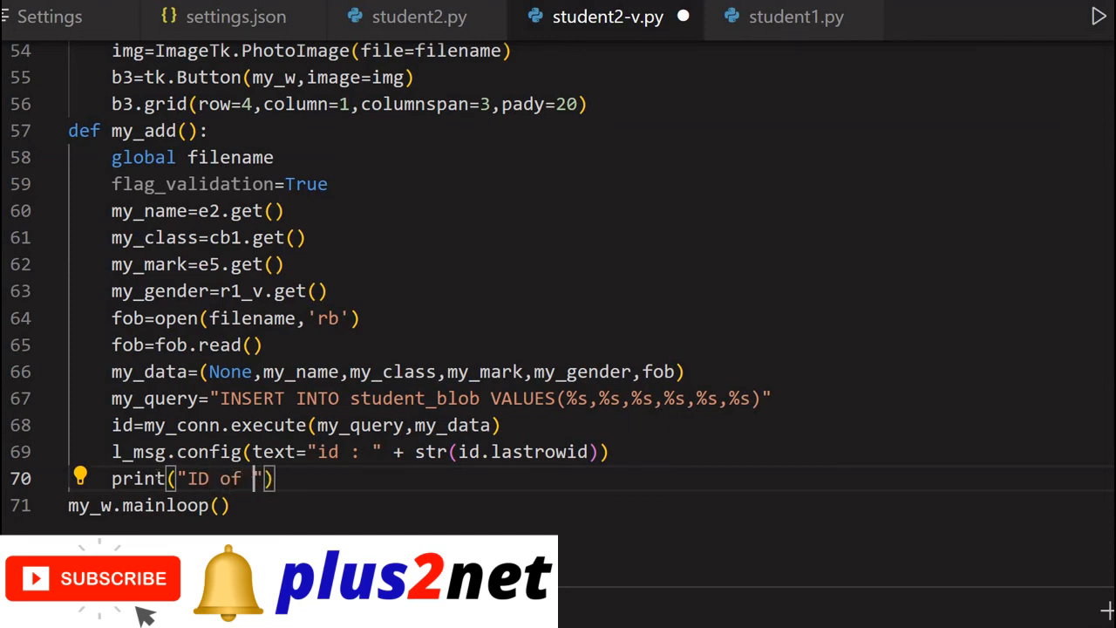
text(row added :)
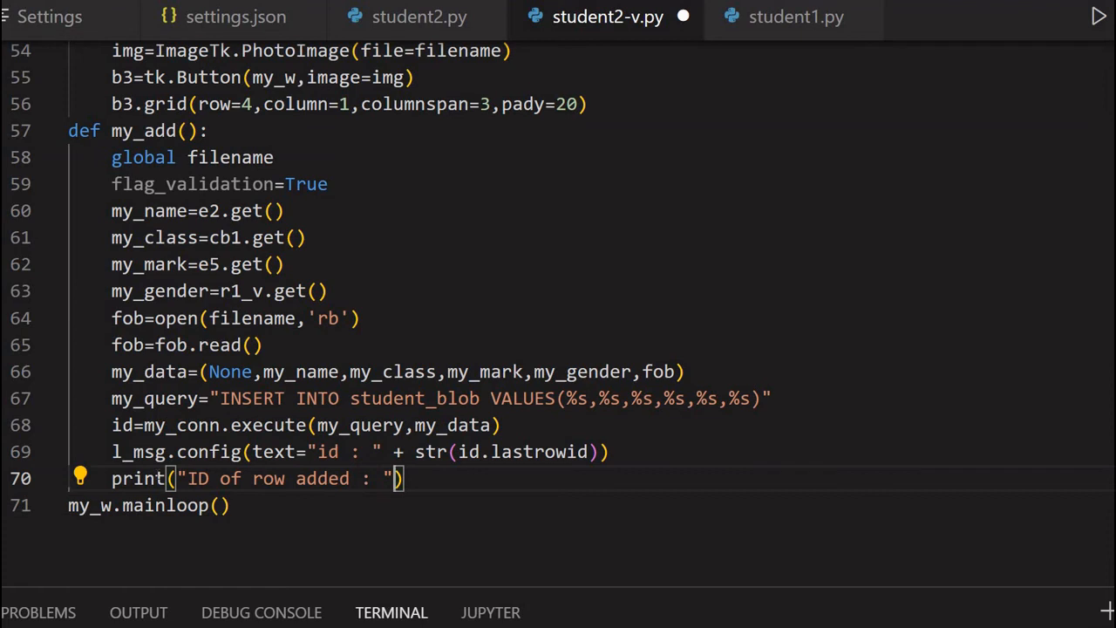
text(,)
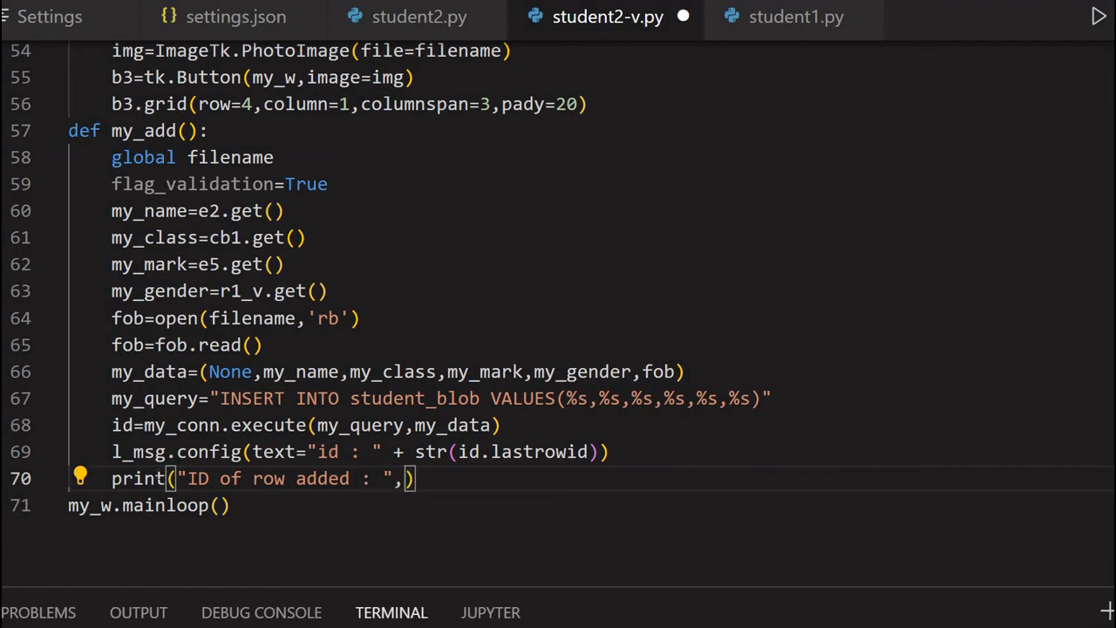
text(id.lastrowid)
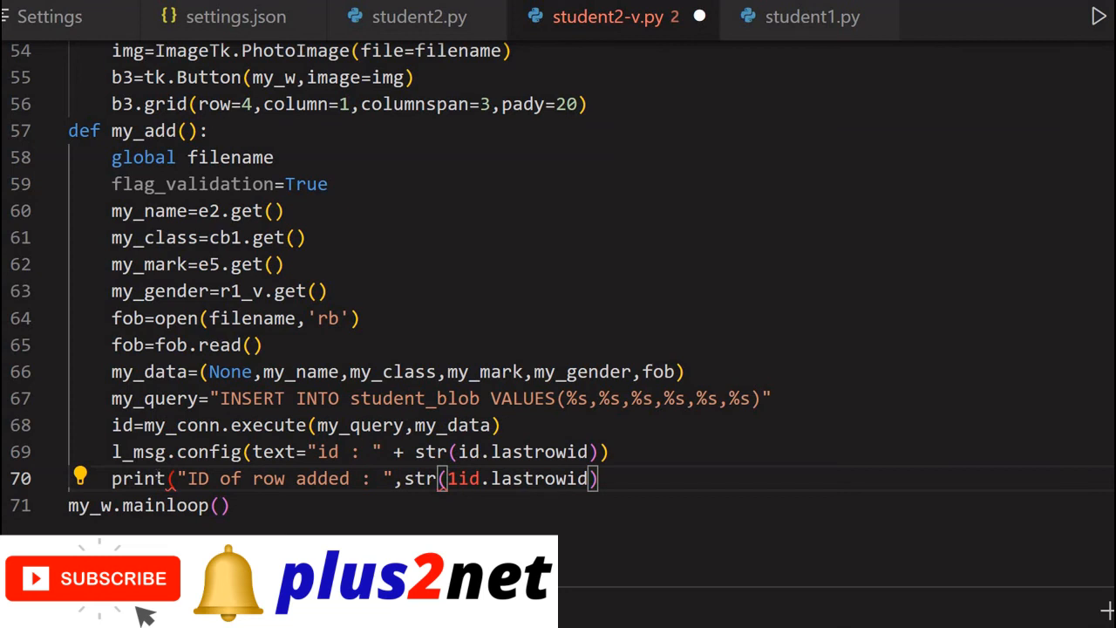
key(Backspace)
text())
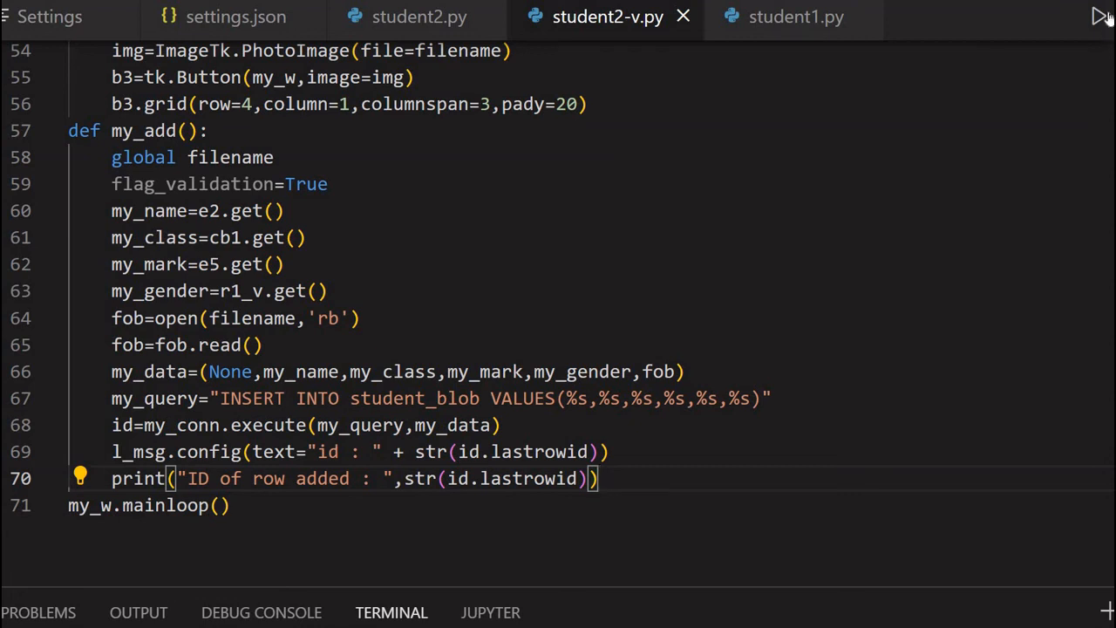
mouse_move(1101, 16)
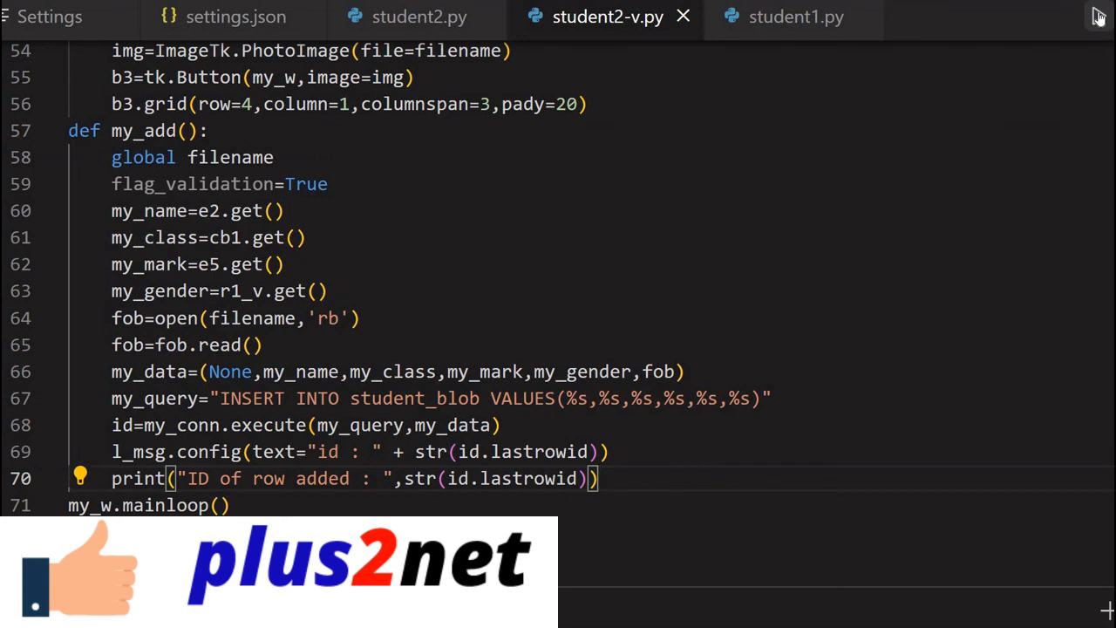
Step: Run the script and enter the name plus2net here in the admission form
click(1099, 16)
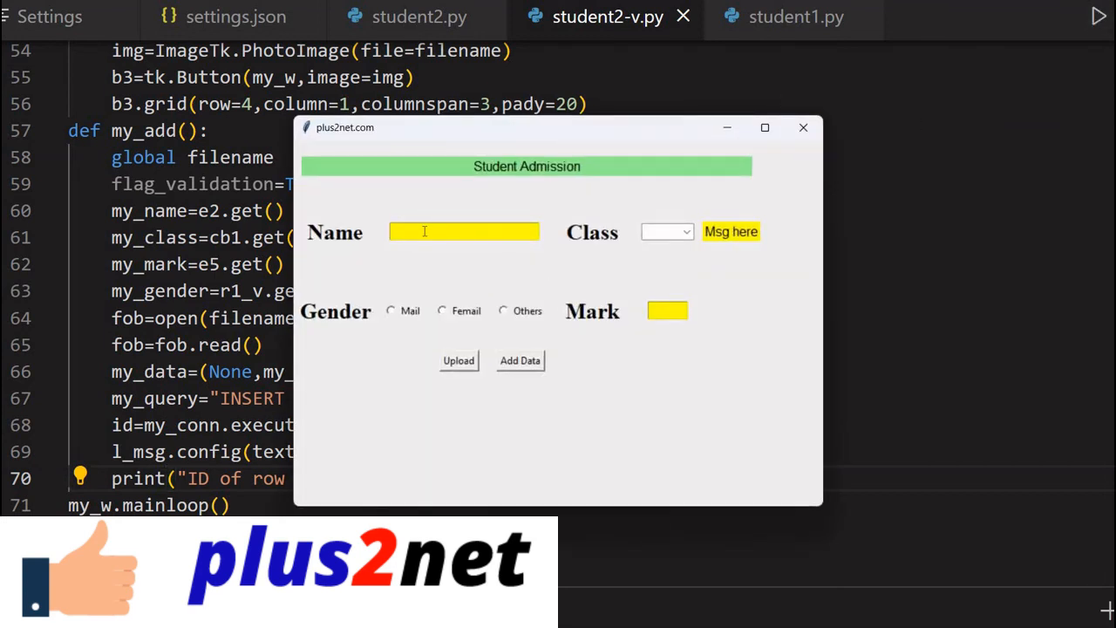
text(plus2)
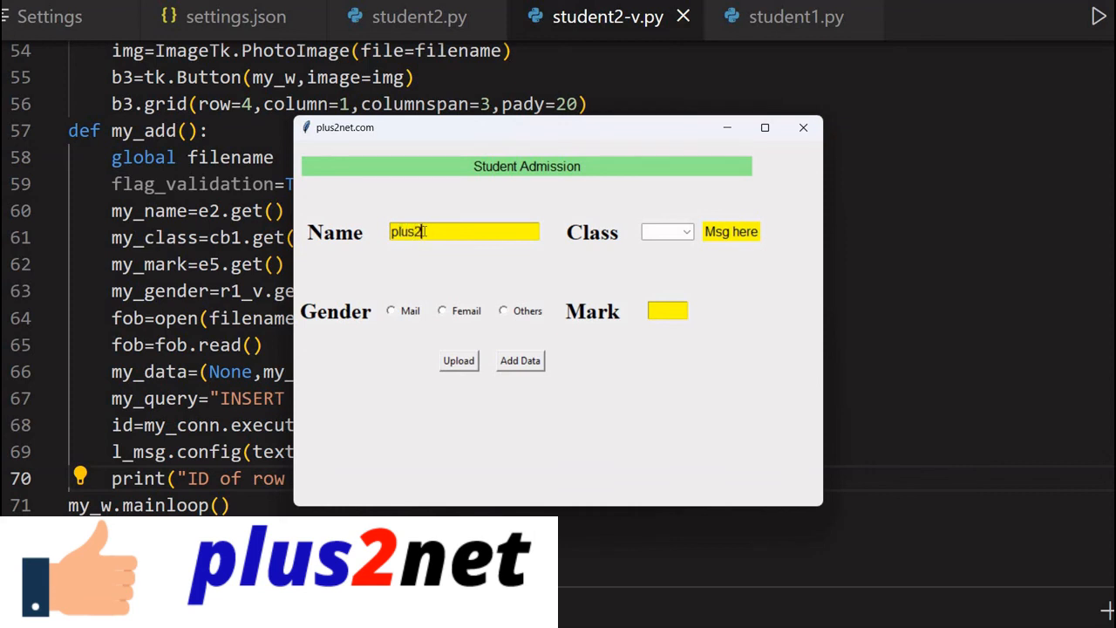
text(net here)
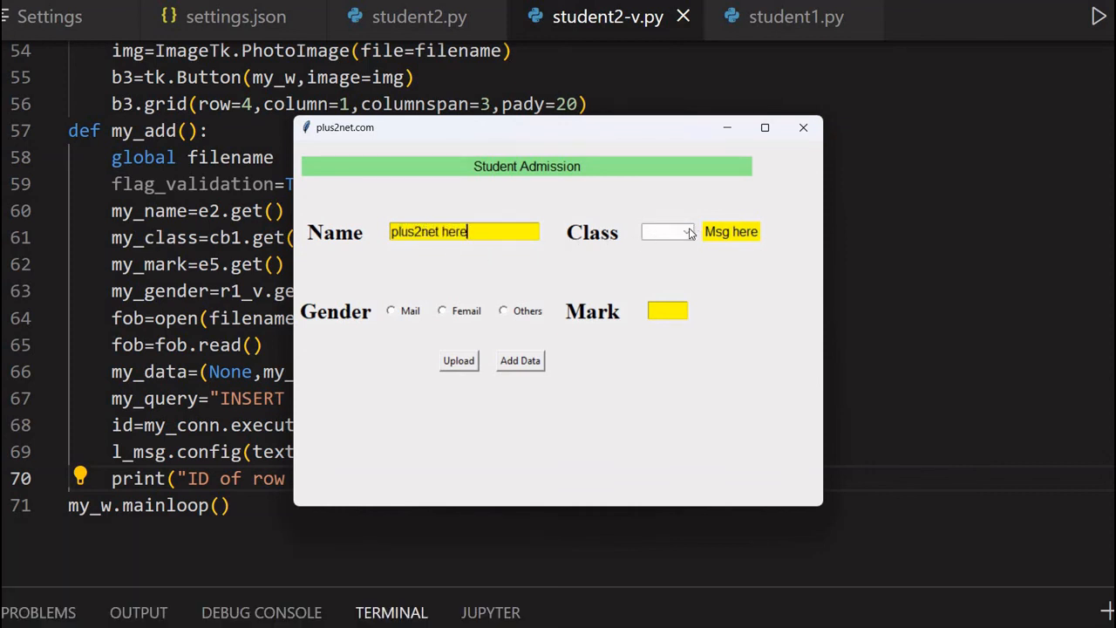
Step: Choose class Five, gender Mail and mark 78
click(685, 230)
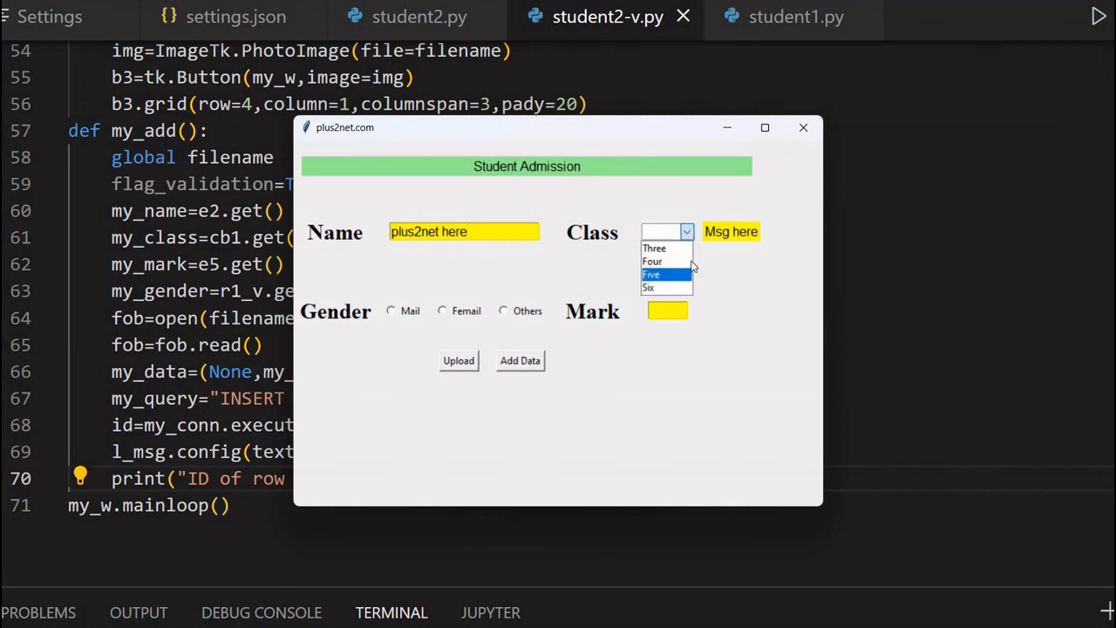
click(653, 274)
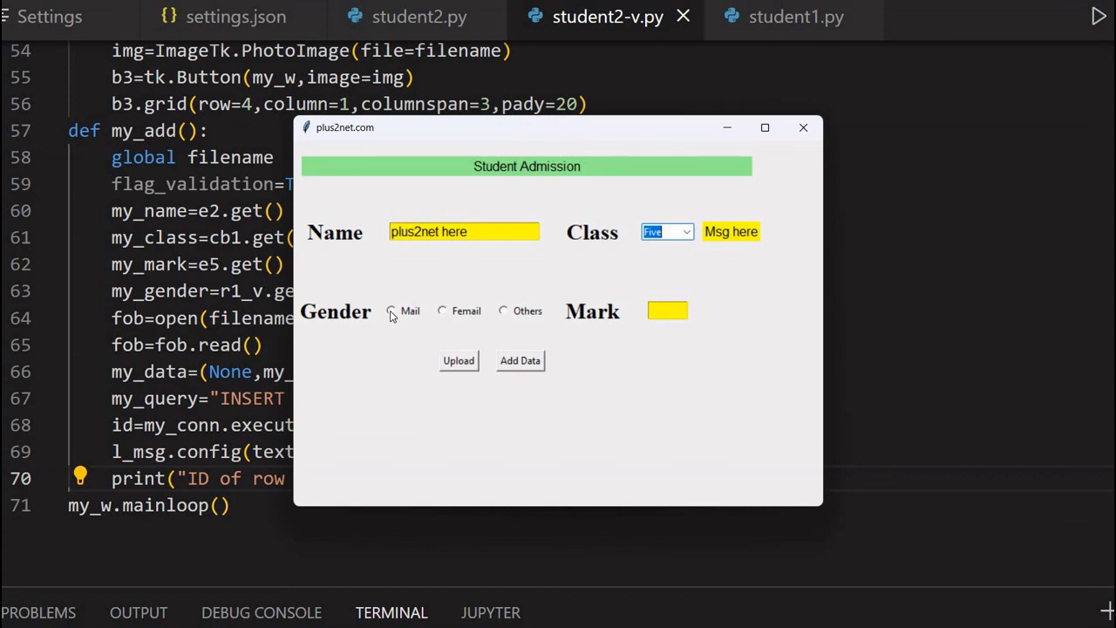
click(391, 310)
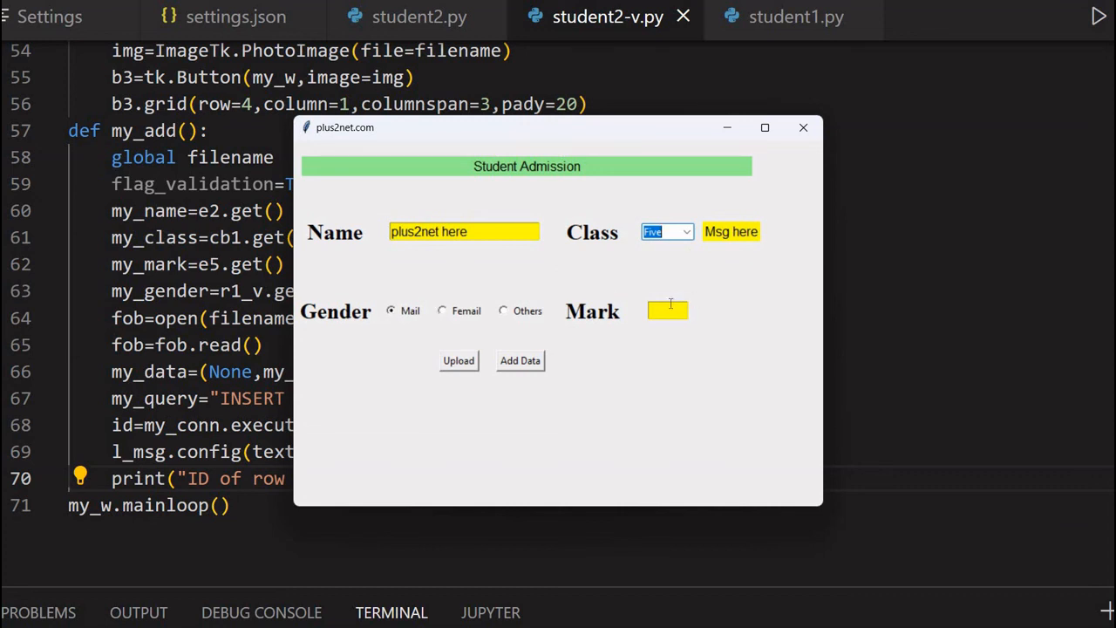
text(78)
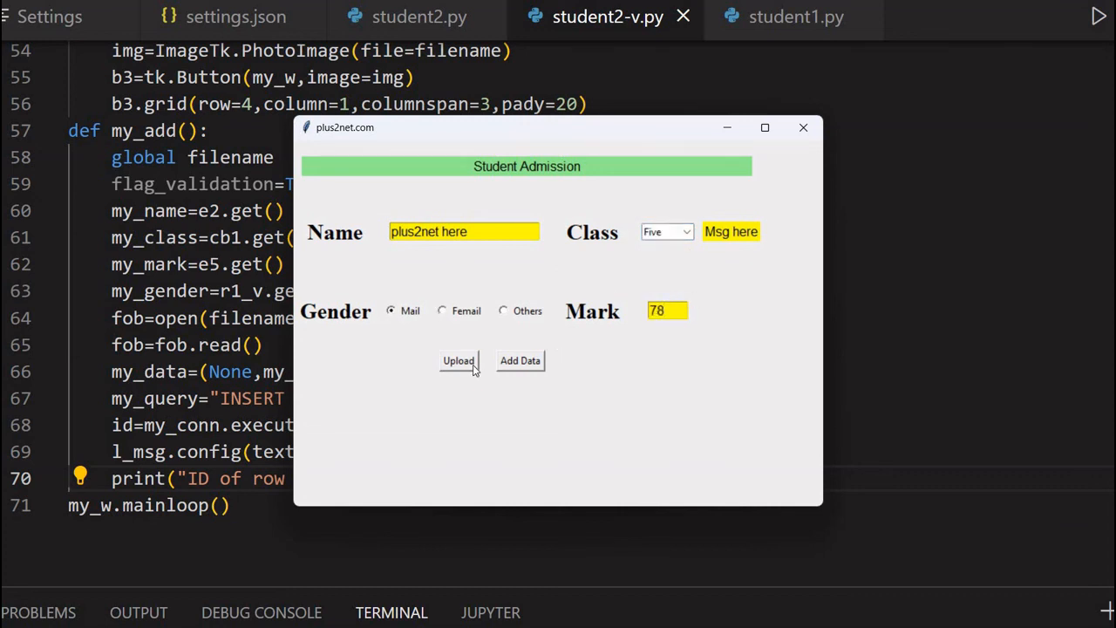
Step: Upload photo file 3 so its image previews in the form
click(458, 359)
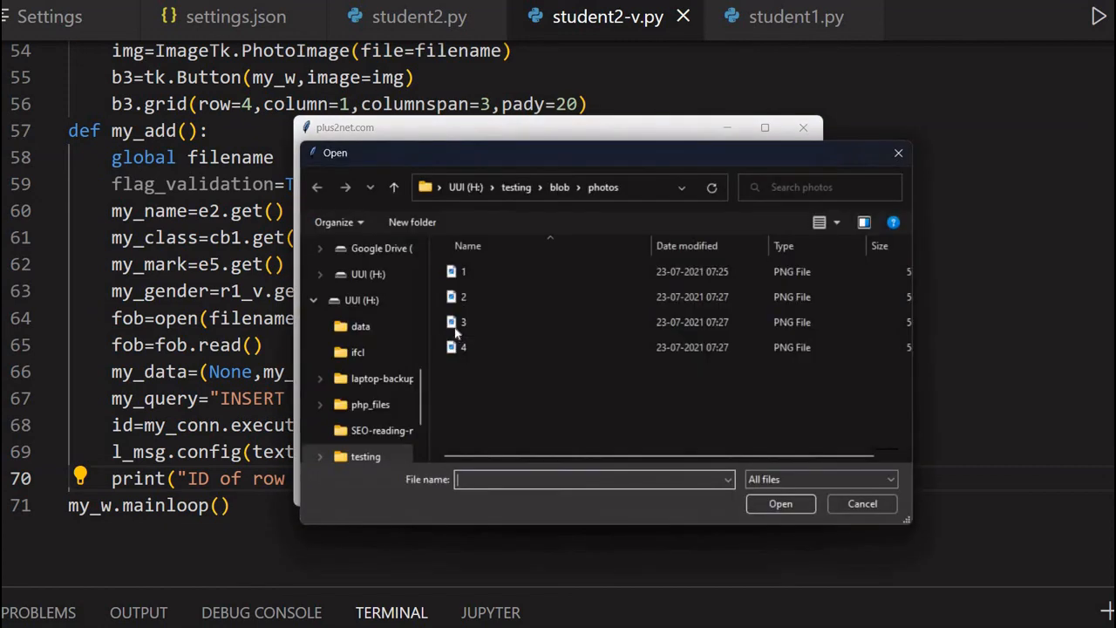
click(464, 321)
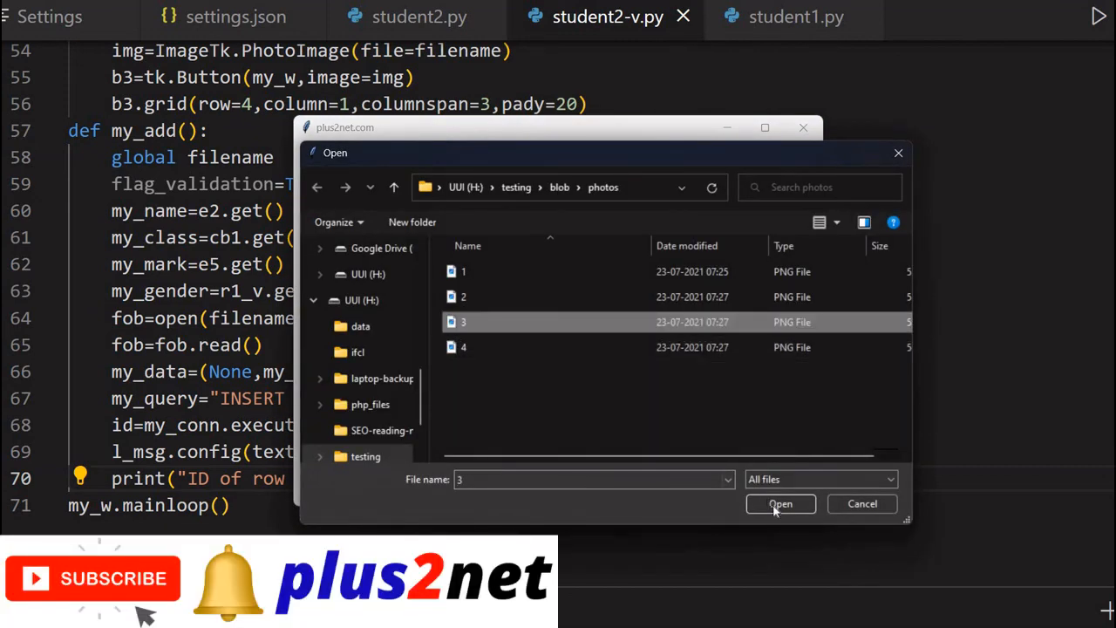
click(779, 504)
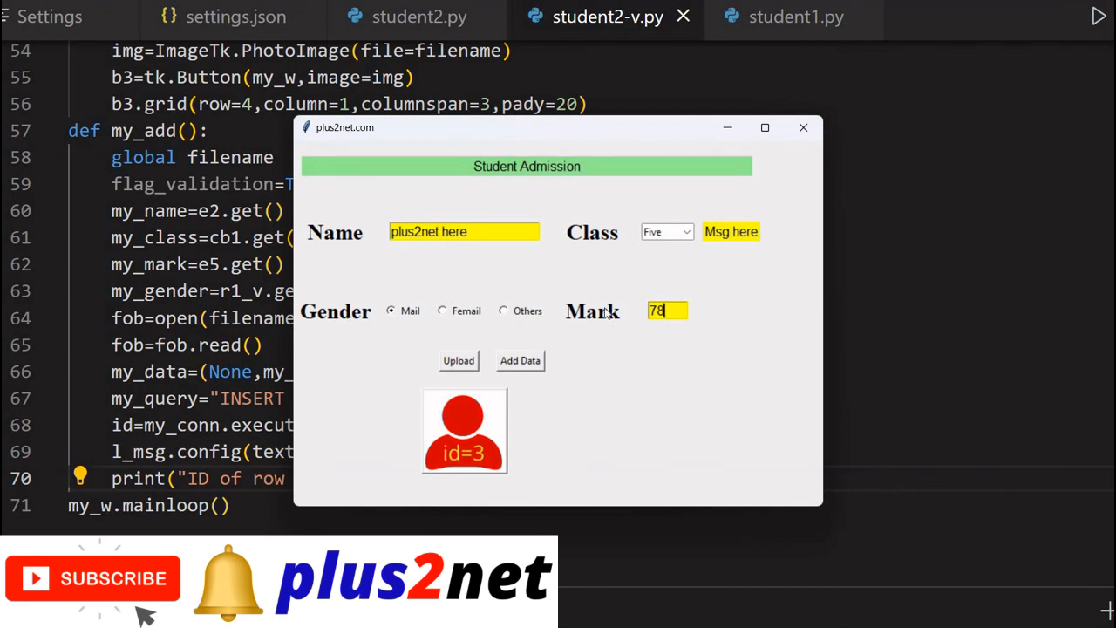
mouse_move(743, 241)
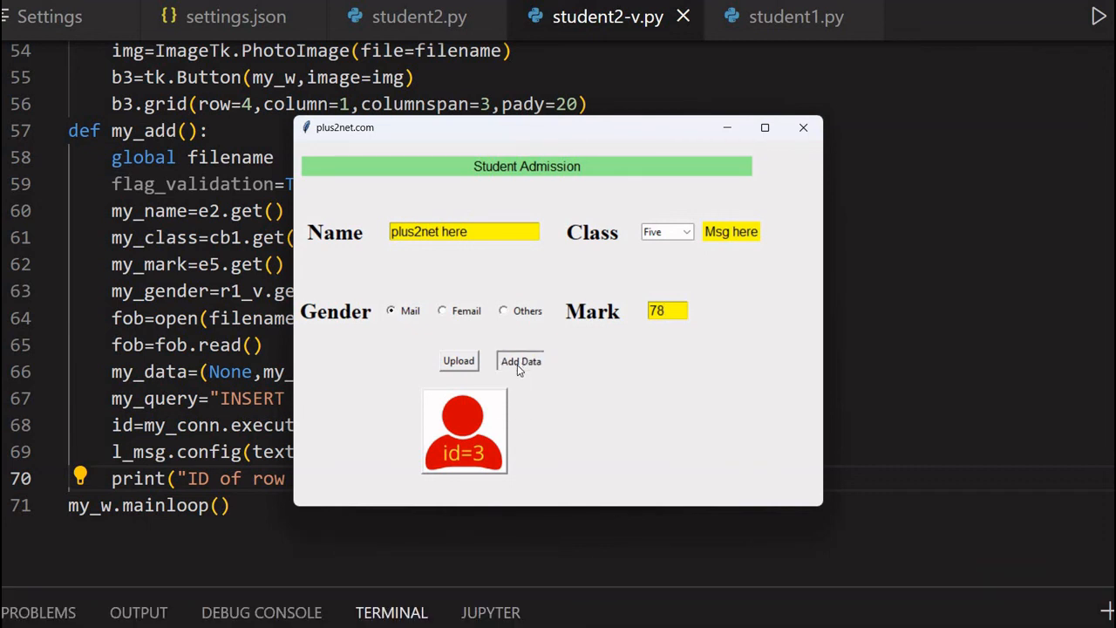
Step: Add the student record via Add Data; the message label shows id : 4
click(519, 359)
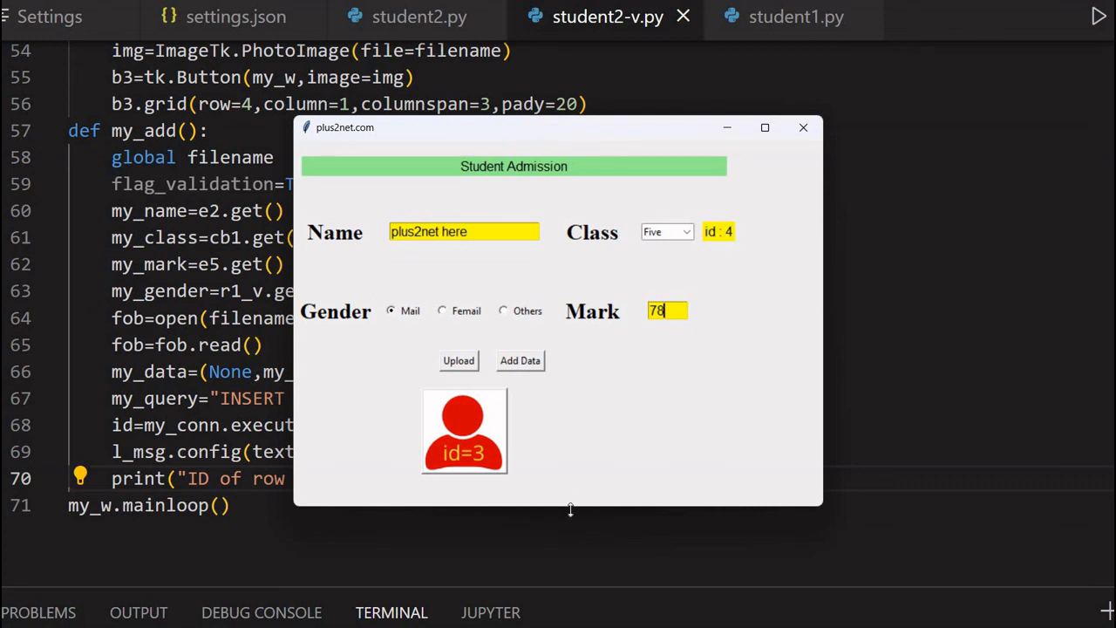
mouse_move(733, 460)
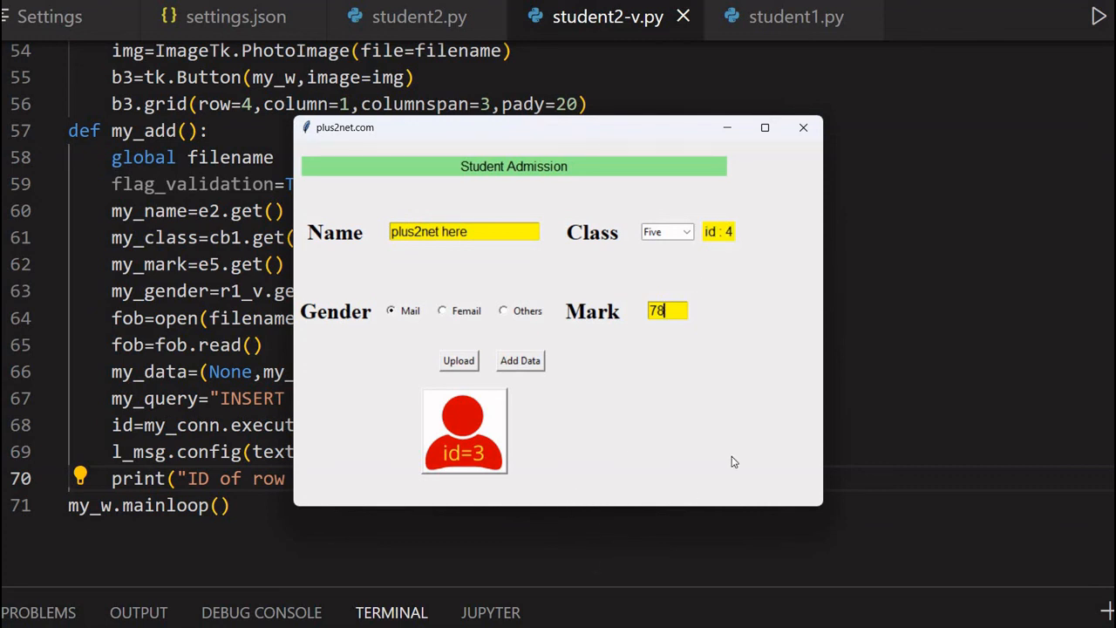
mouse_move(746, 225)
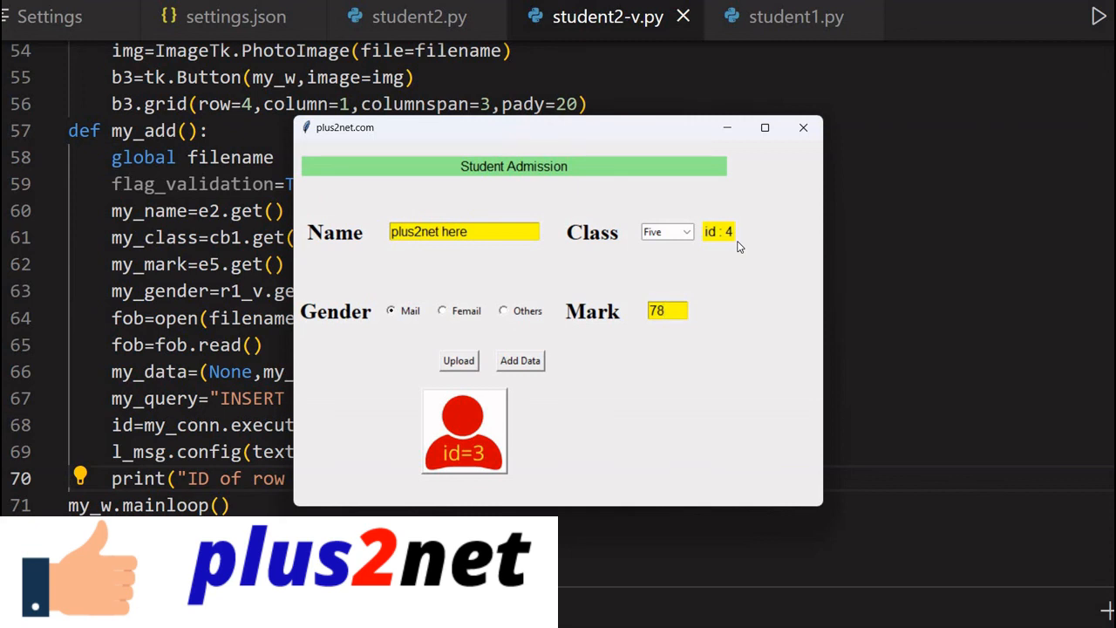
click(666, 310)
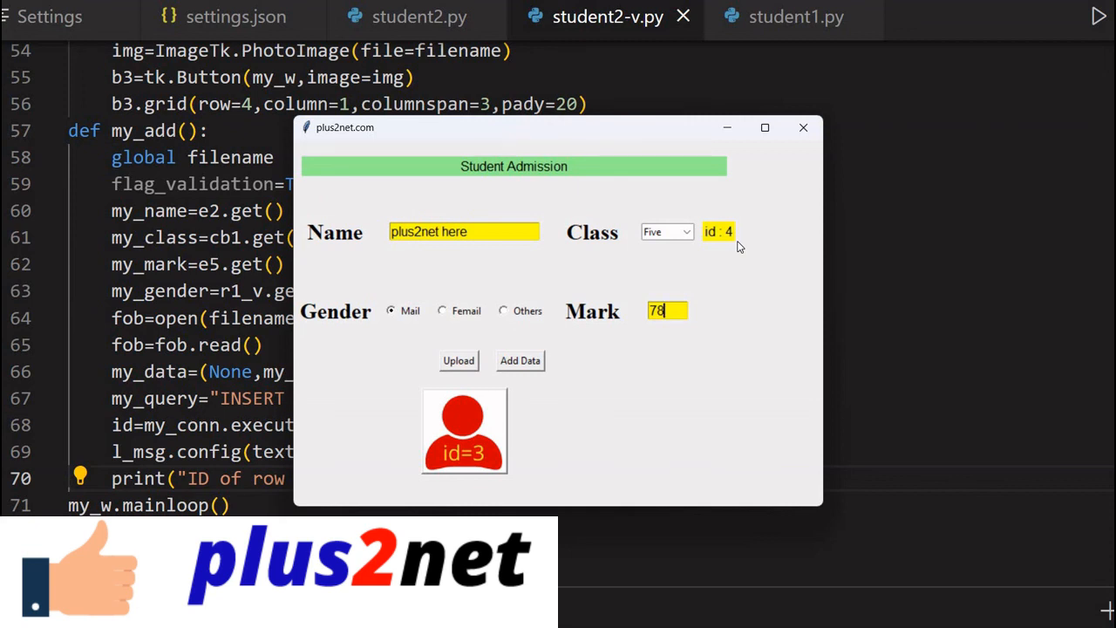